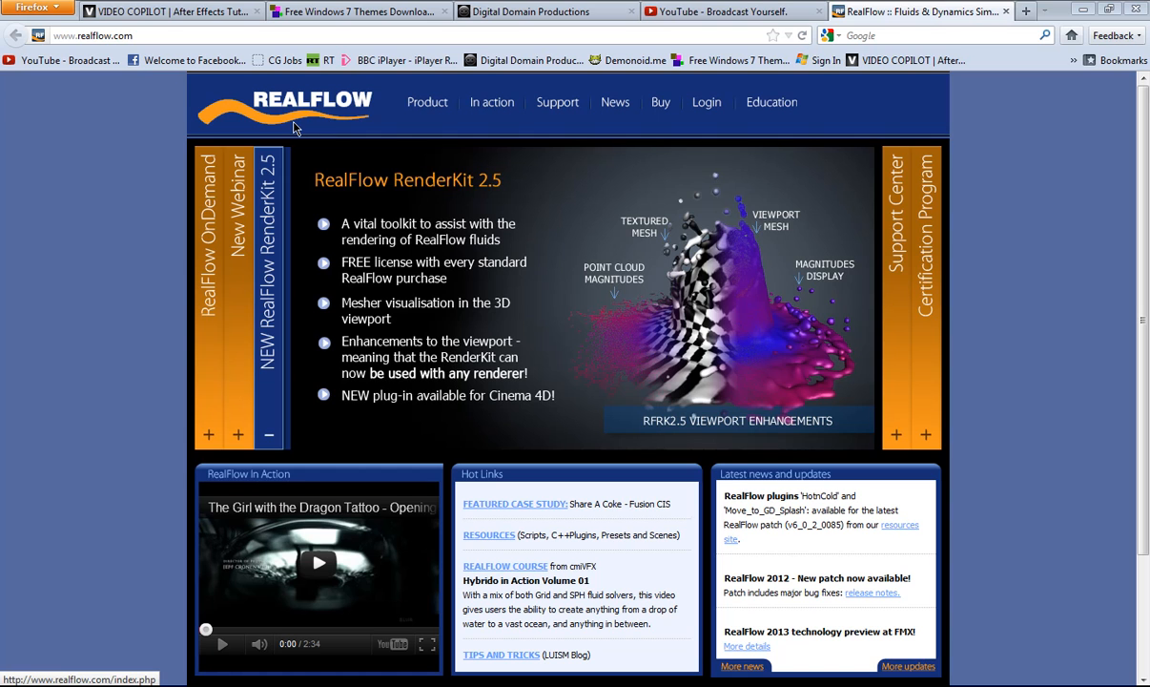
mouse_move(298, 122)
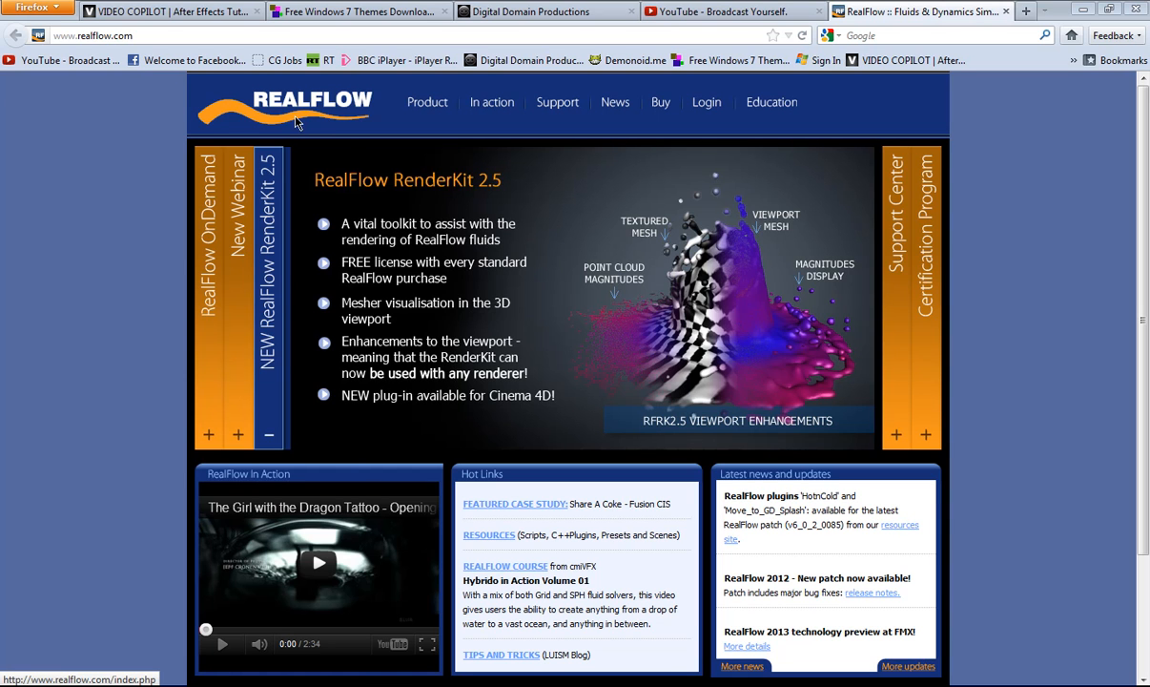
mouse_move(416, 160)
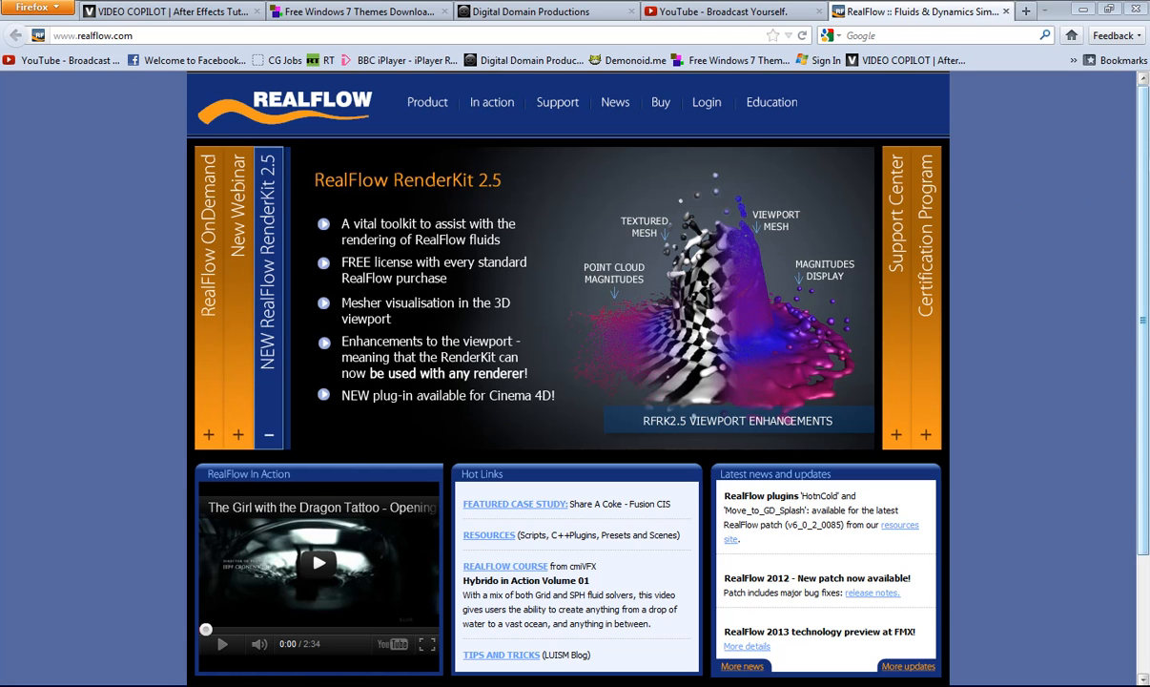
mouse_move(988, 213)
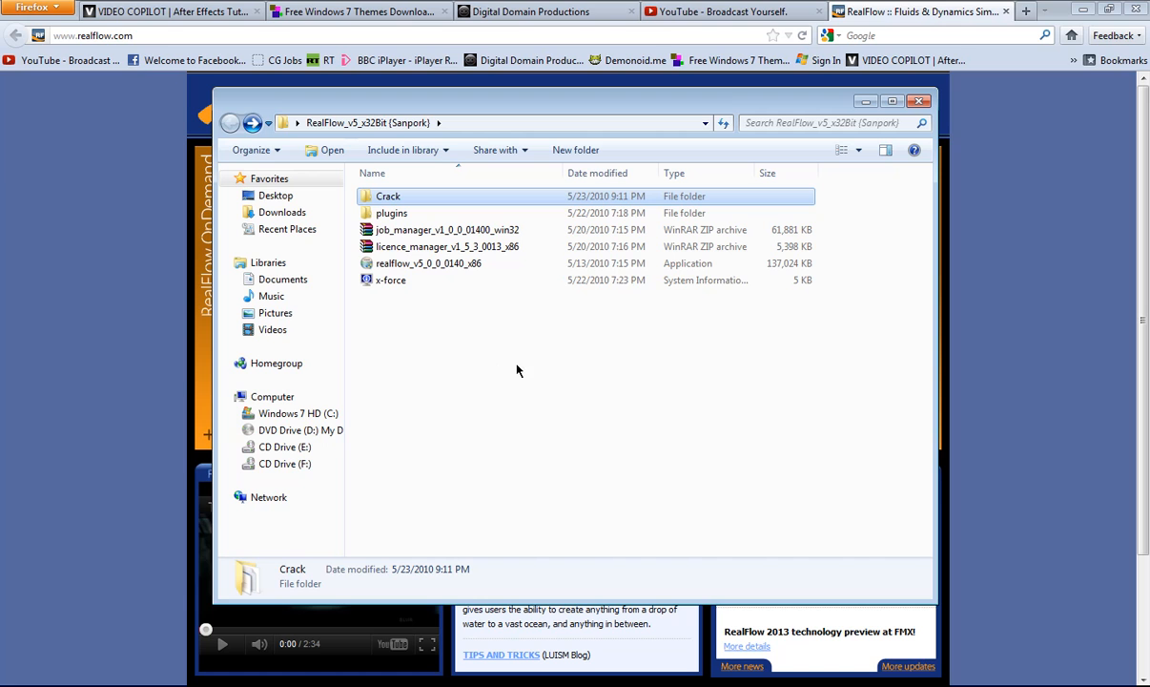
mouse_move(515, 357)
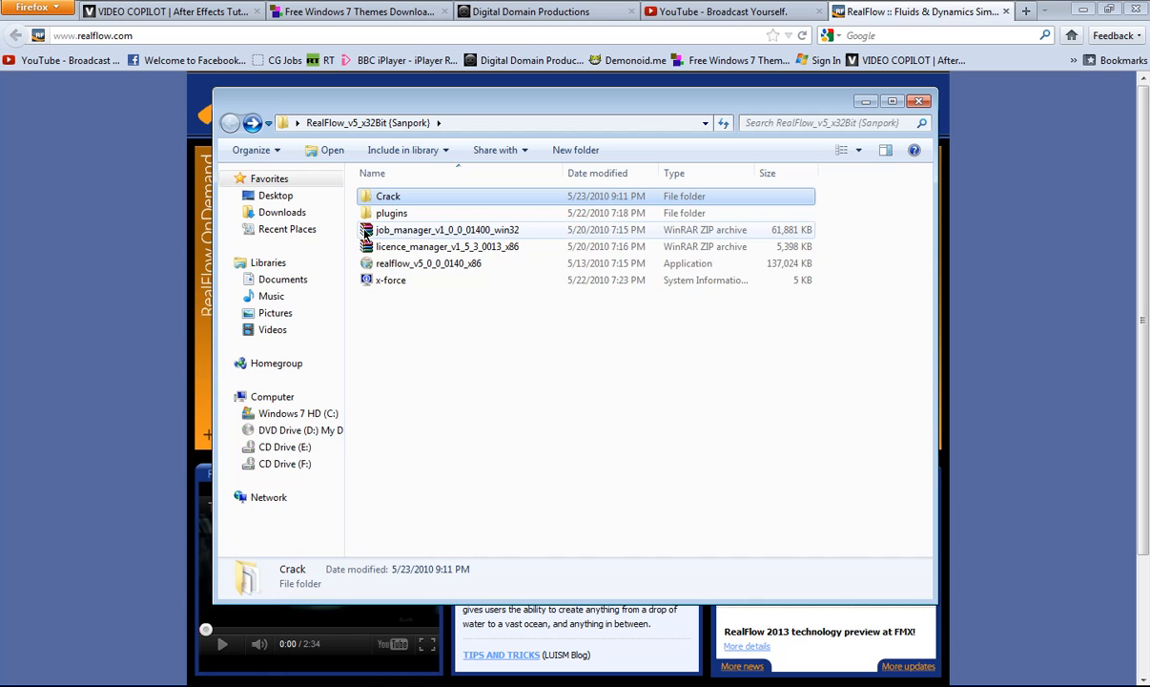
mouse_move(444, 247)
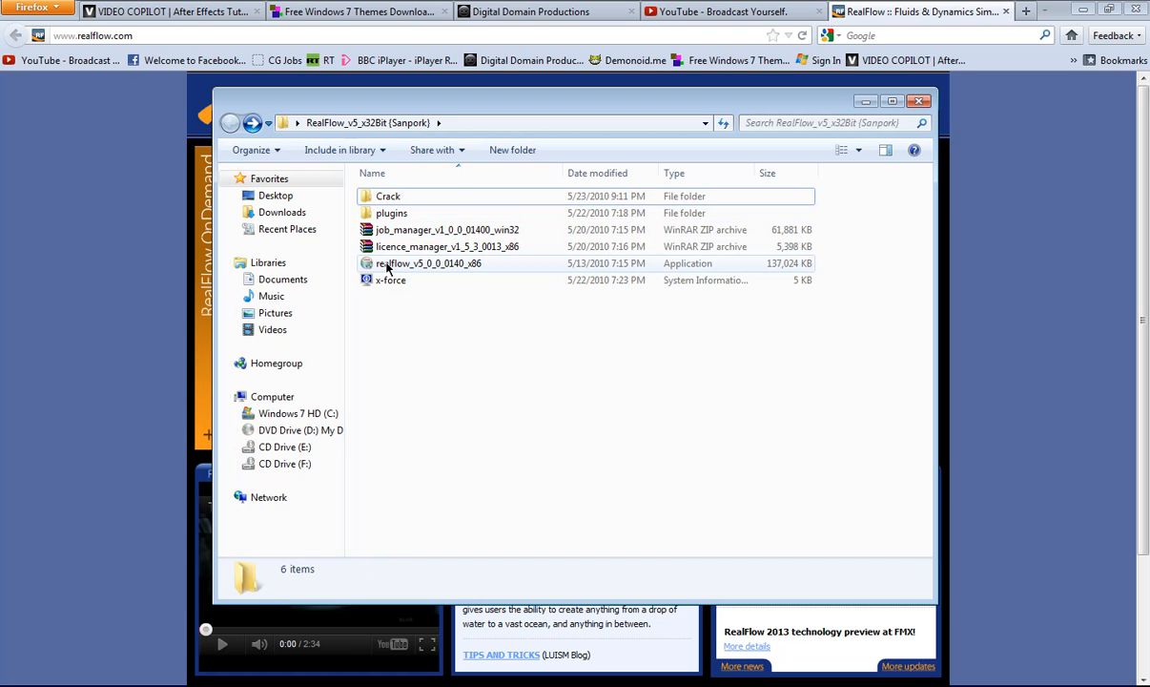
Select the realflow_v5_0_0_0140_x86 installer in the RealFlow_v5_x32Bit folder
click(423, 264)
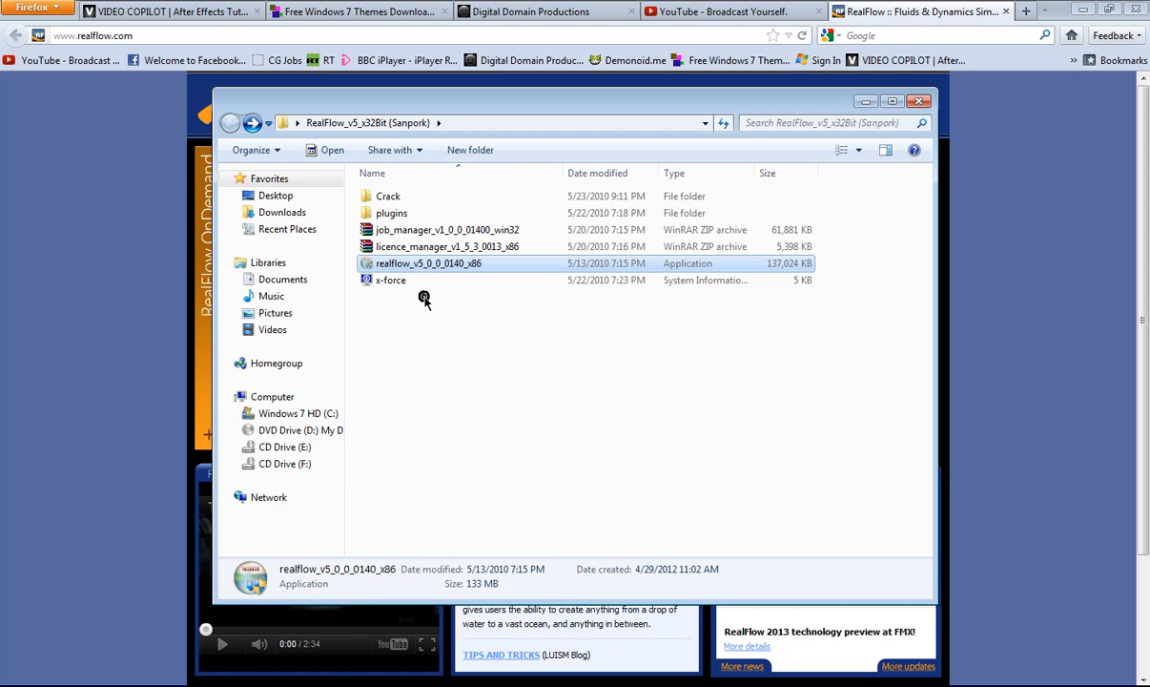
mouse_move(428, 304)
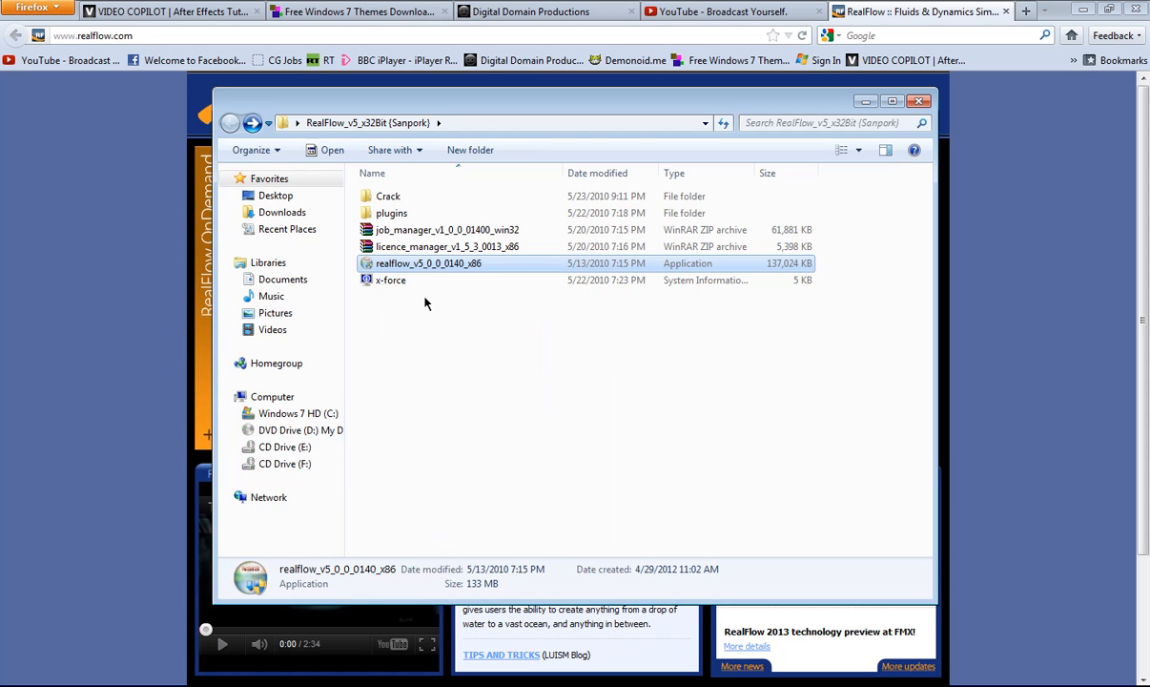
mouse_move(535, 329)
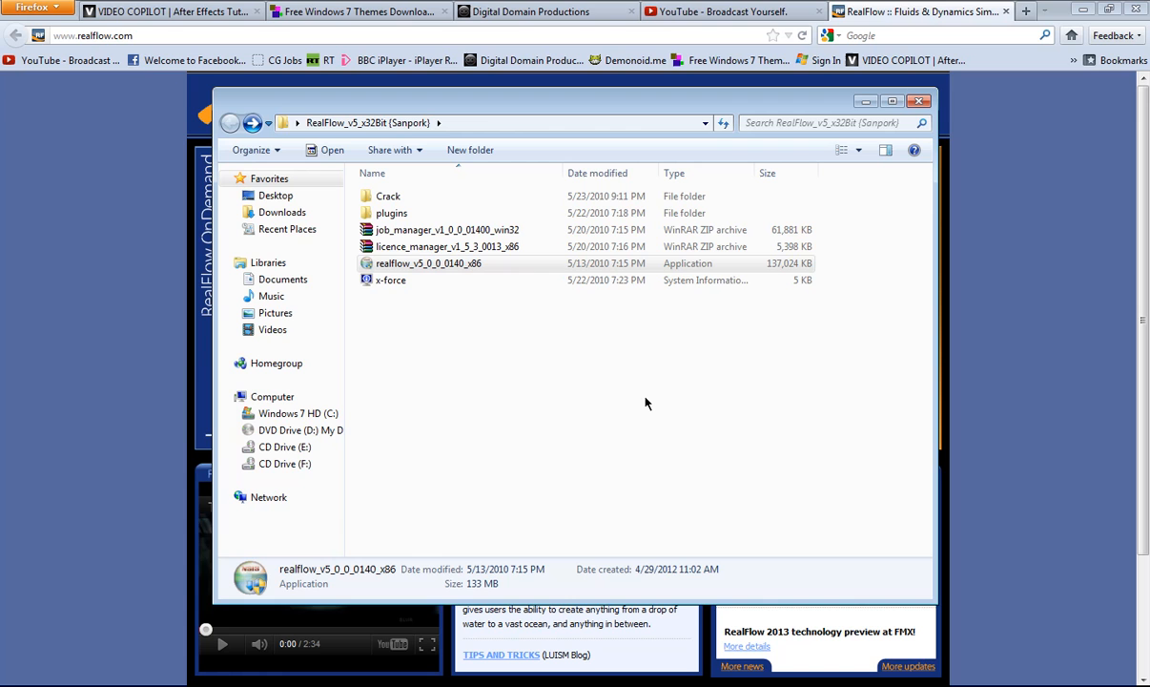
Launch the installer, agree to the license and install to the default Next Limit folder
double_click(429, 263)
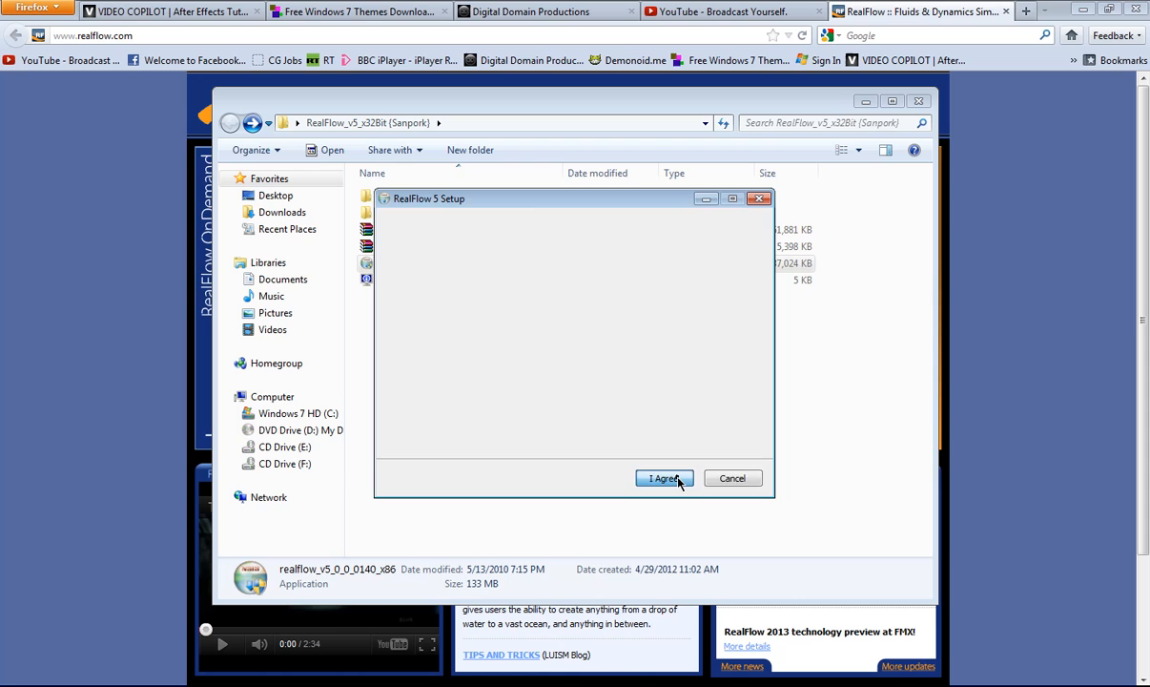
click(664, 477)
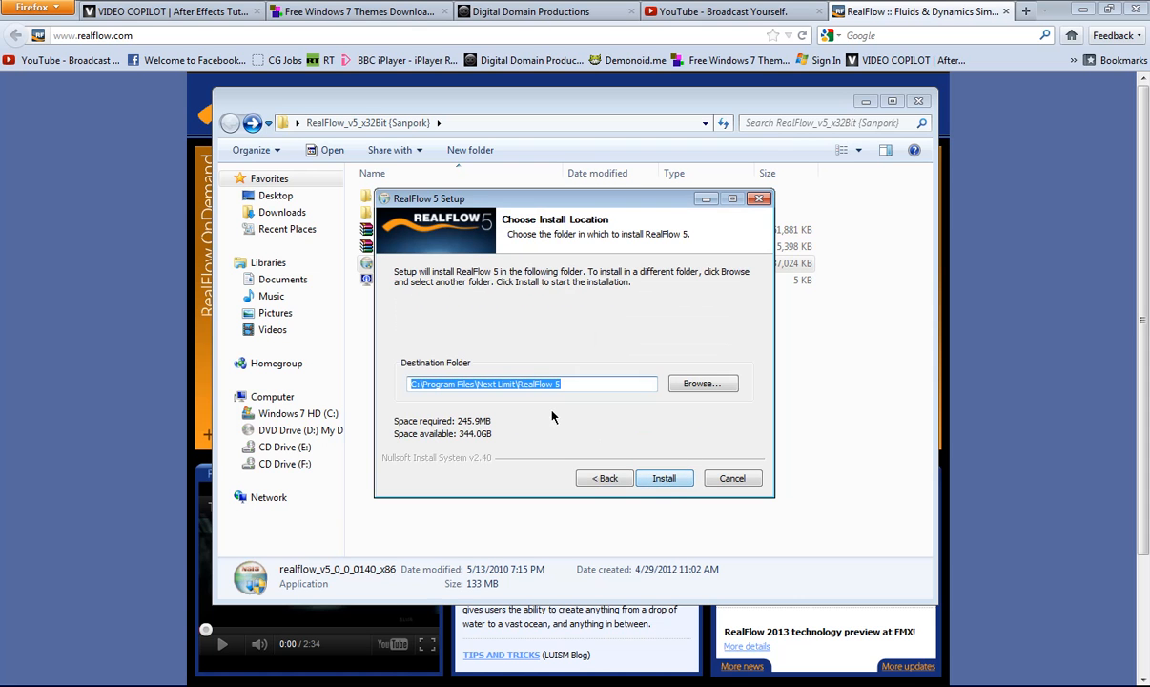
click(664, 477)
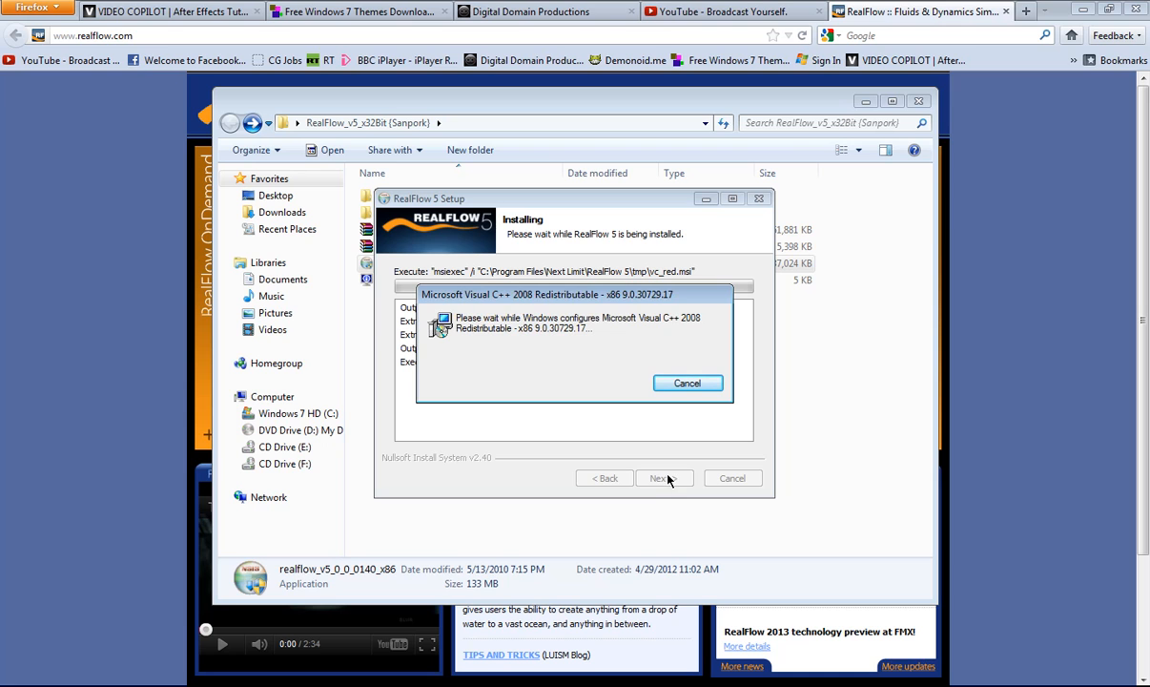
mouse_move(660, 477)
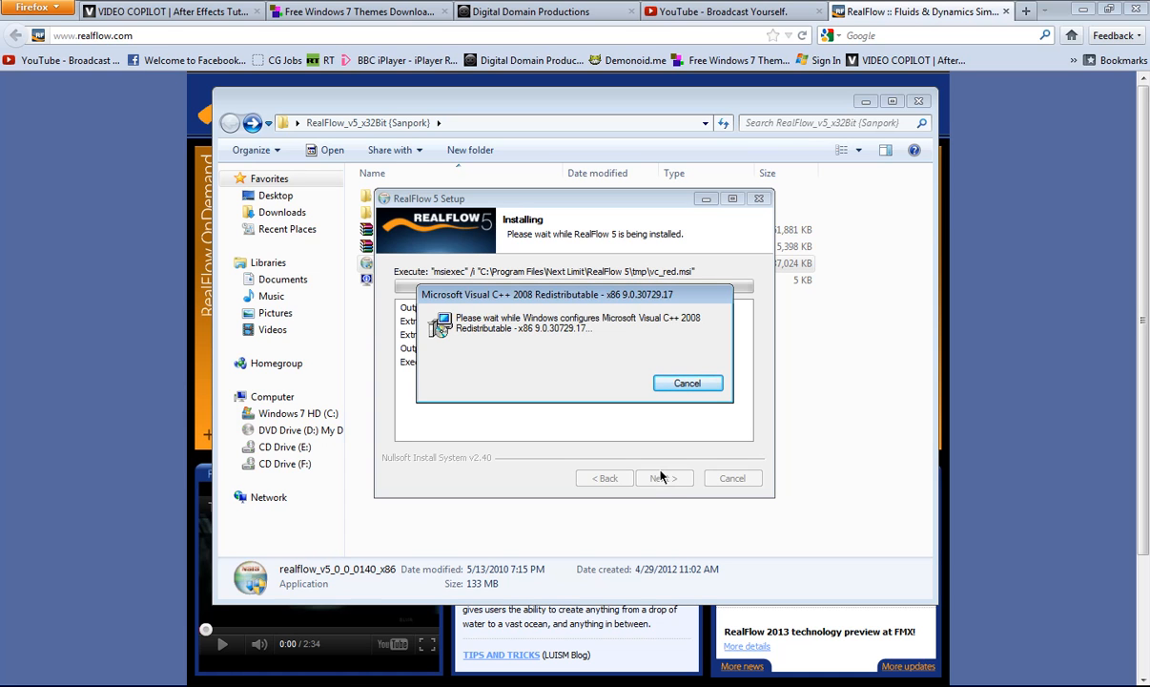
mouse_move(658, 473)
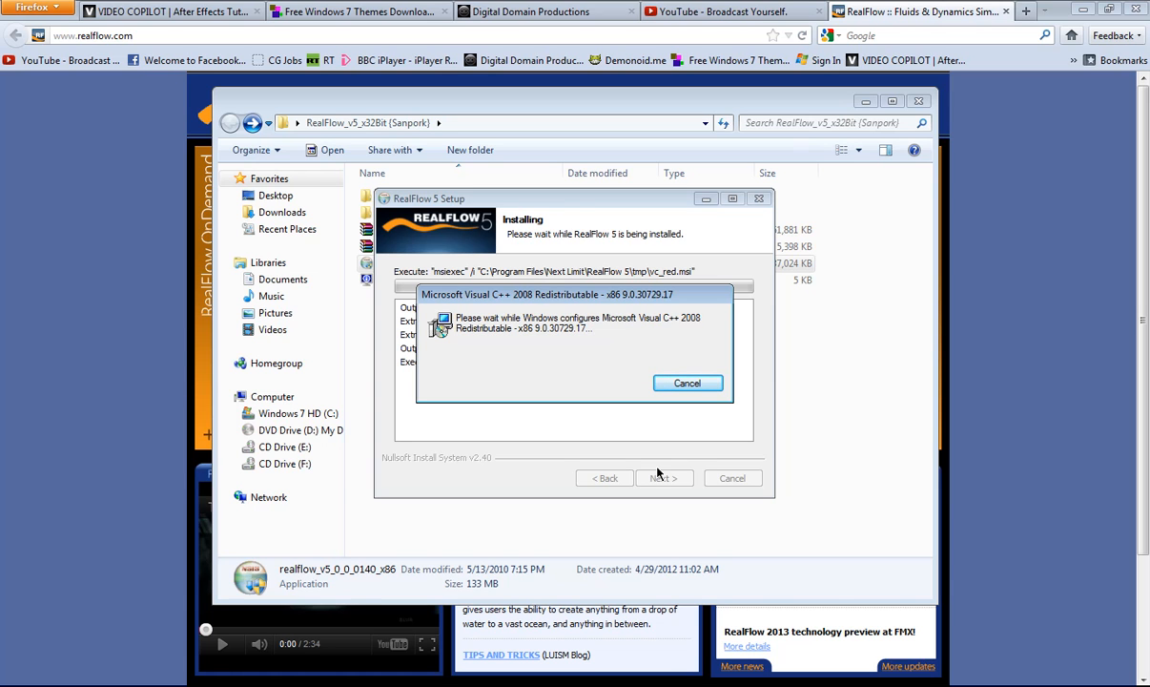
mouse_move(553, 298)
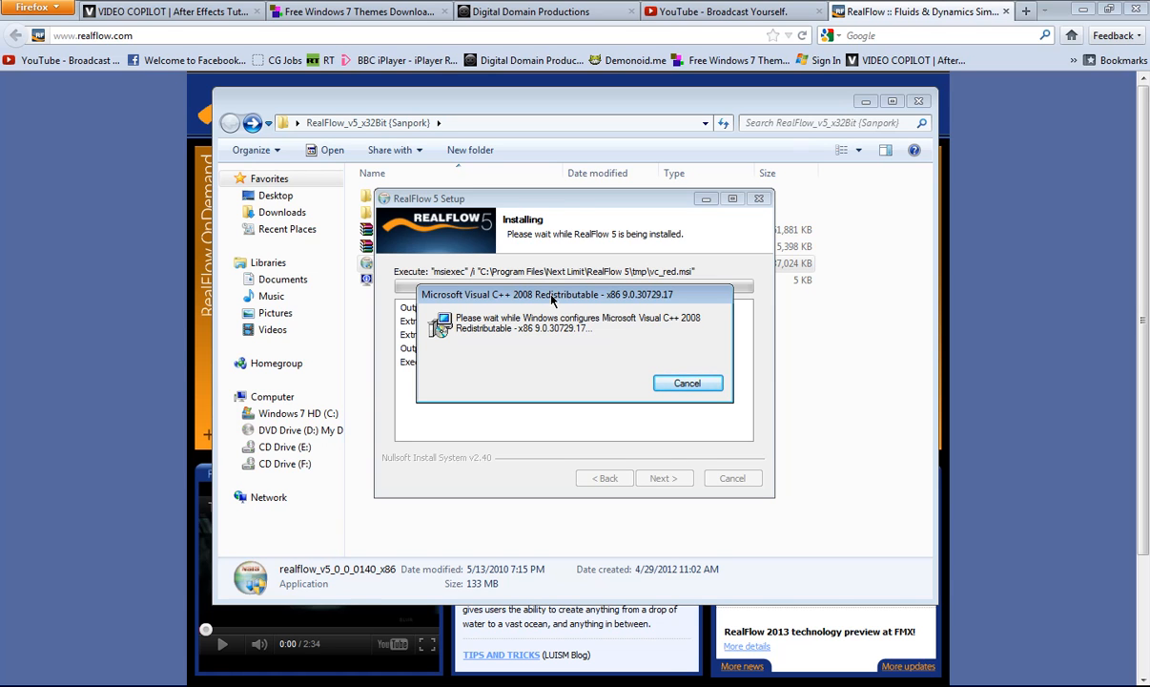
mouse_move(616, 371)
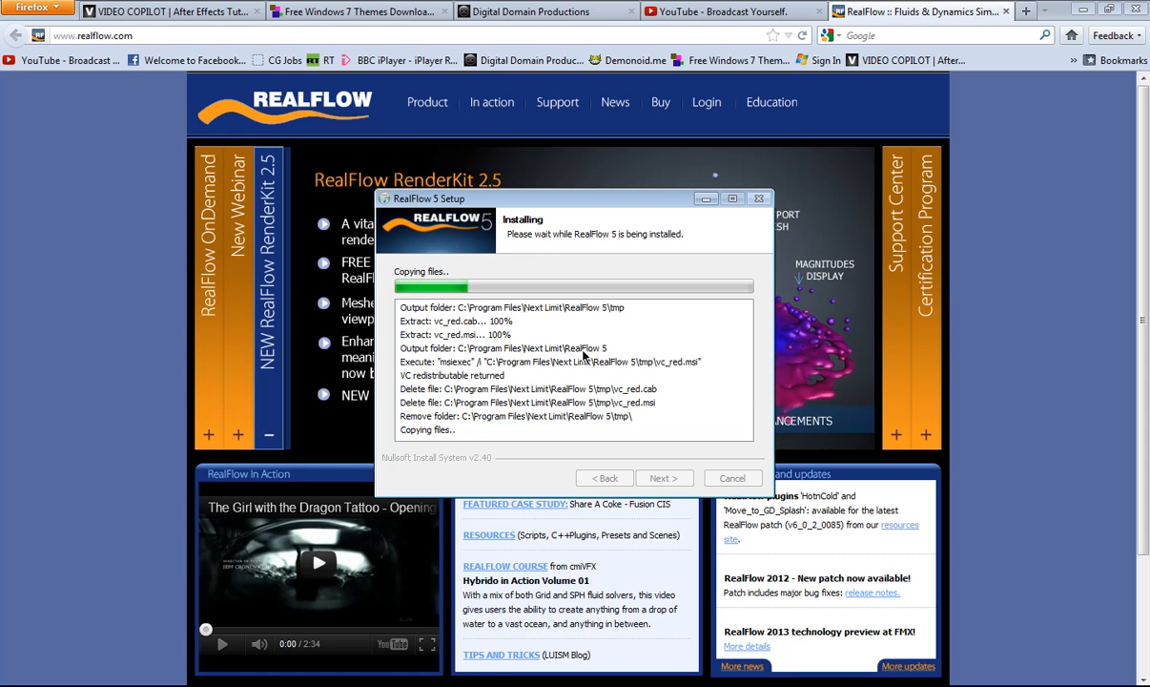
mouse_move(652, 336)
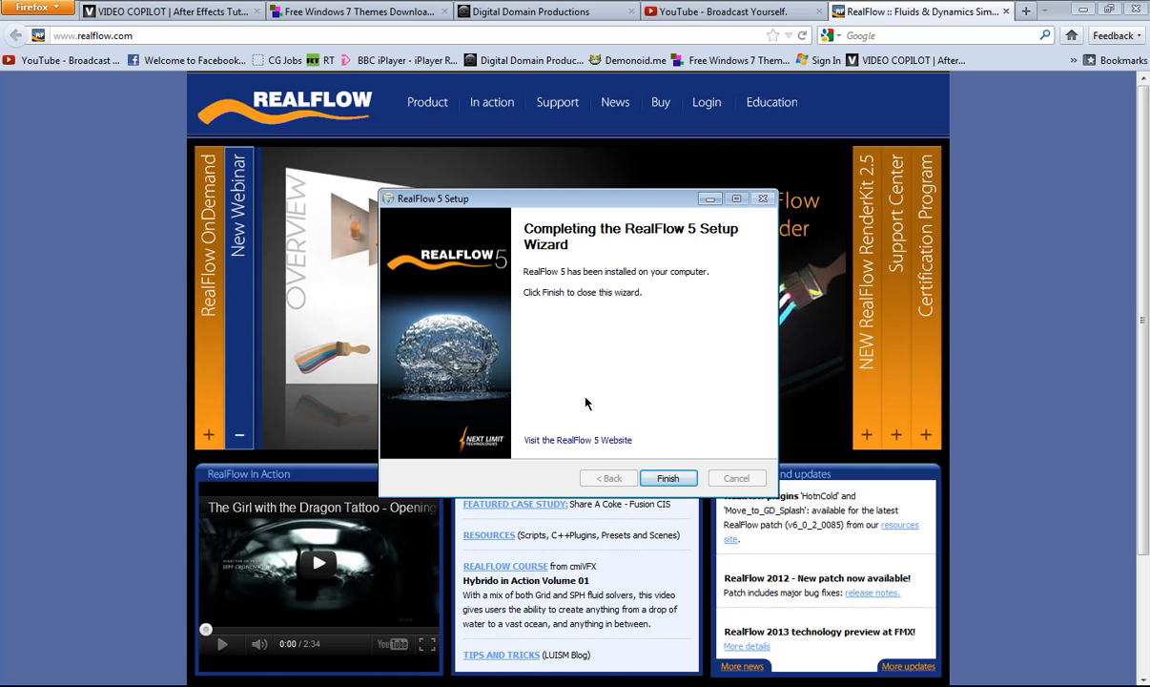
Finish the setup wizard, return to the download folder and select sf-rf5-win32 in Crack
click(667, 477)
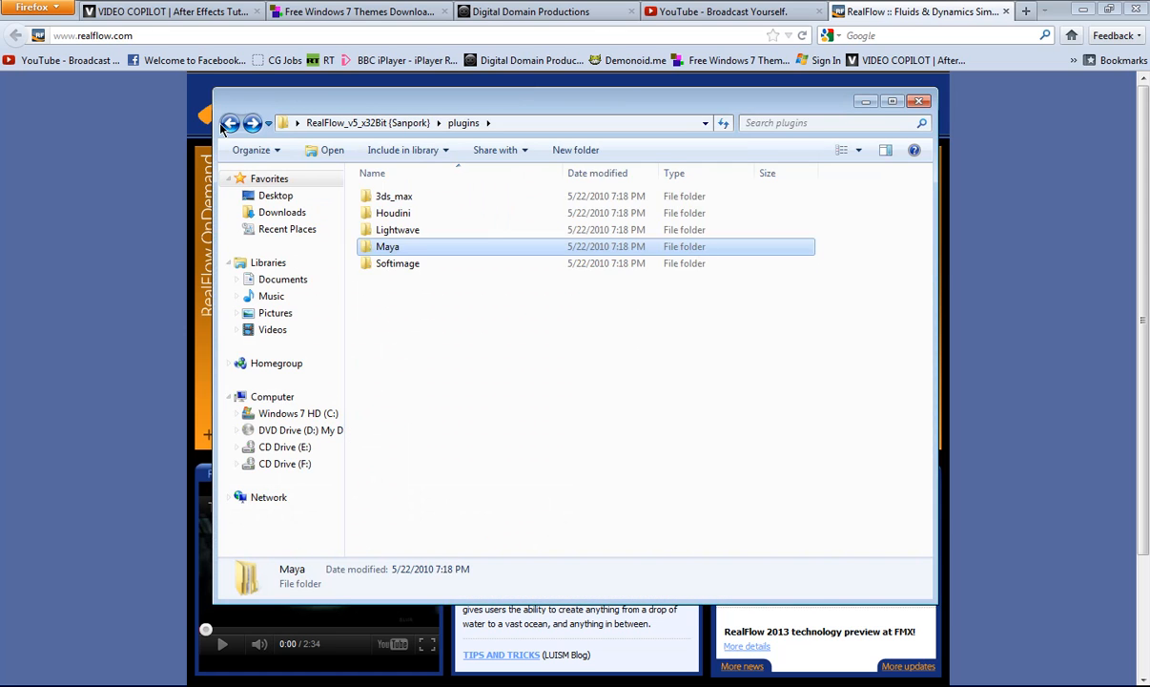
click(229, 122)
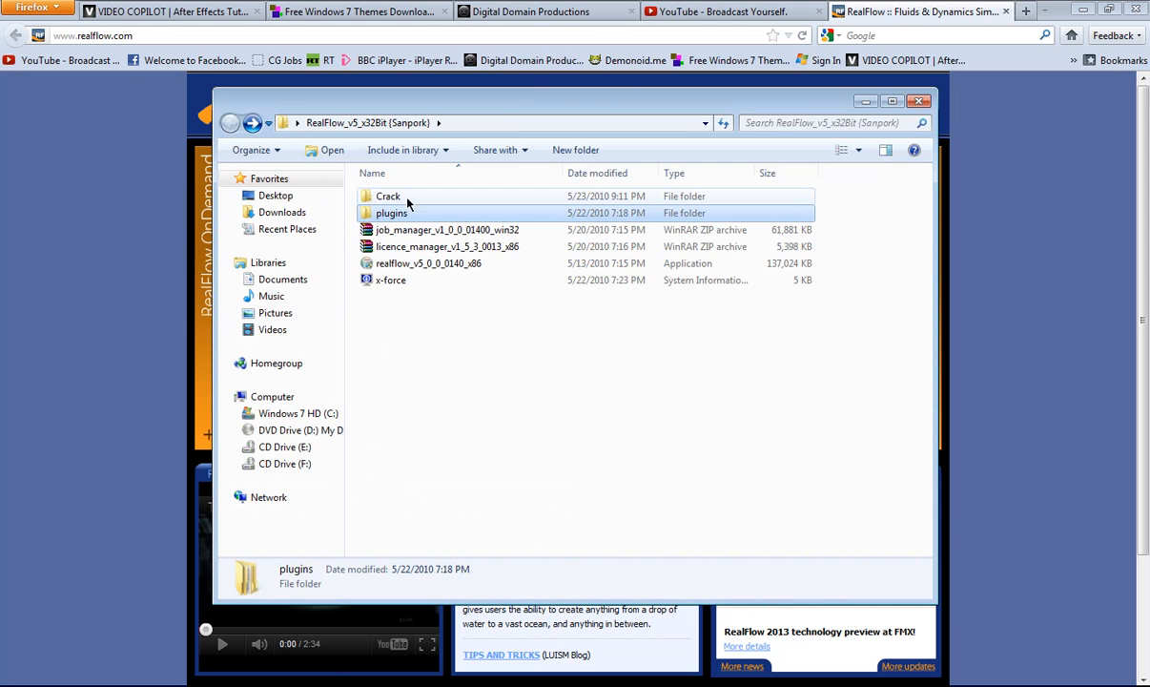
double_click(389, 195)
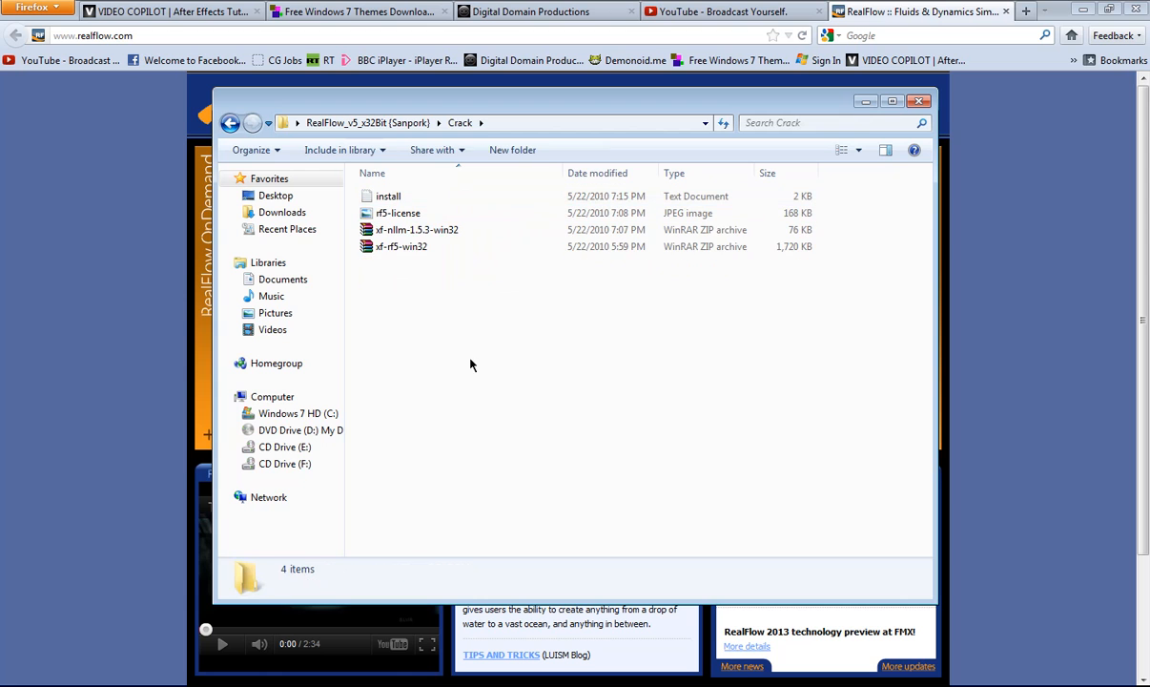
click(401, 246)
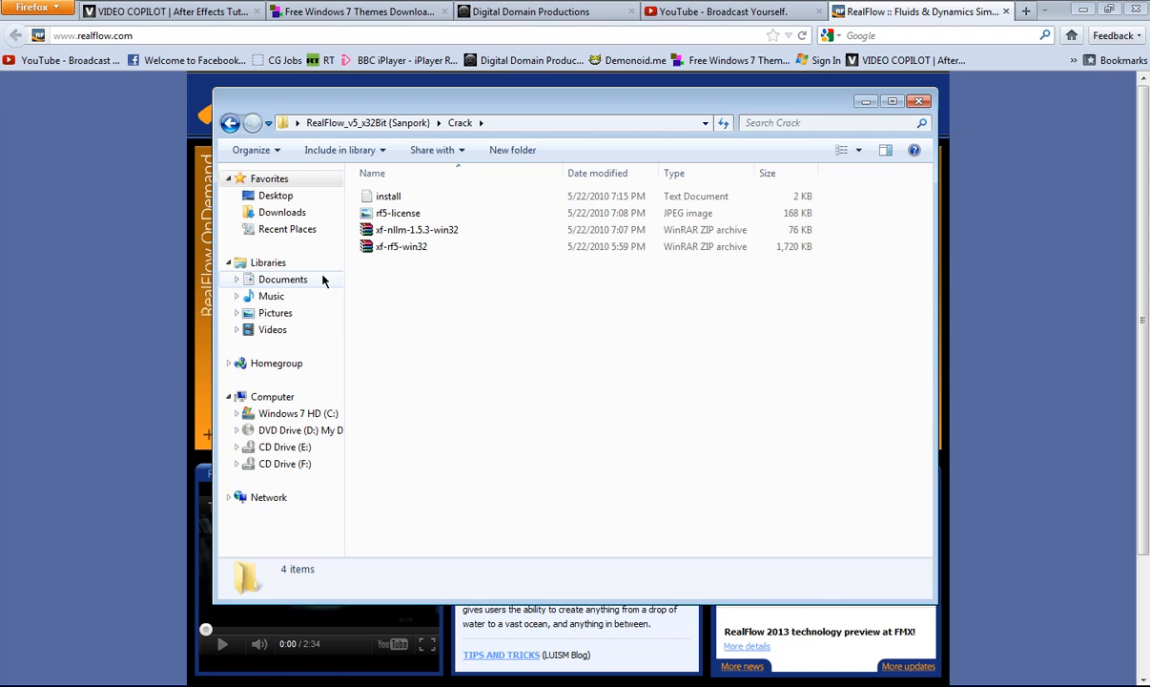
click(399, 246)
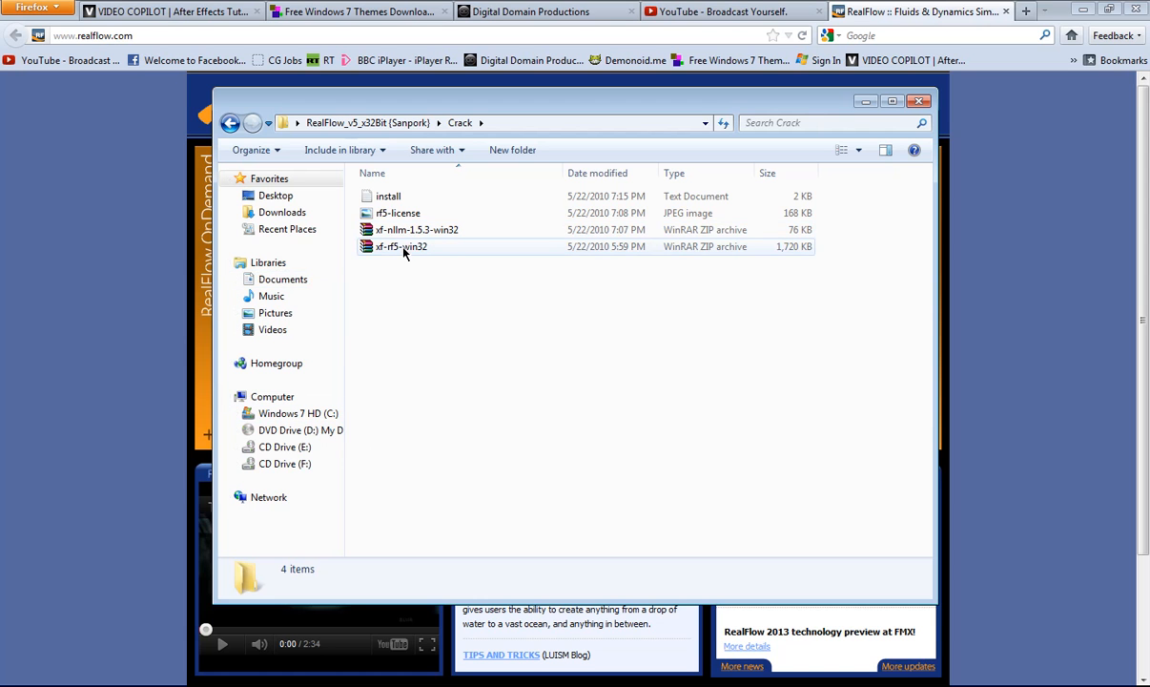
click(401, 246)
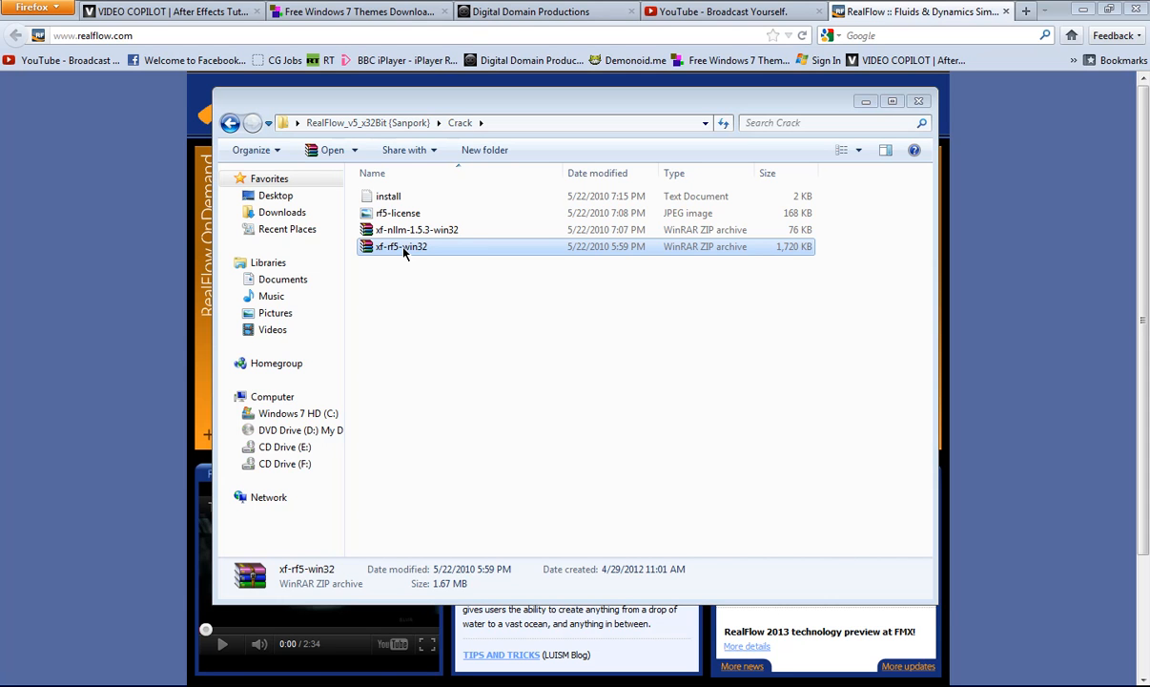
Extract the sf-rf5-win32 archive to Program Files > Next Limit > RealFlow 5
double_click(404, 246)
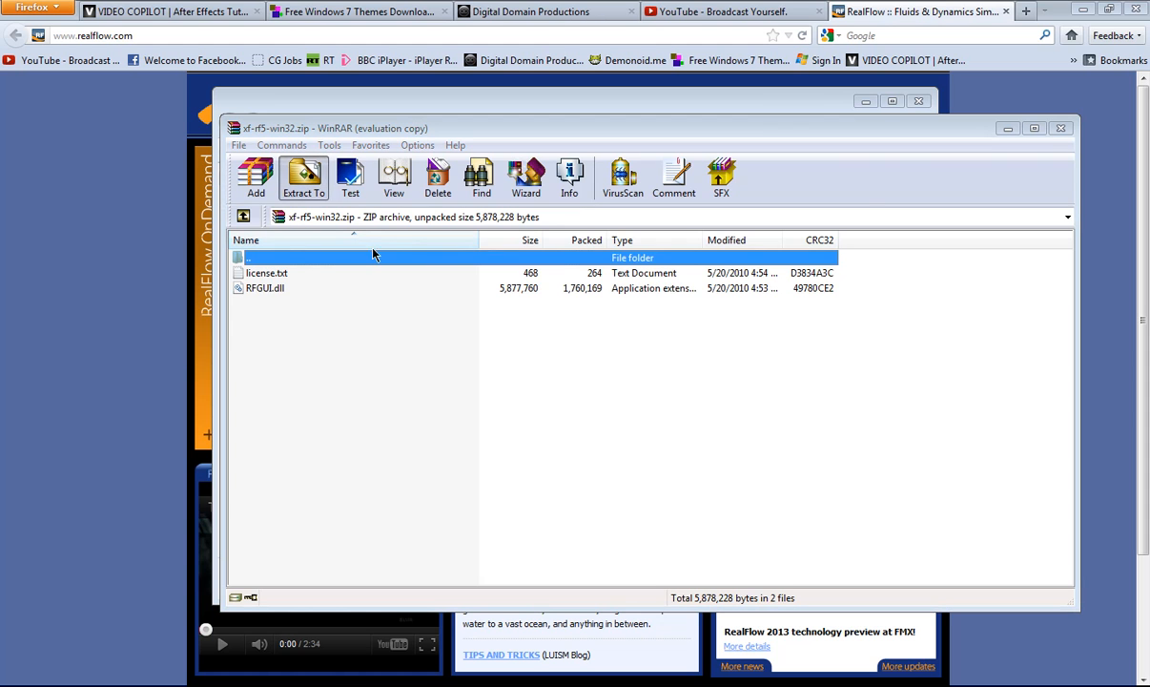
click(304, 176)
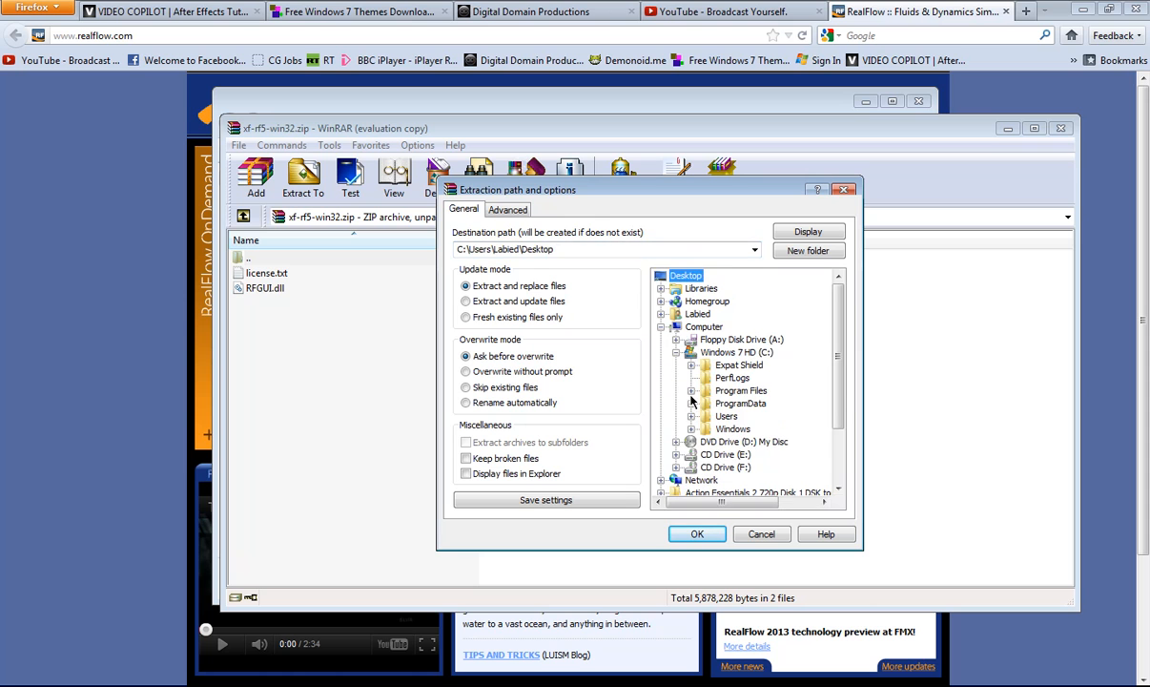
click(692, 389)
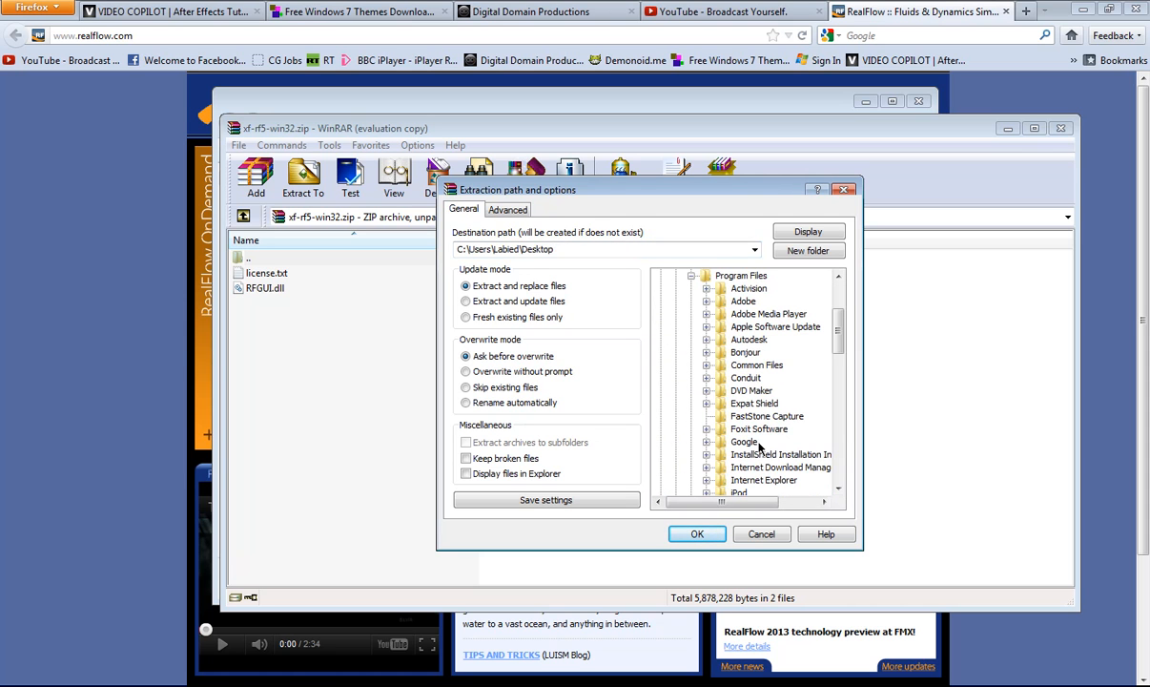
scroll(down, 3)
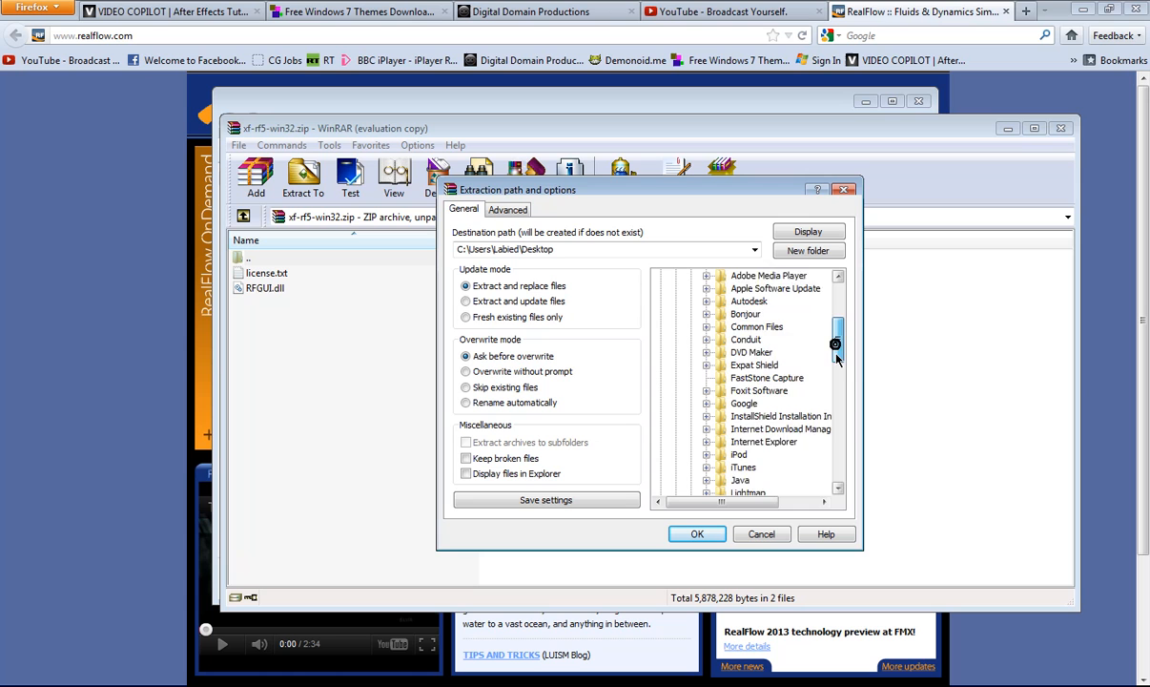
scroll(down, 3)
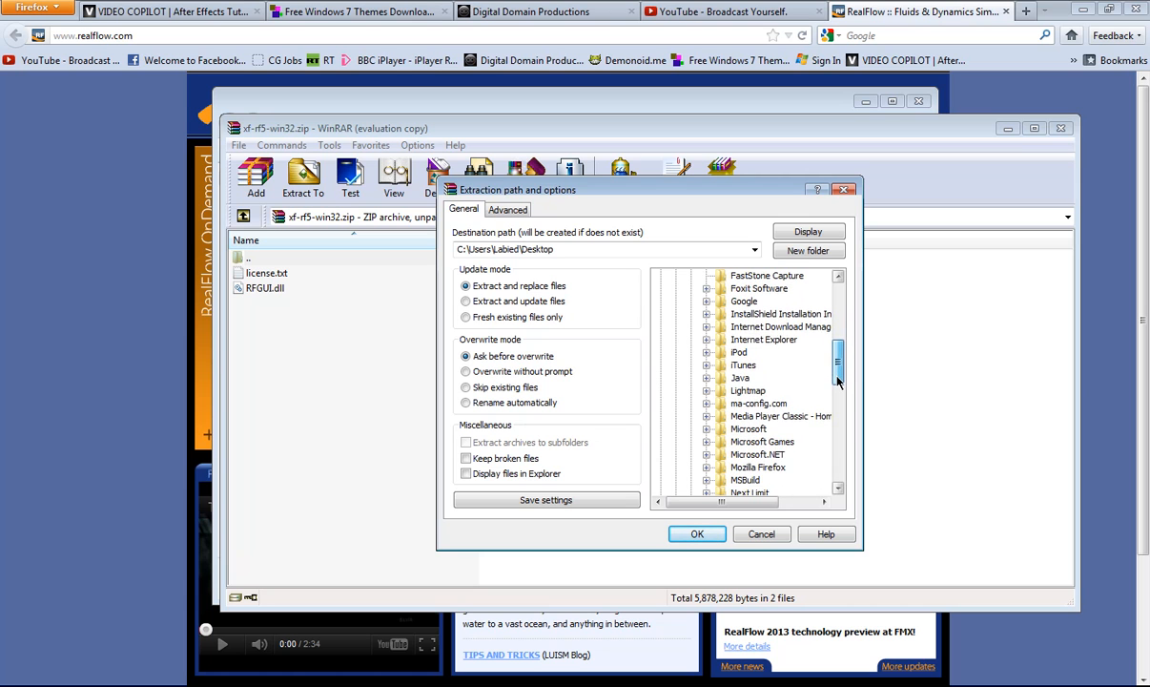
scroll(down, 3)
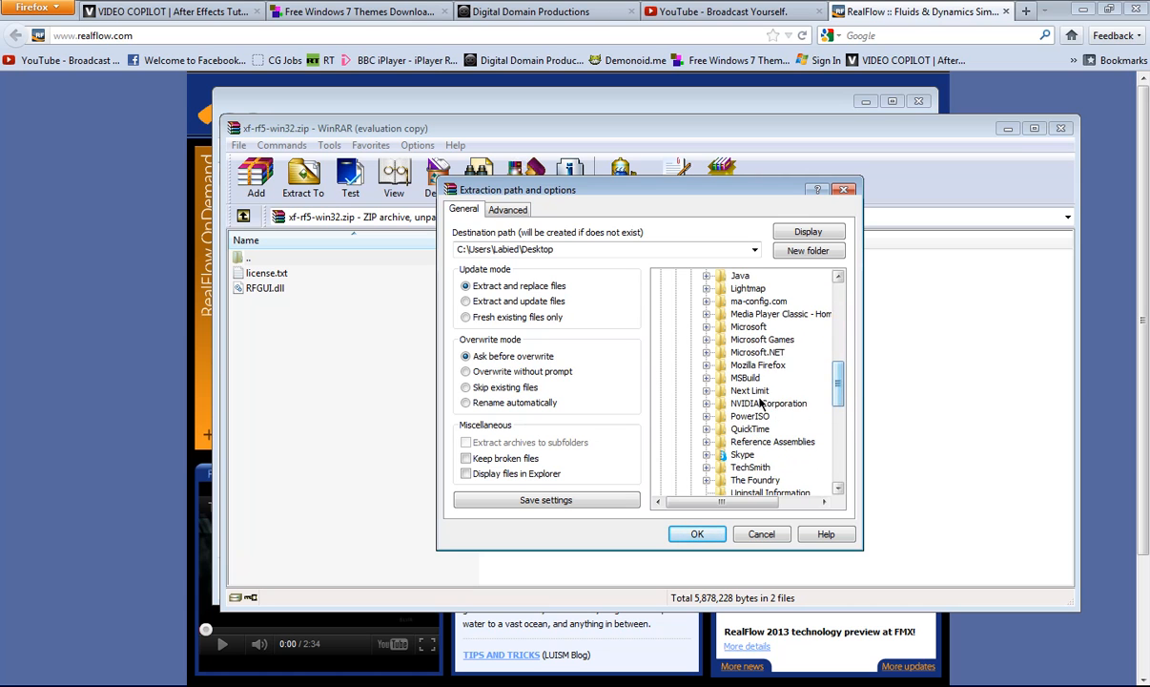
click(710, 389)
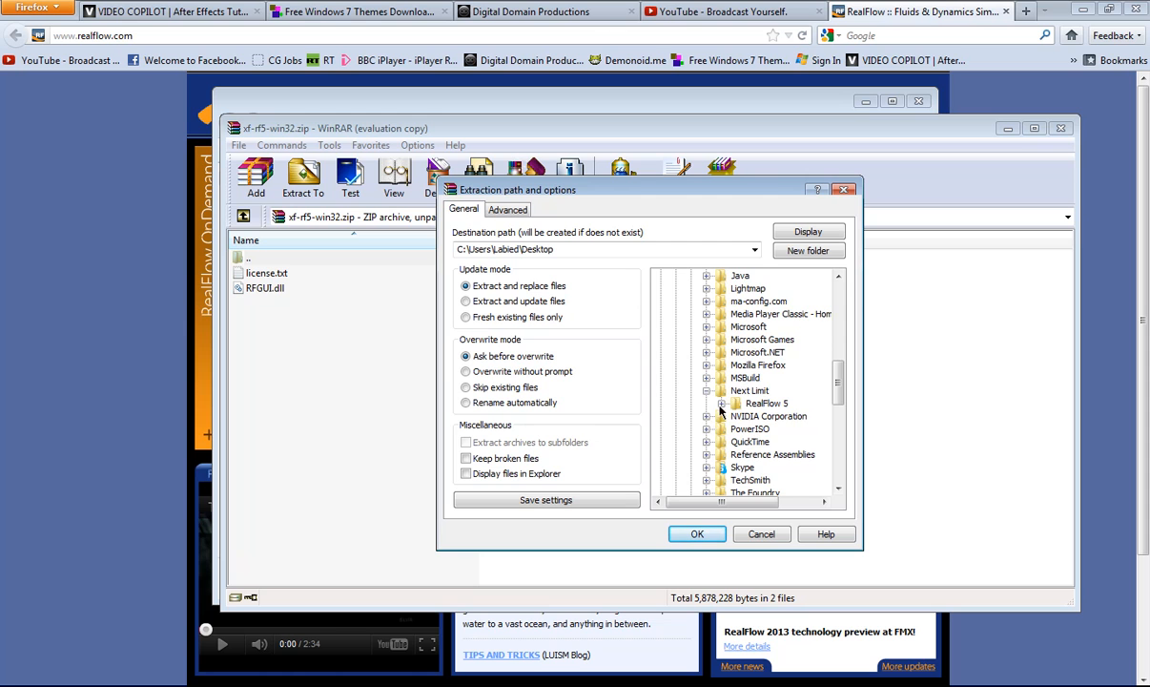
click(767, 402)
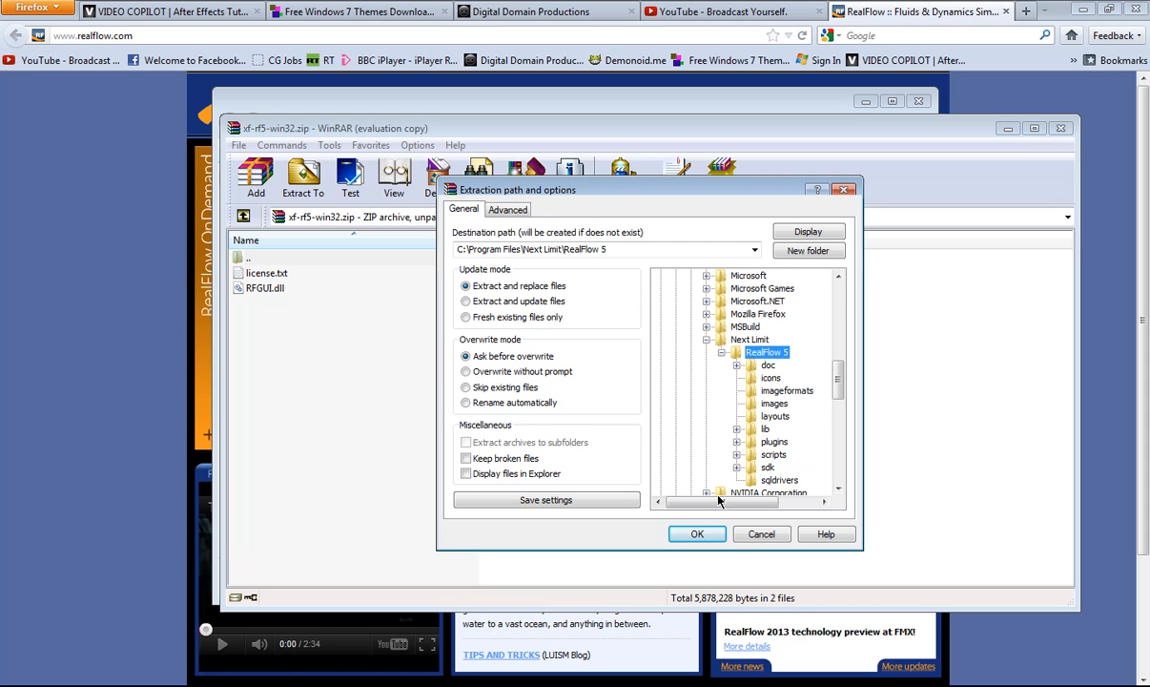
click(697, 534)
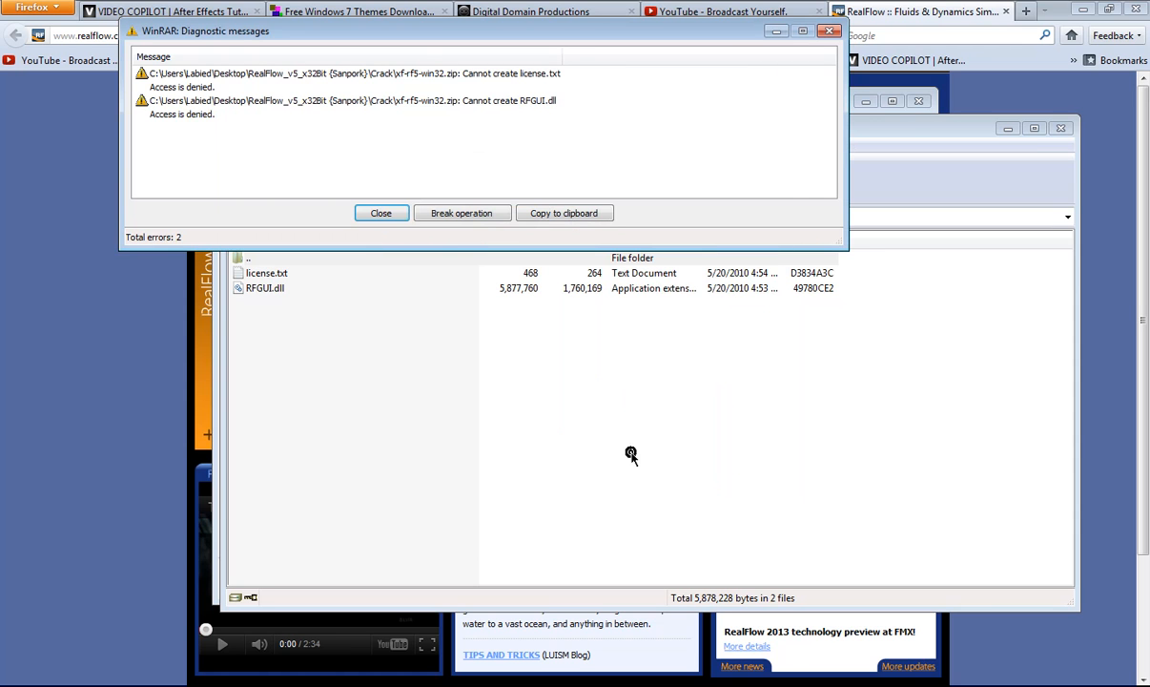
mouse_move(378, 220)
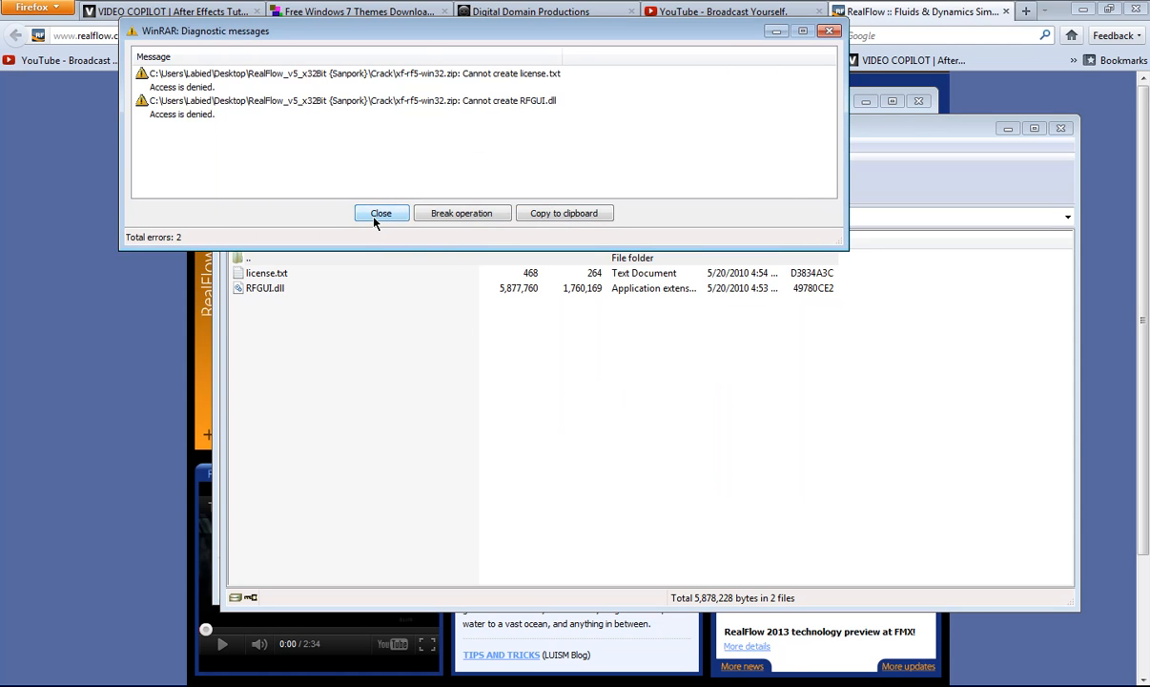
Dismiss the access-denied diagnostic messages and select RFGUI.dll in the archive
click(382, 214)
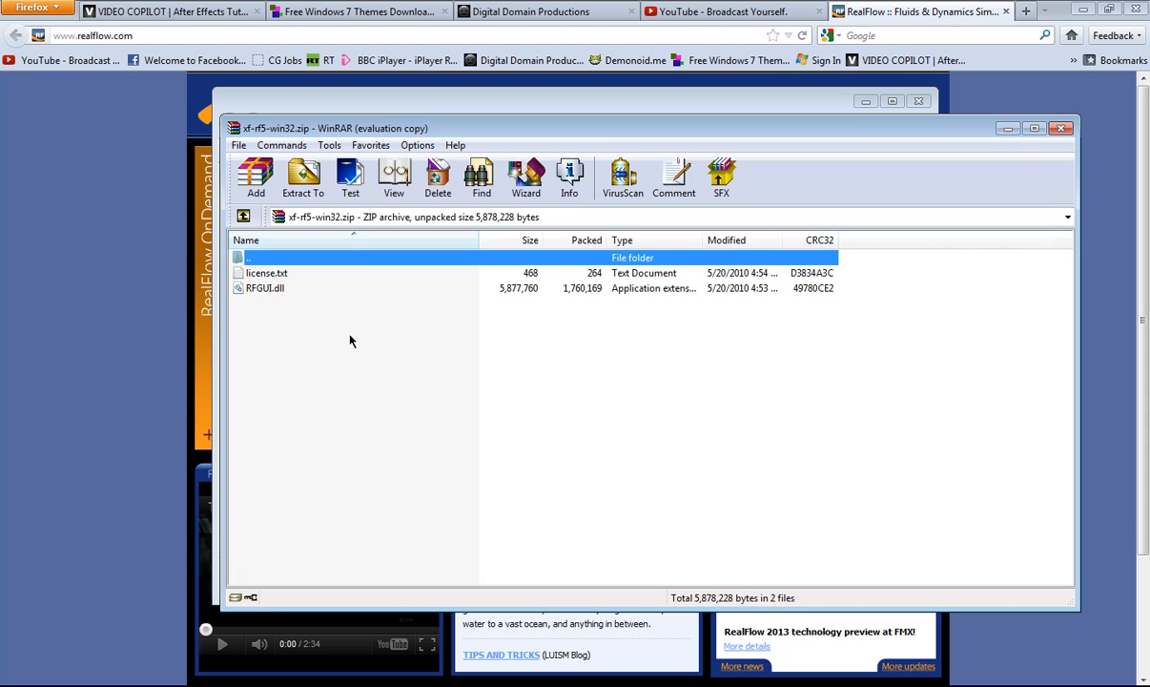
click(265, 287)
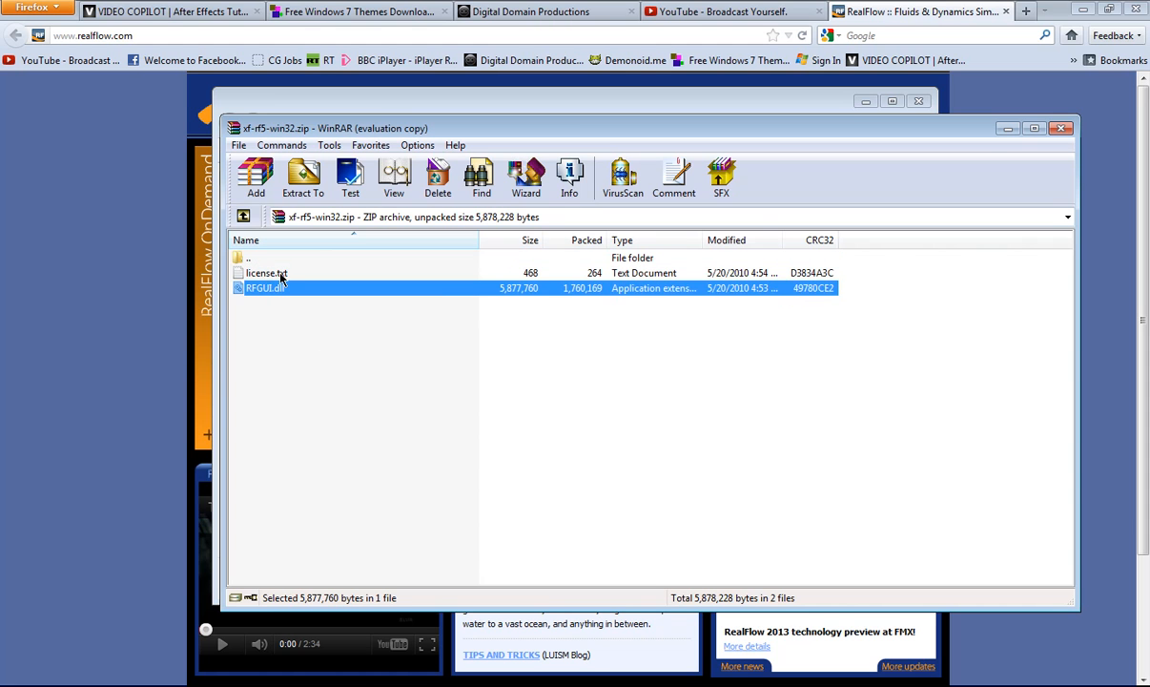
Extract license.txt and RFGUI.dll to the Desktop and close WinRAR
click(303, 175)
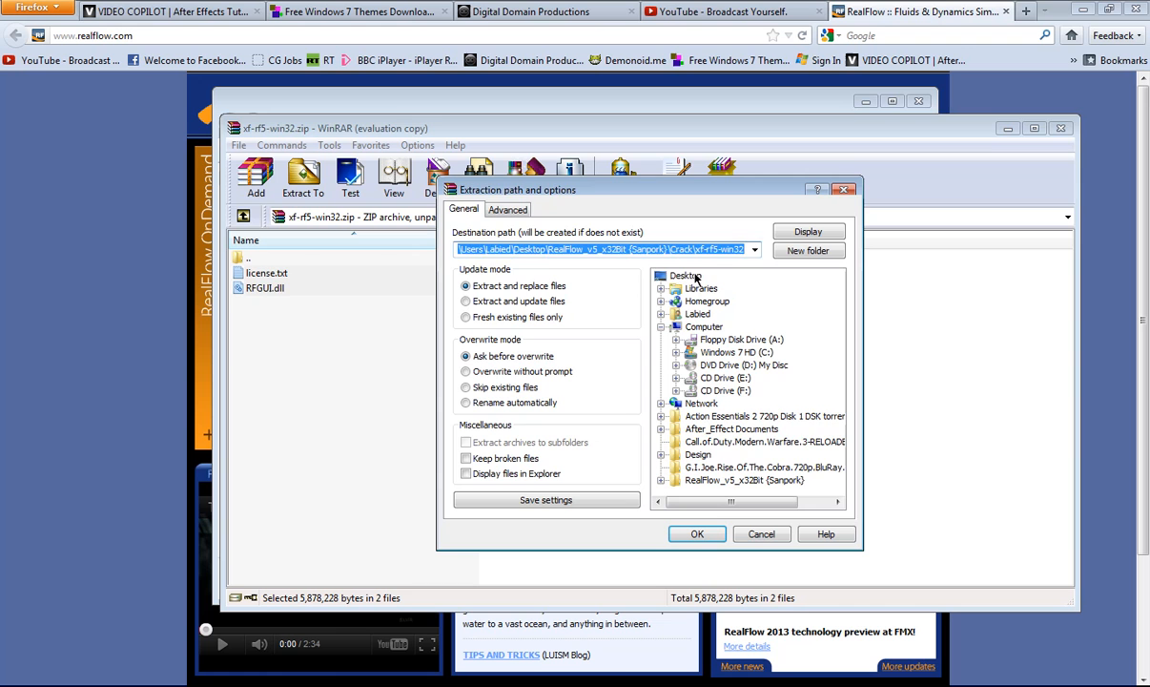
click(699, 534)
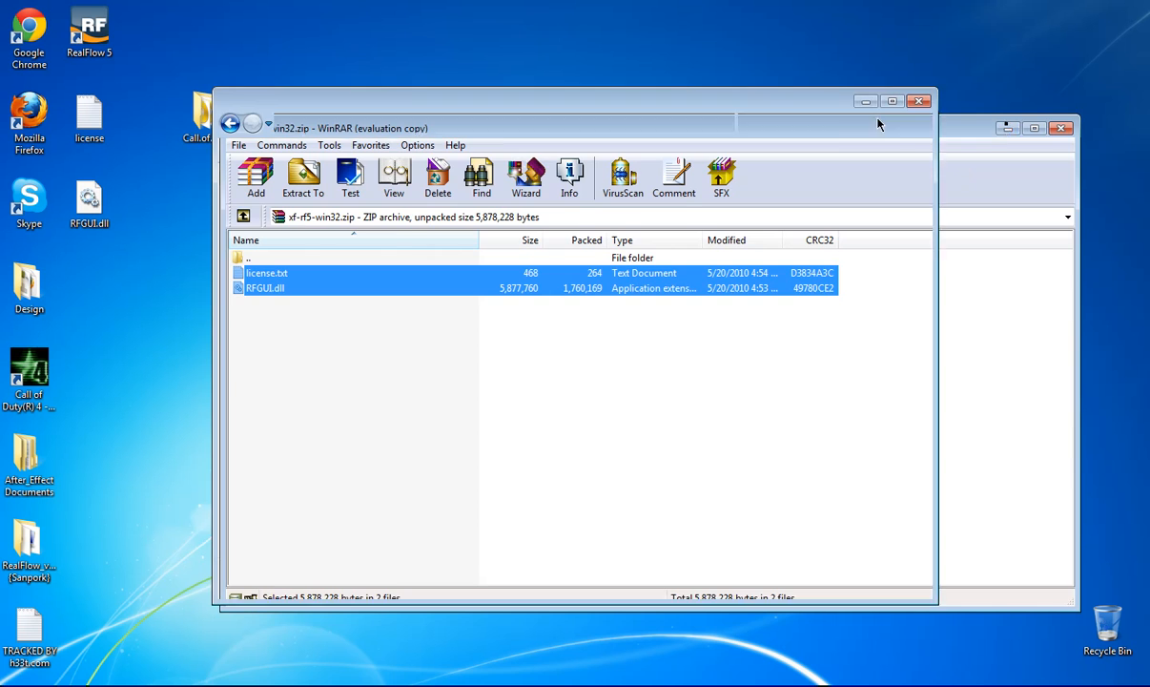
click(919, 105)
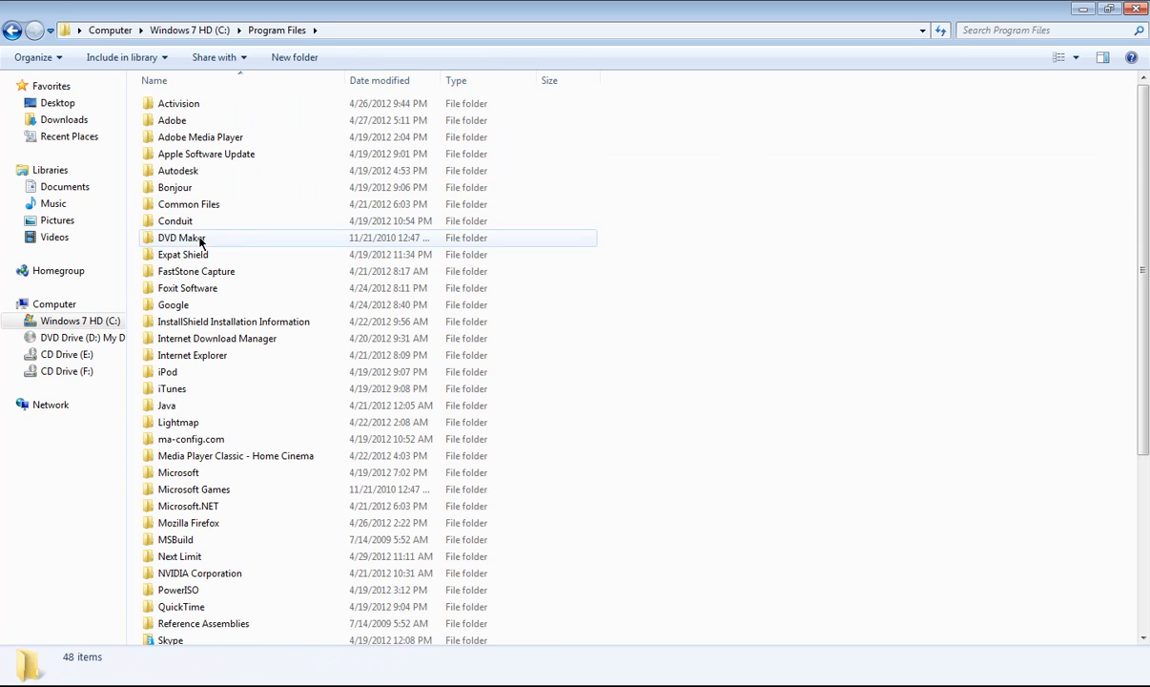
Move the desktop files into Next Limit > RealFlow 5, replacing RFGUI.dll with admin permission
click(179, 557)
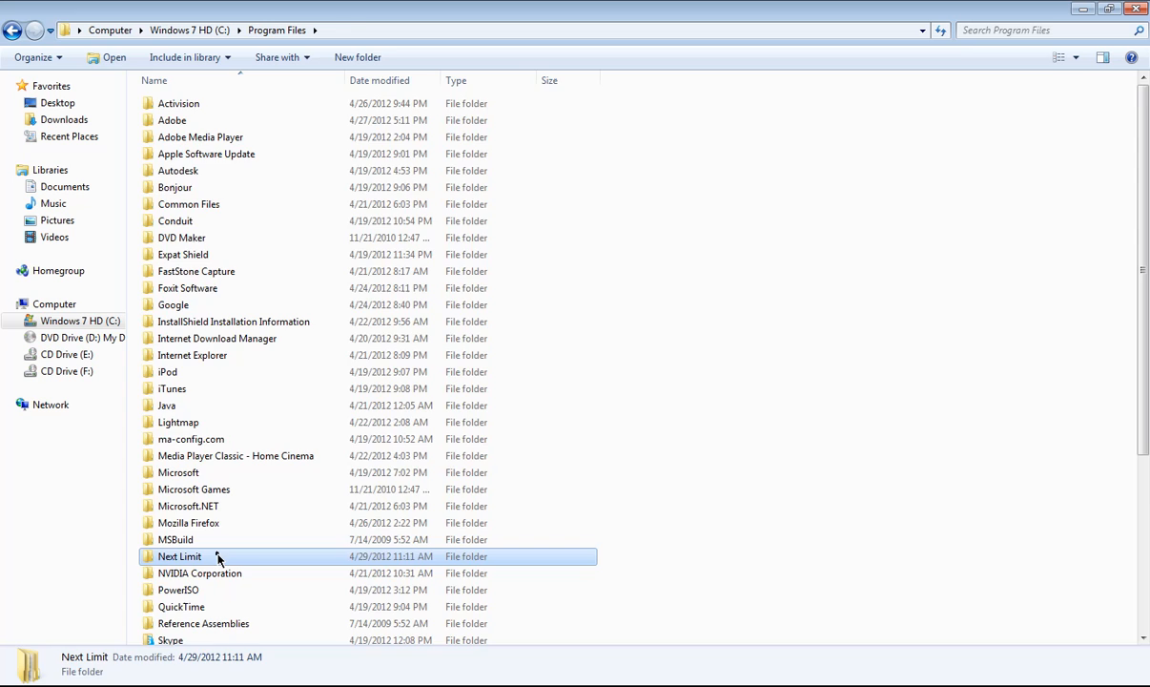
double_click(180, 557)
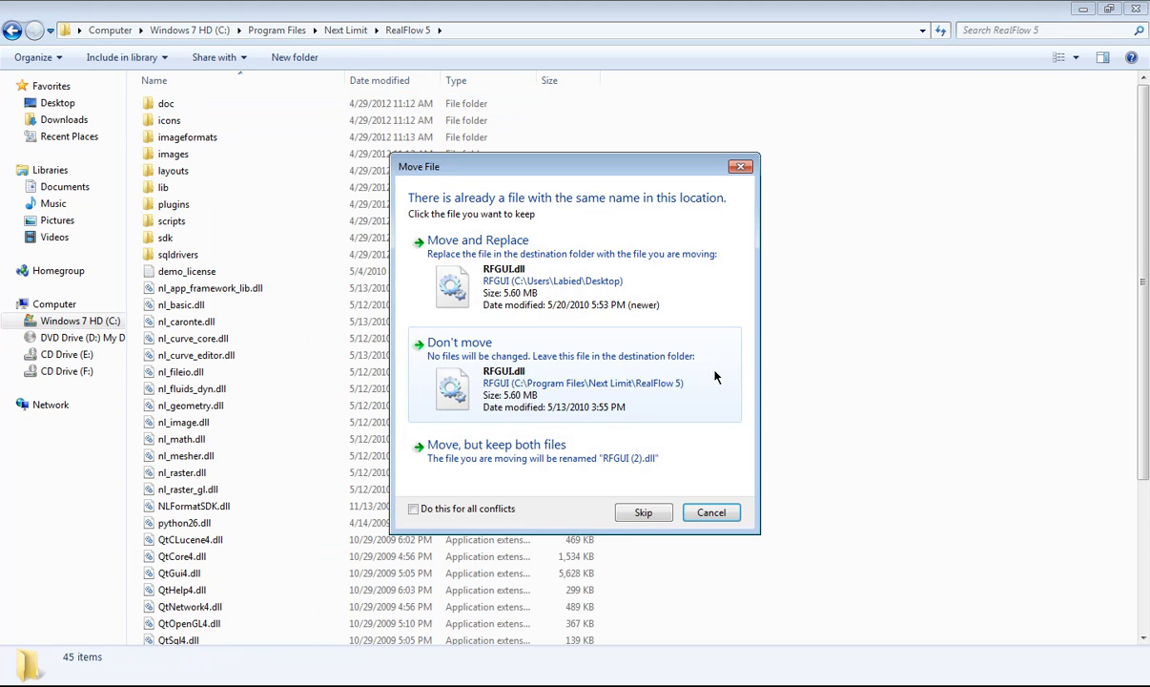
click(477, 240)
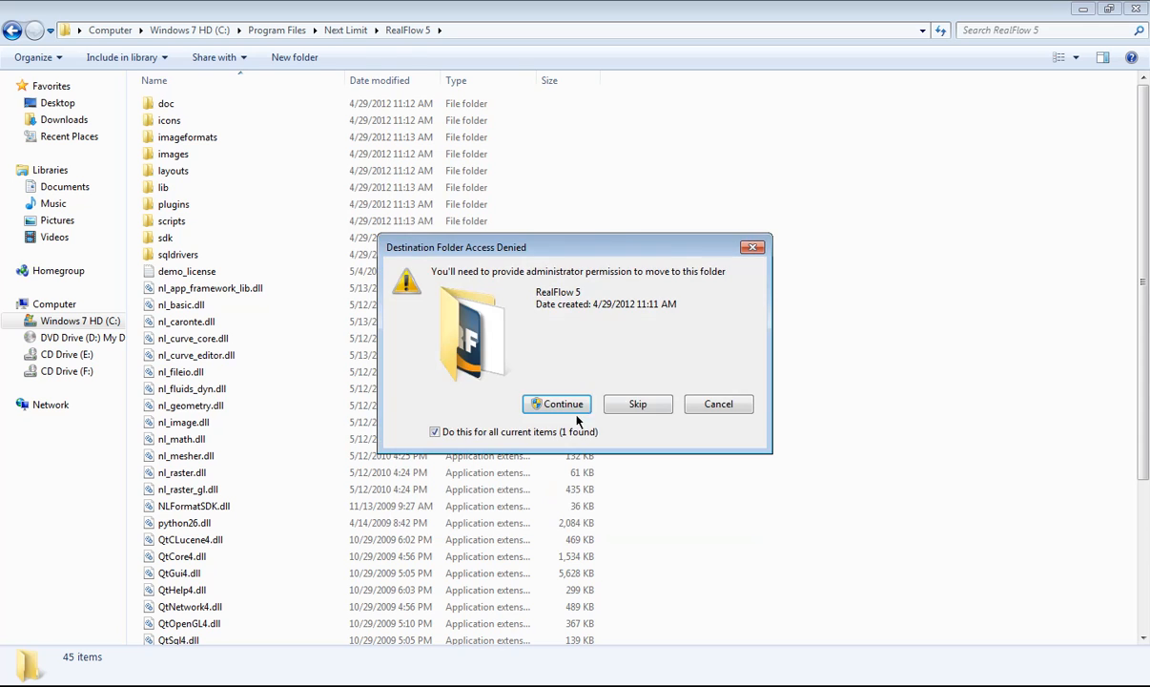
click(557, 404)
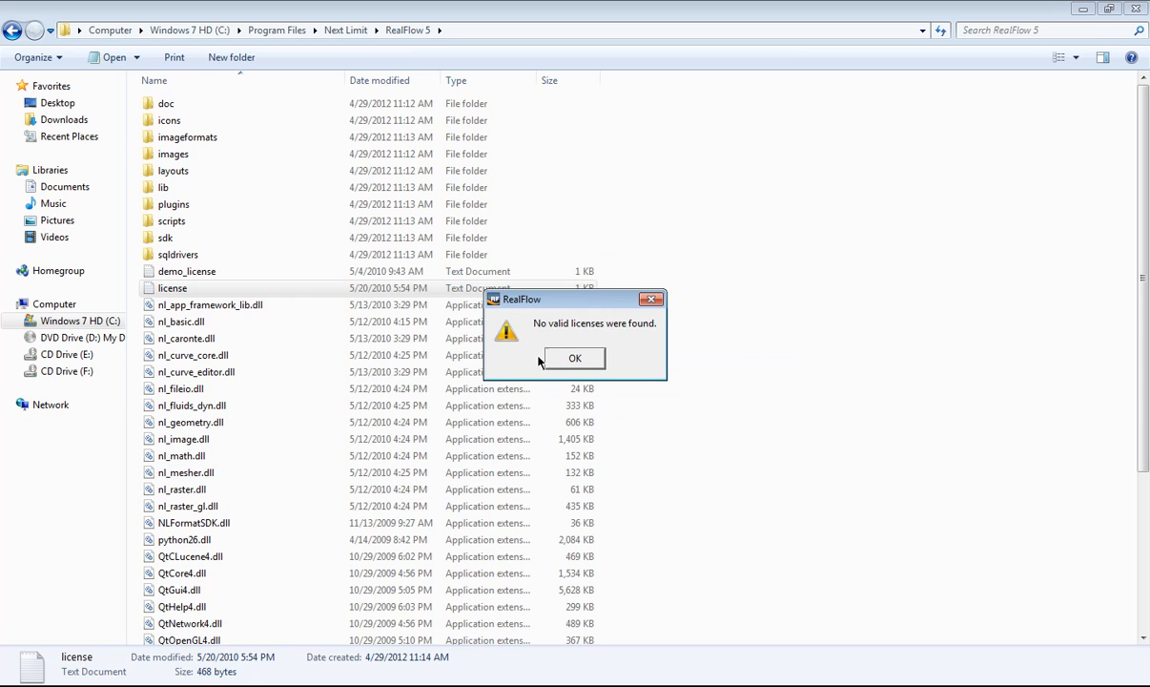
mouse_move(584, 359)
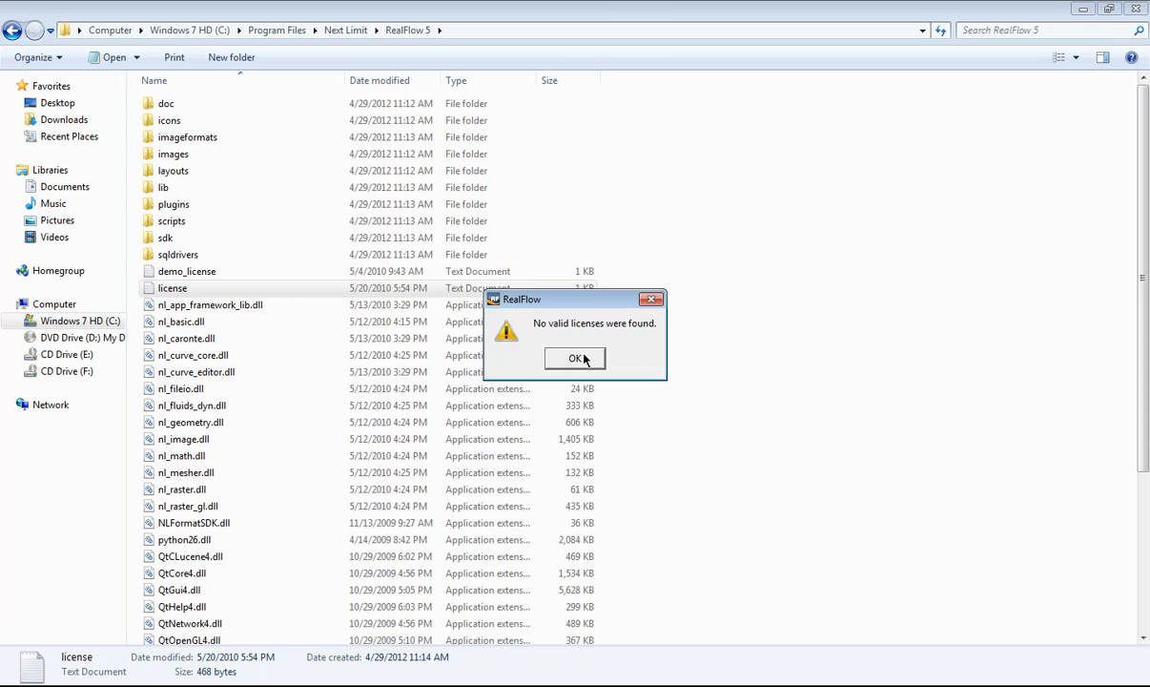
Acknowledge the no-valid-licenses warnings and allow RealFlow through Windows Firewall
click(573, 359)
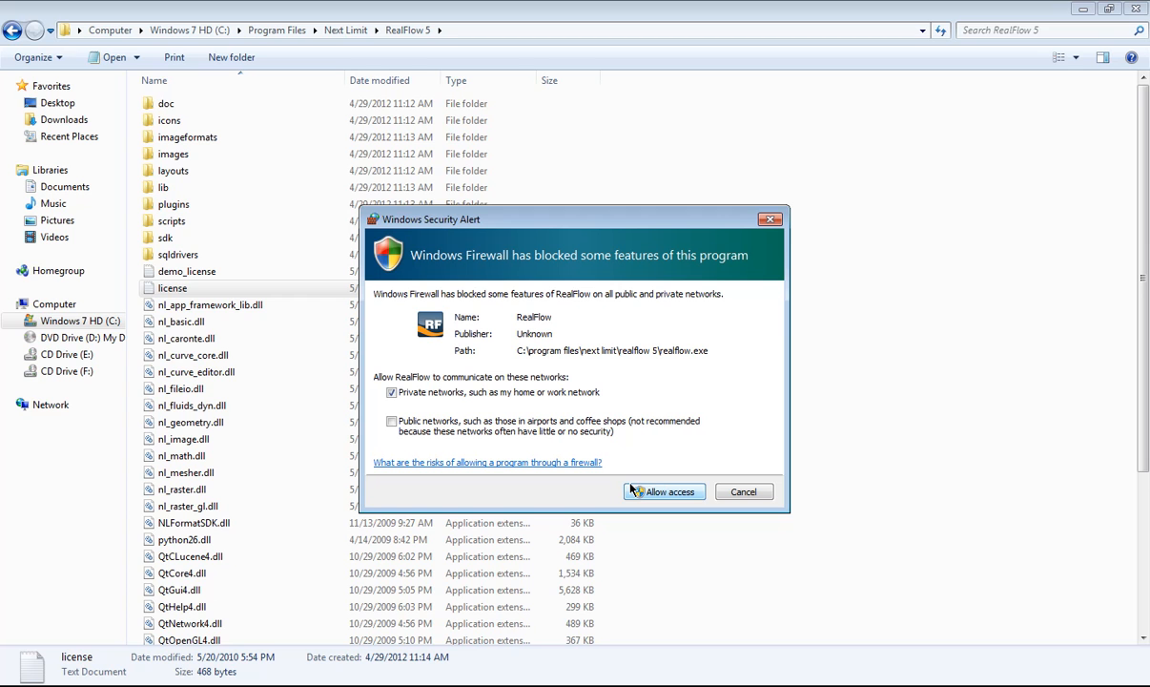
click(668, 493)
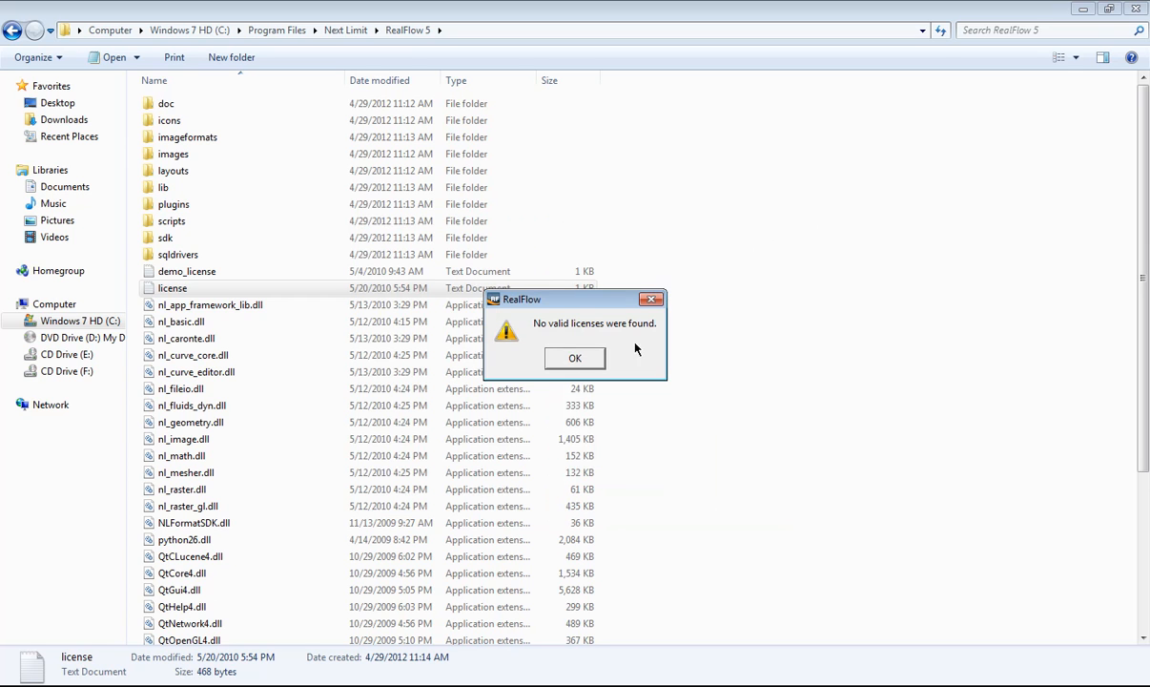
click(575, 359)
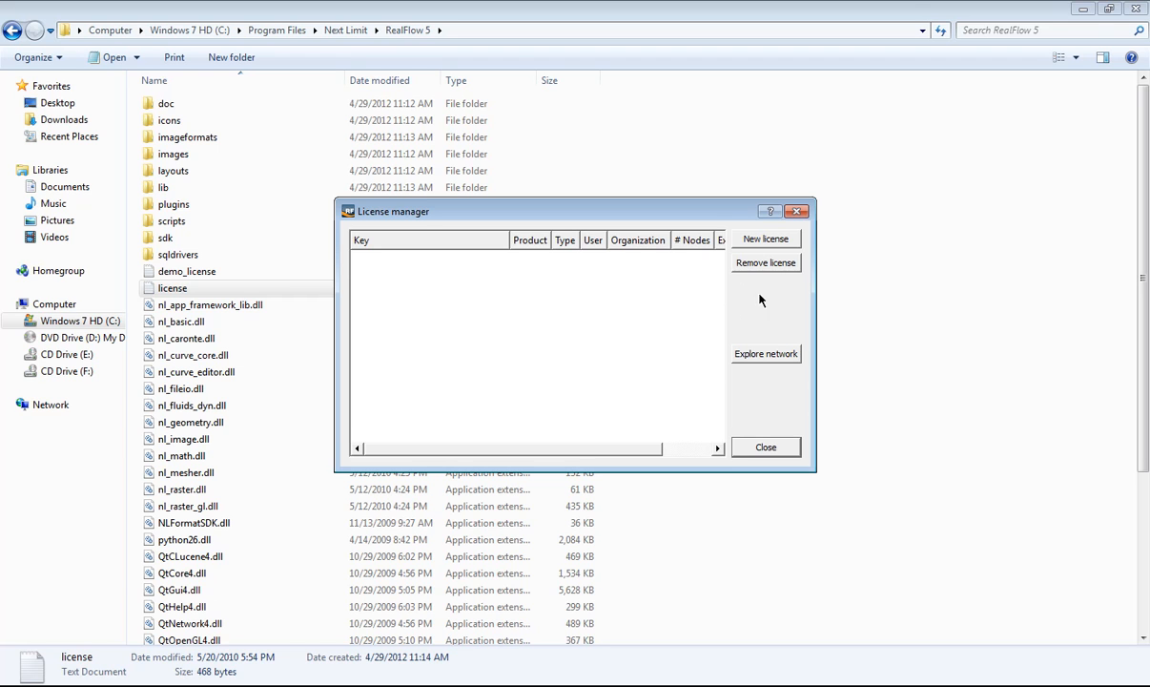
mouse_move(404, 315)
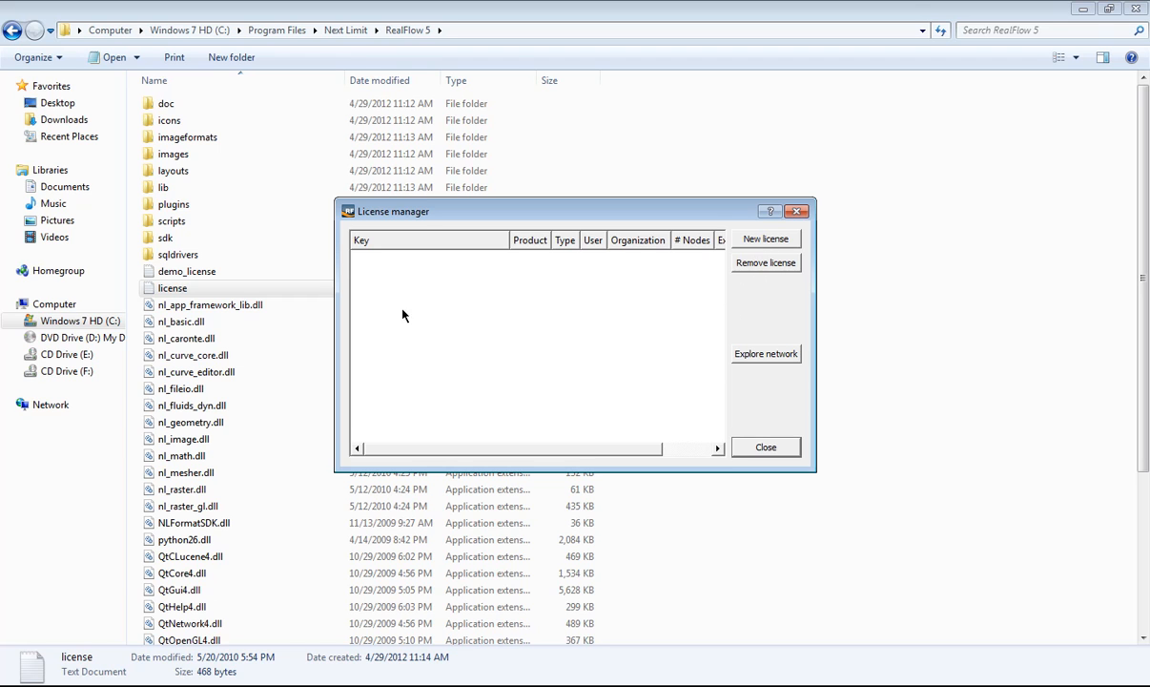
mouse_move(721, 294)
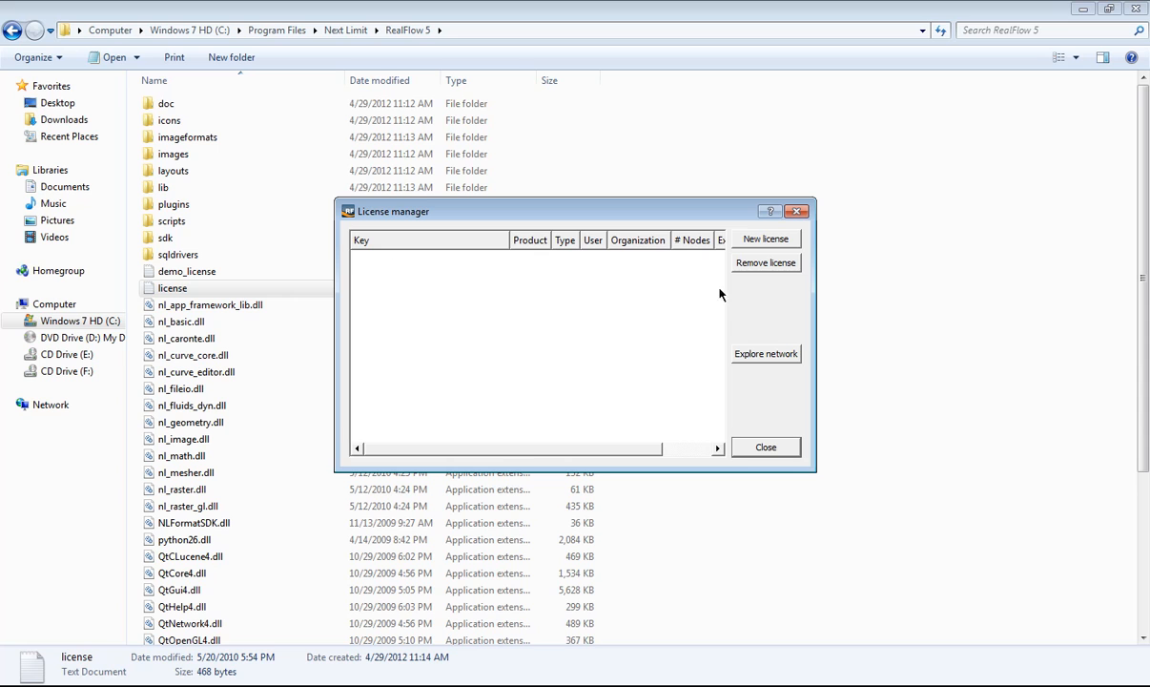
mouse_move(746, 277)
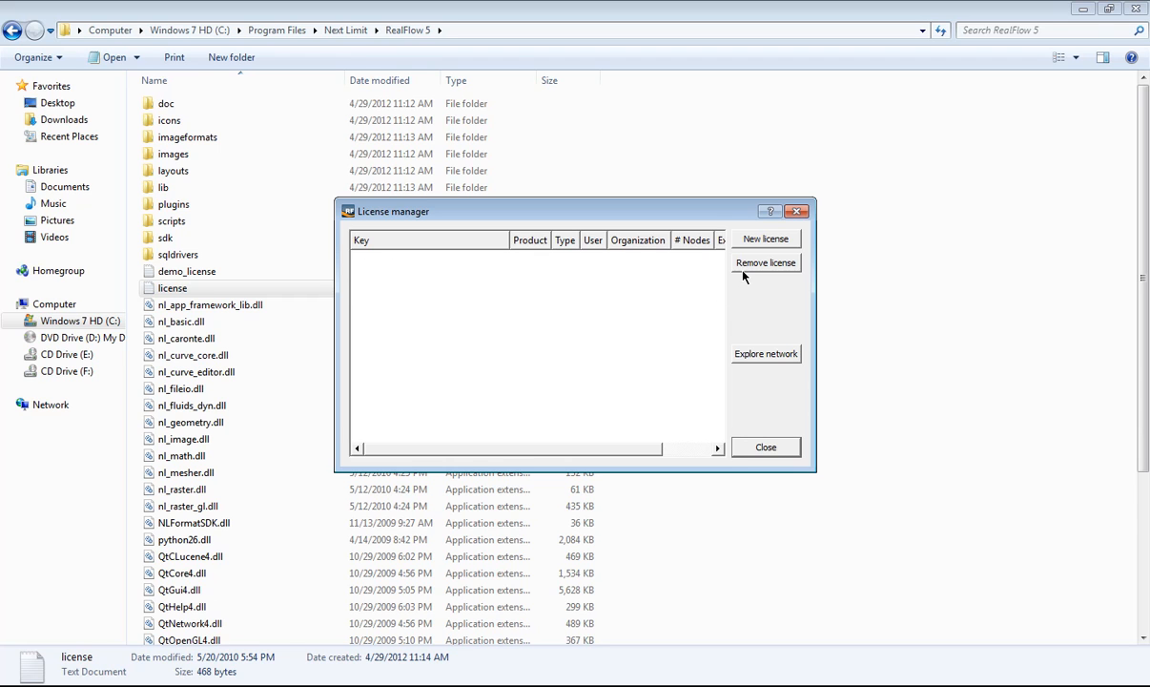
mouse_move(460, 267)
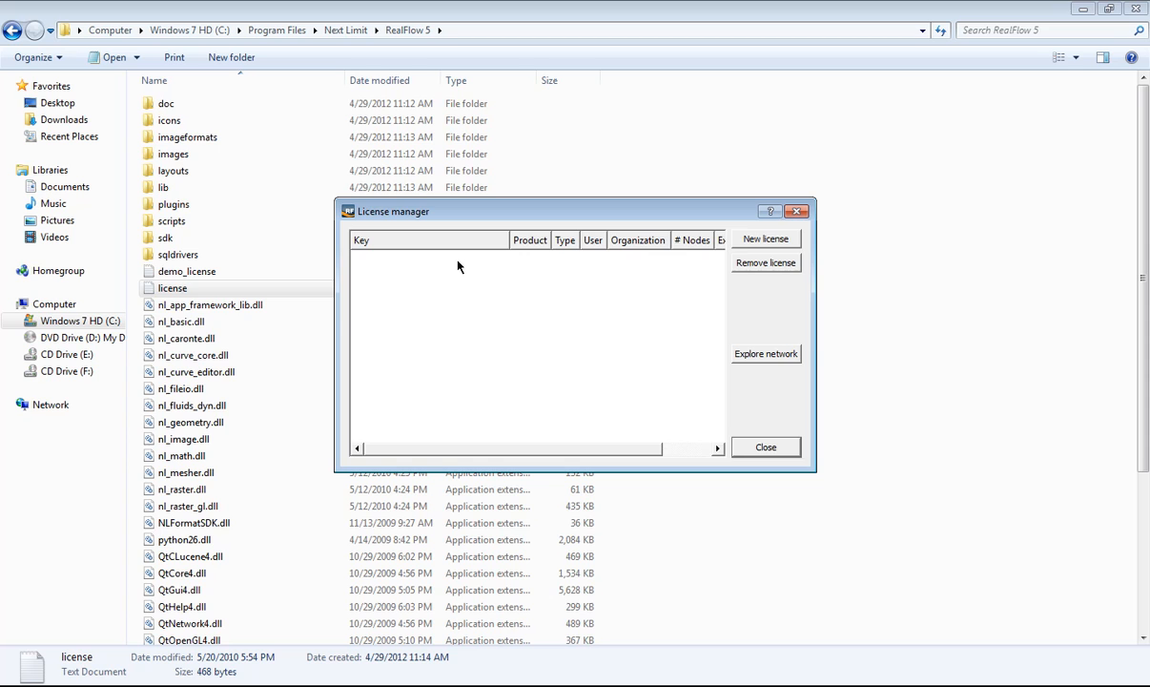
Add a license and browse C: > Program Files > Next Limit > RealFlow 5 in the Load text file dialog
click(765, 239)
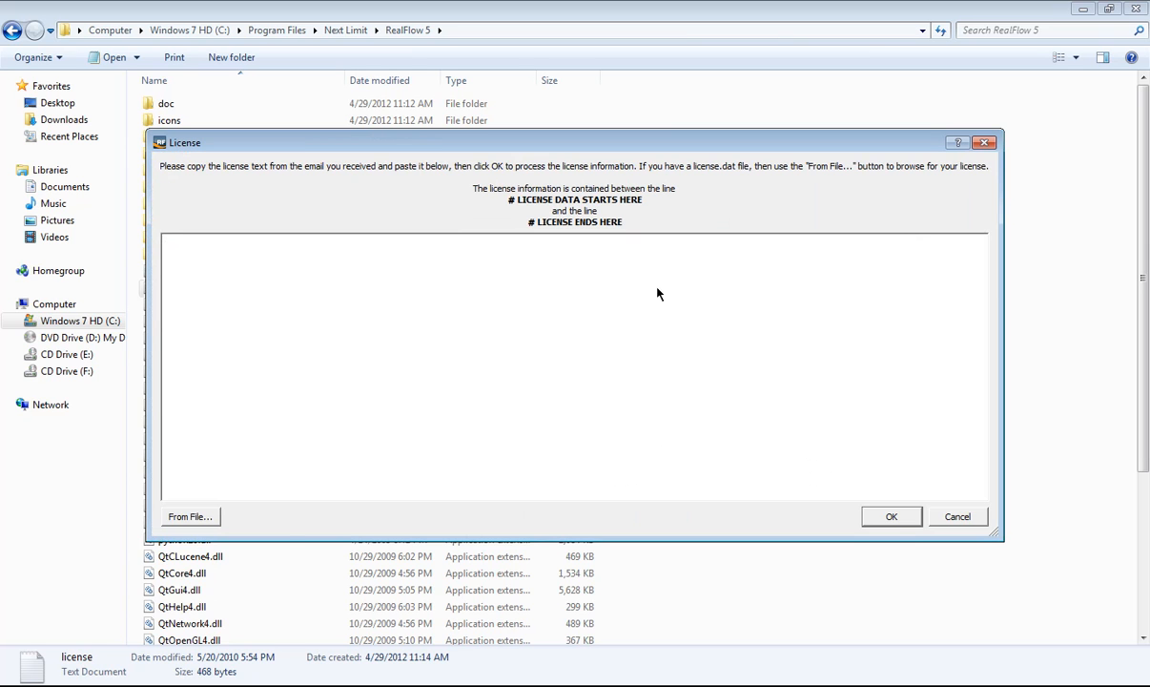
mouse_move(736, 473)
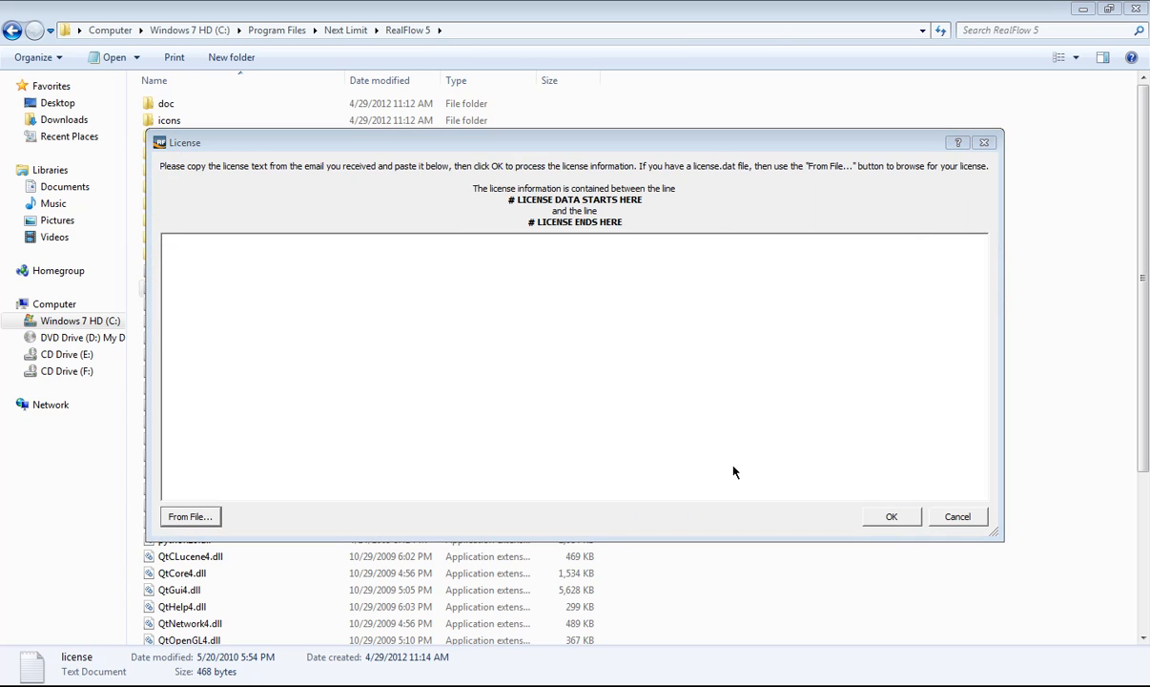
click(189, 515)
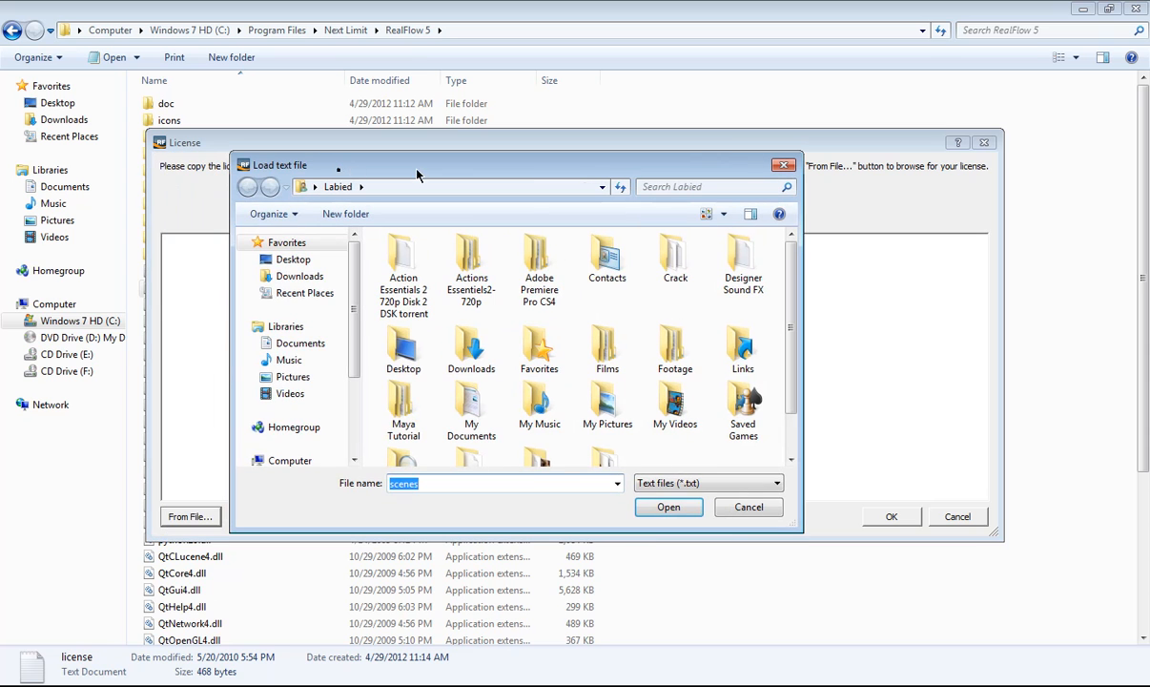
scroll(down, 3)
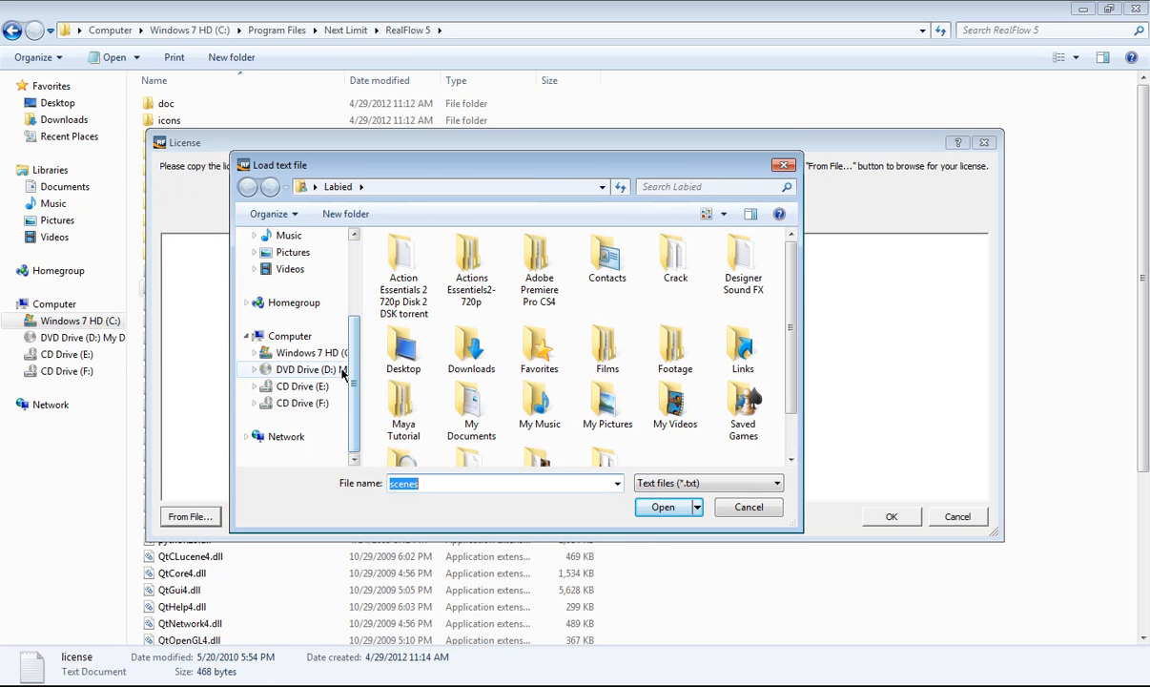
click(306, 353)
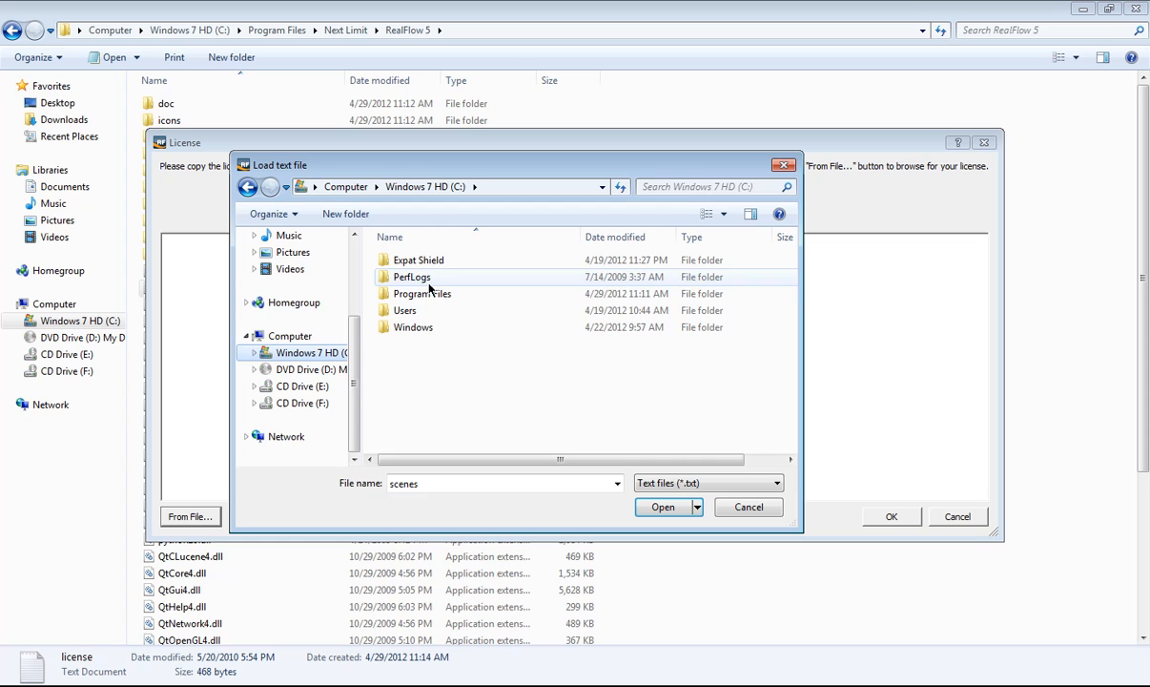
double_click(419, 294)
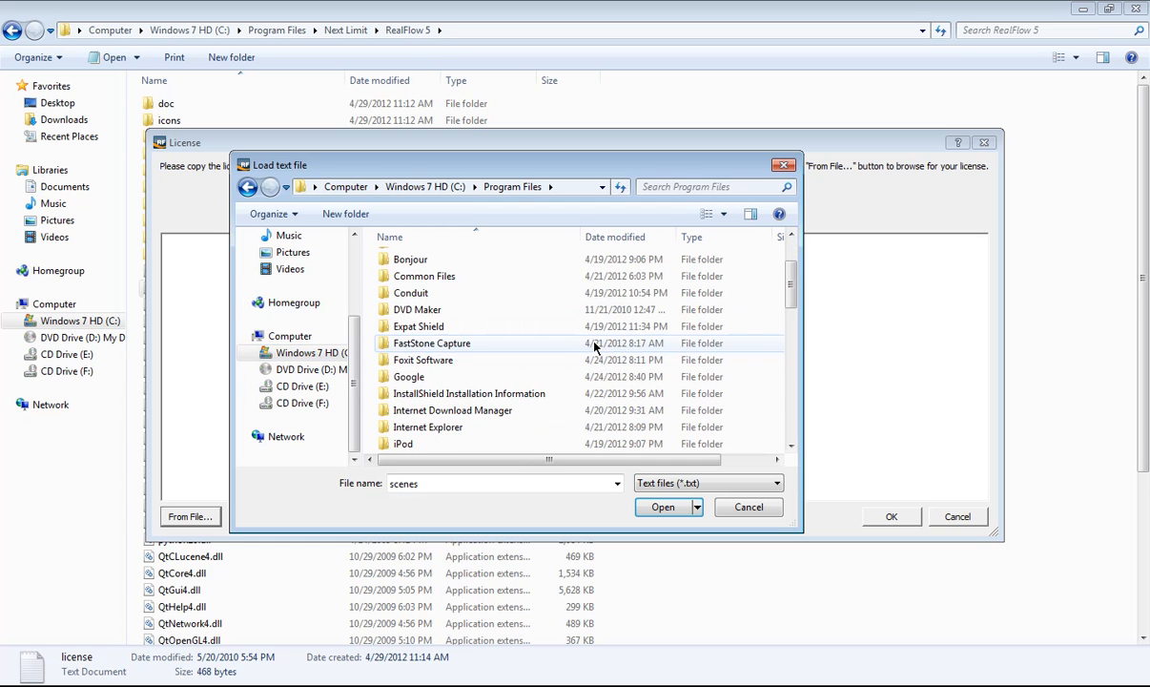
scroll(down, 3)
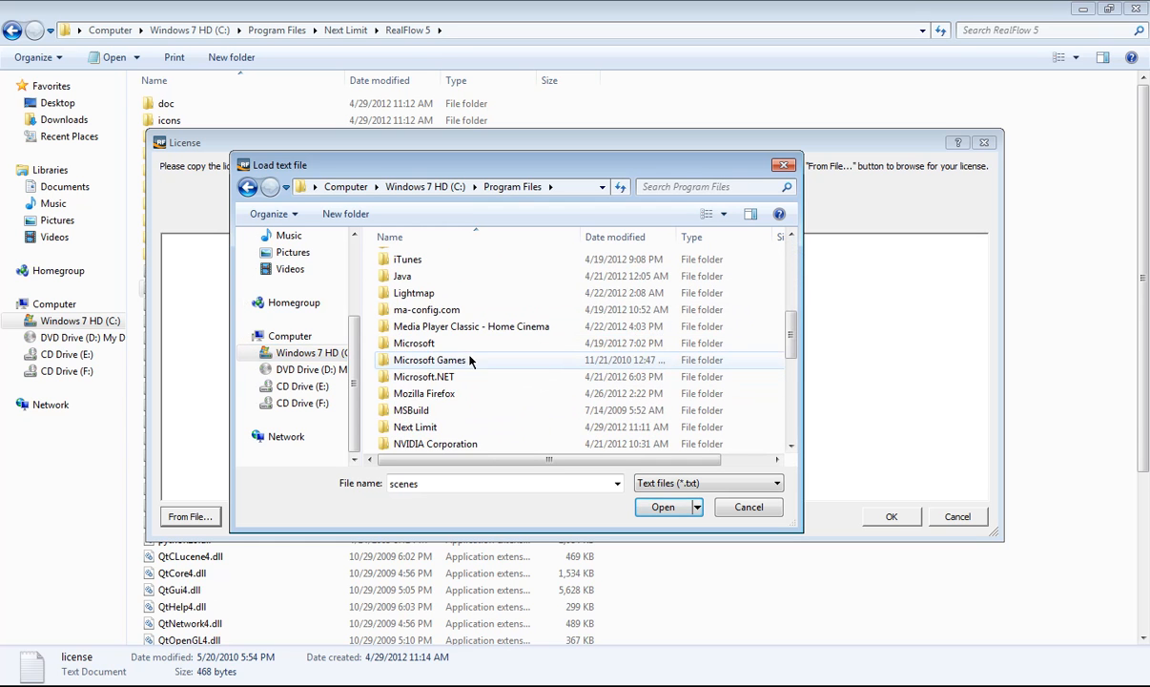
double_click(416, 427)
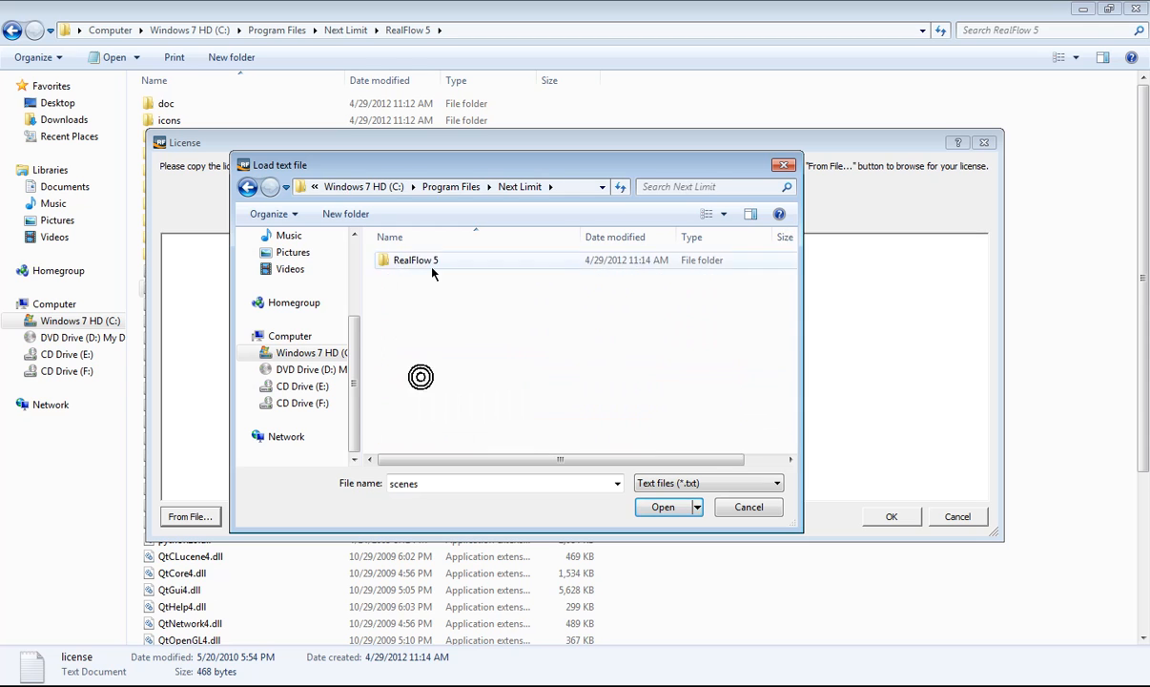
double_click(413, 260)
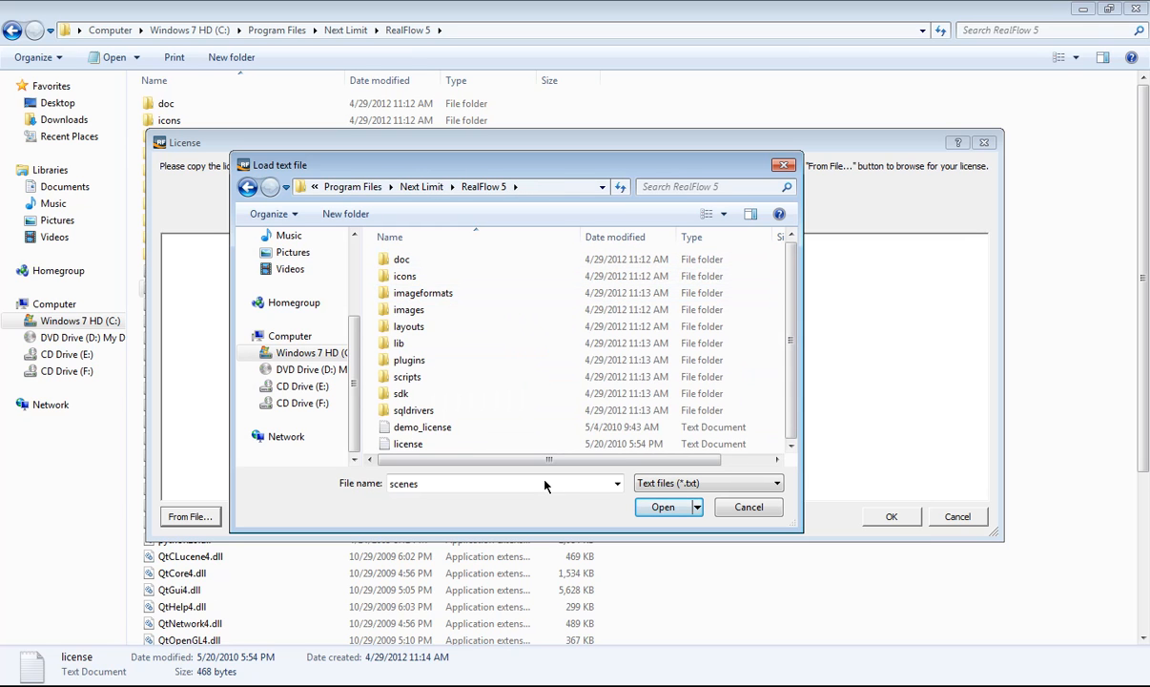
Select demo_license and bring up its context menu to delete it
click(419, 427)
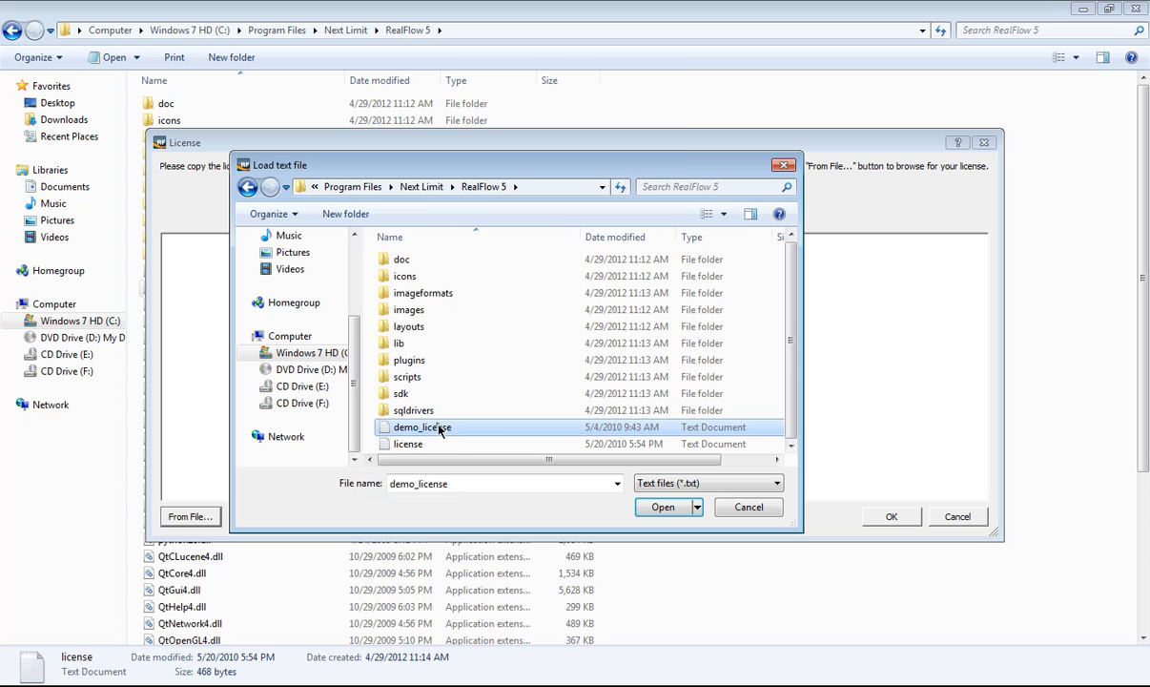
right_click(420, 427)
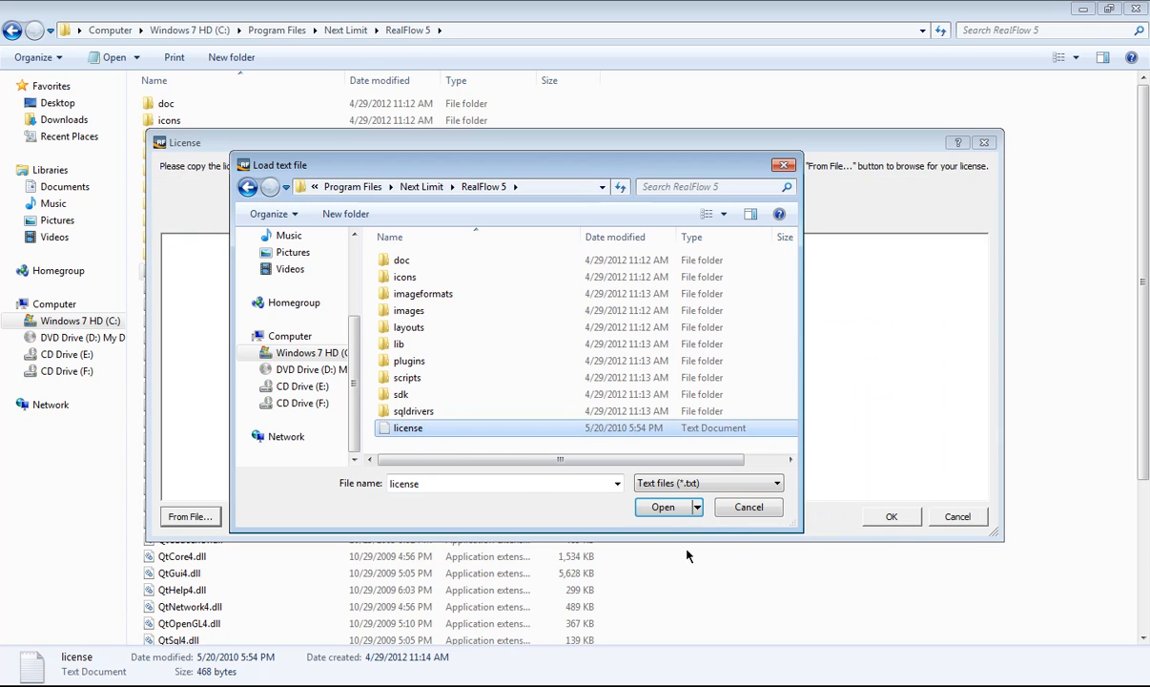
Load and register the license file, close License manager and accept the current-user-only warning
click(662, 507)
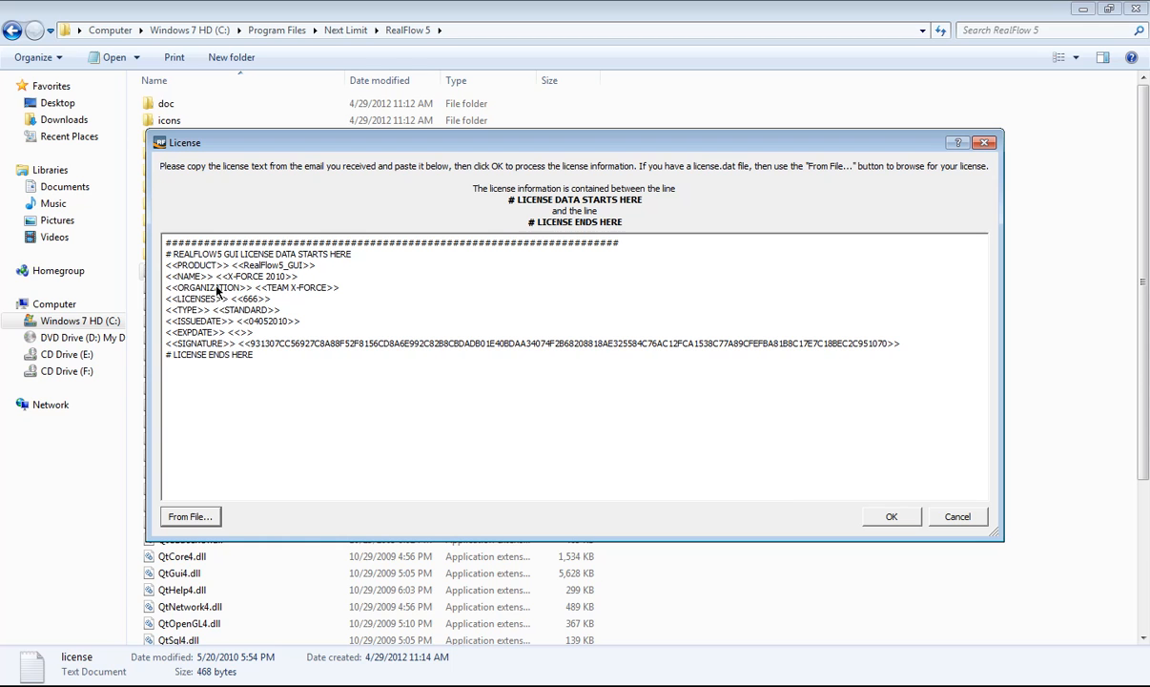
mouse_move(893, 516)
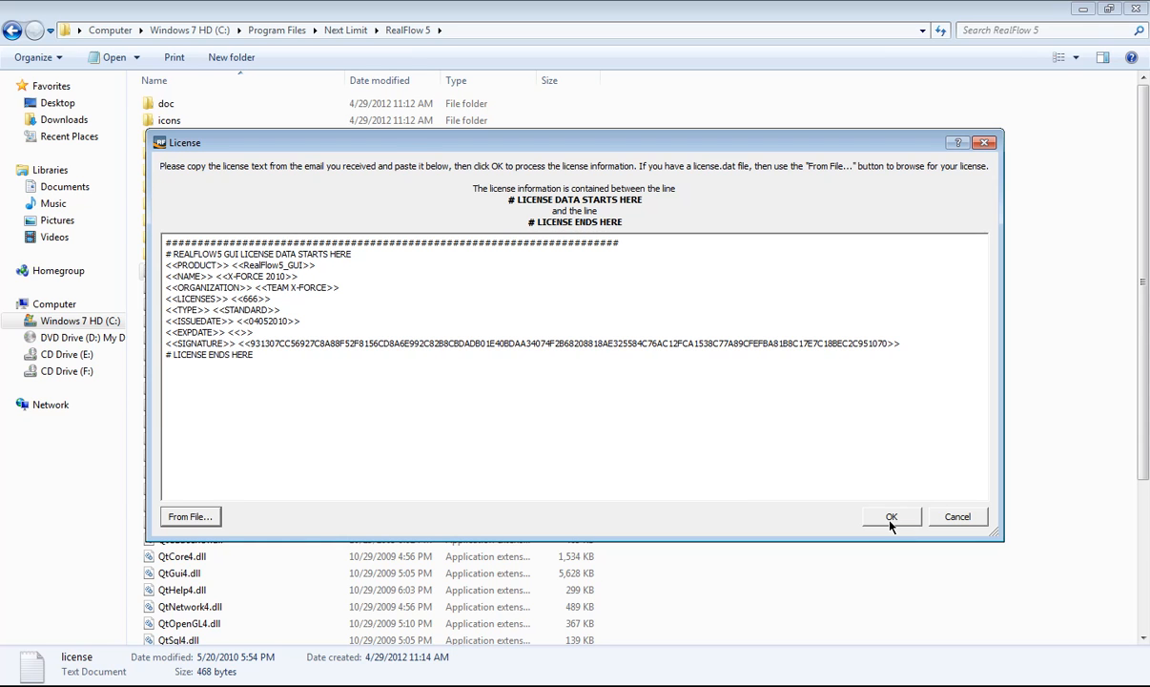
click(891, 515)
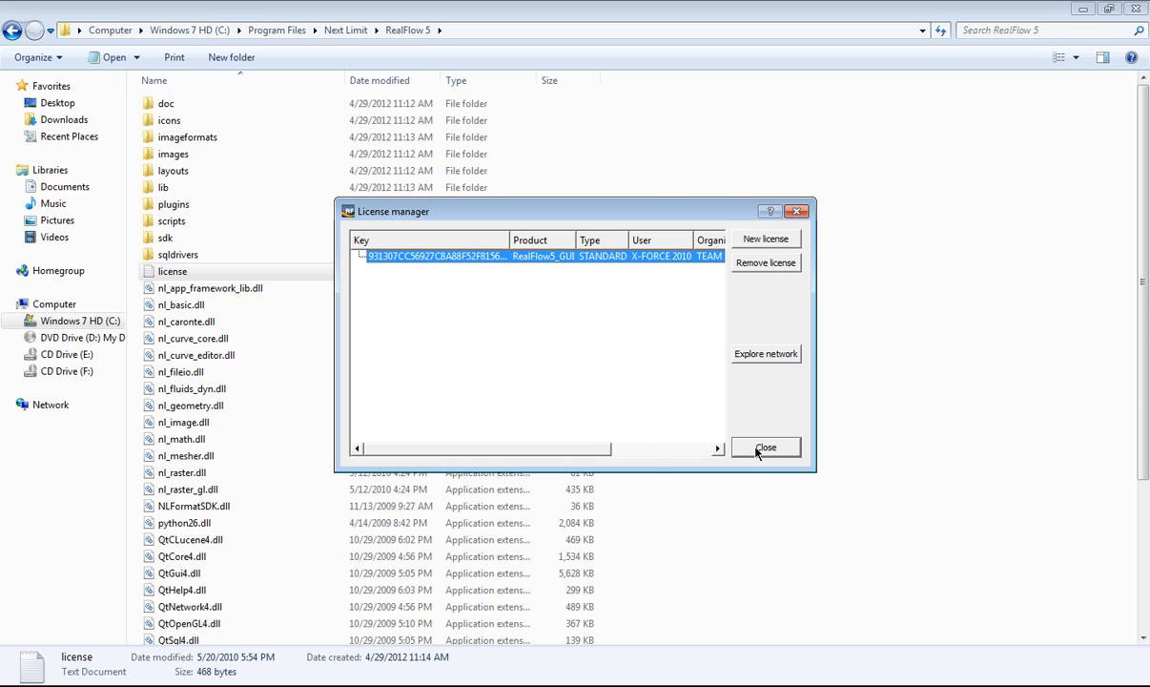
click(767, 447)
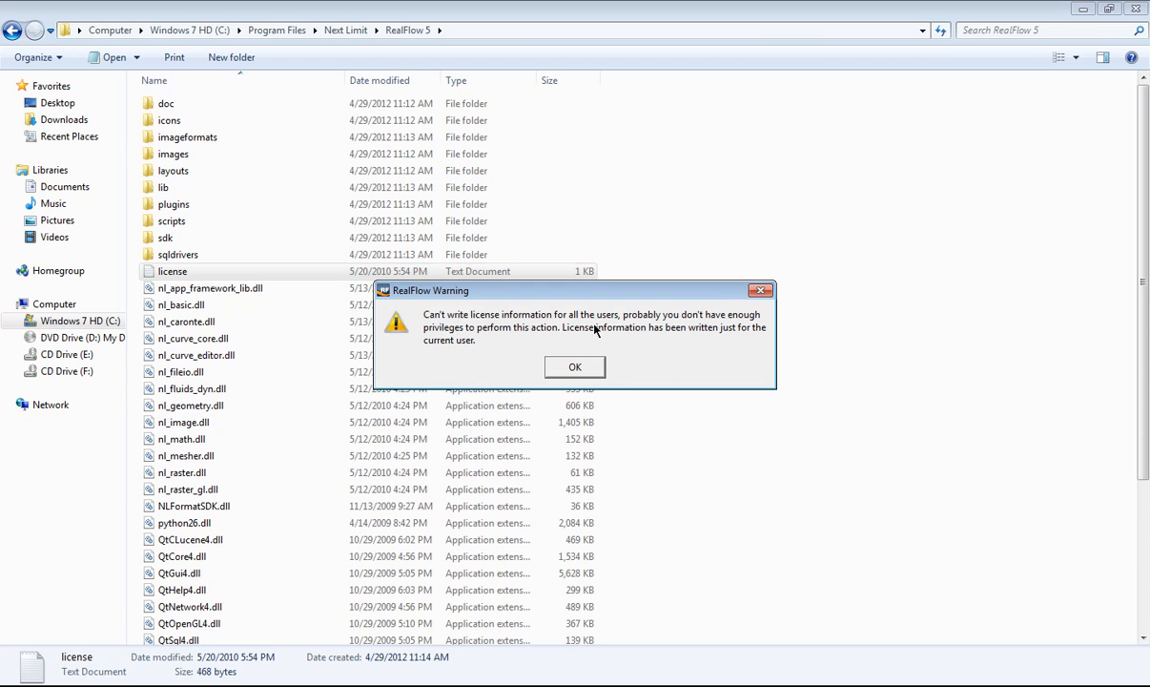
click(574, 366)
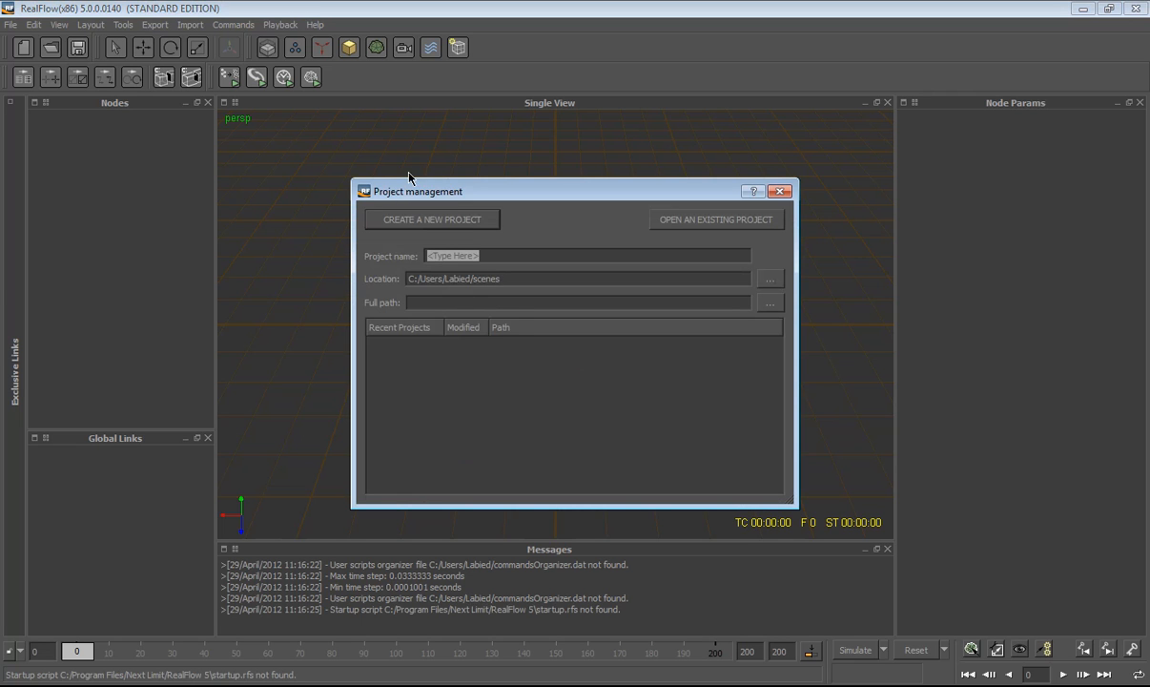
mouse_move(576, 294)
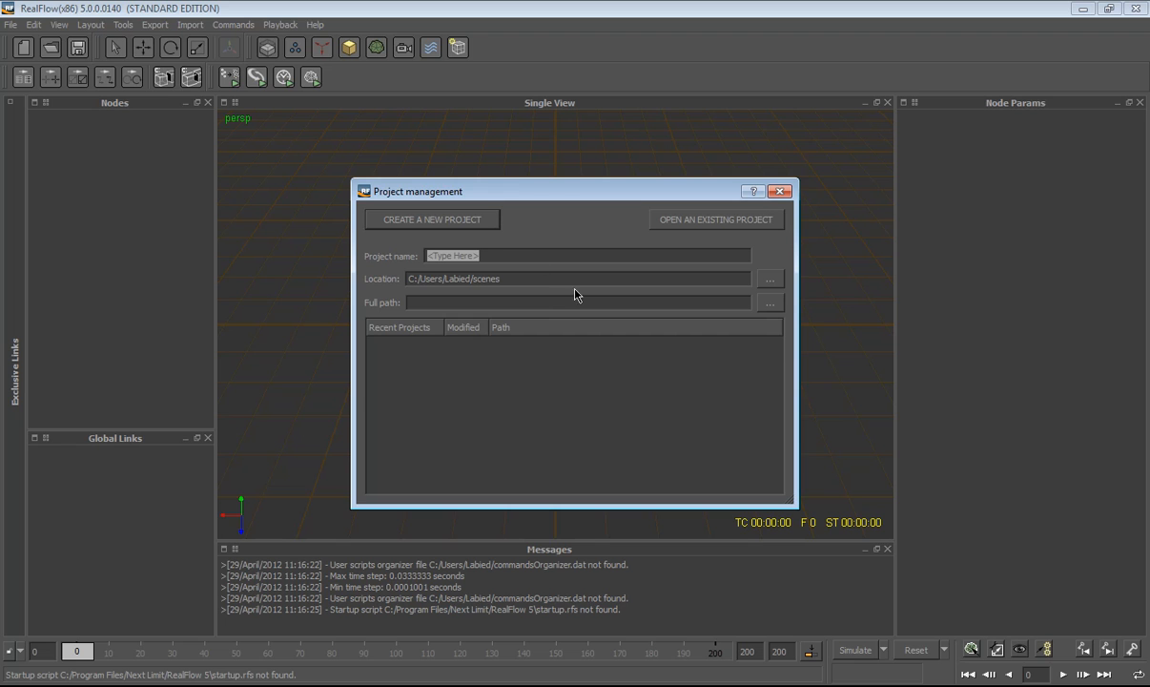
mouse_move(624, 190)
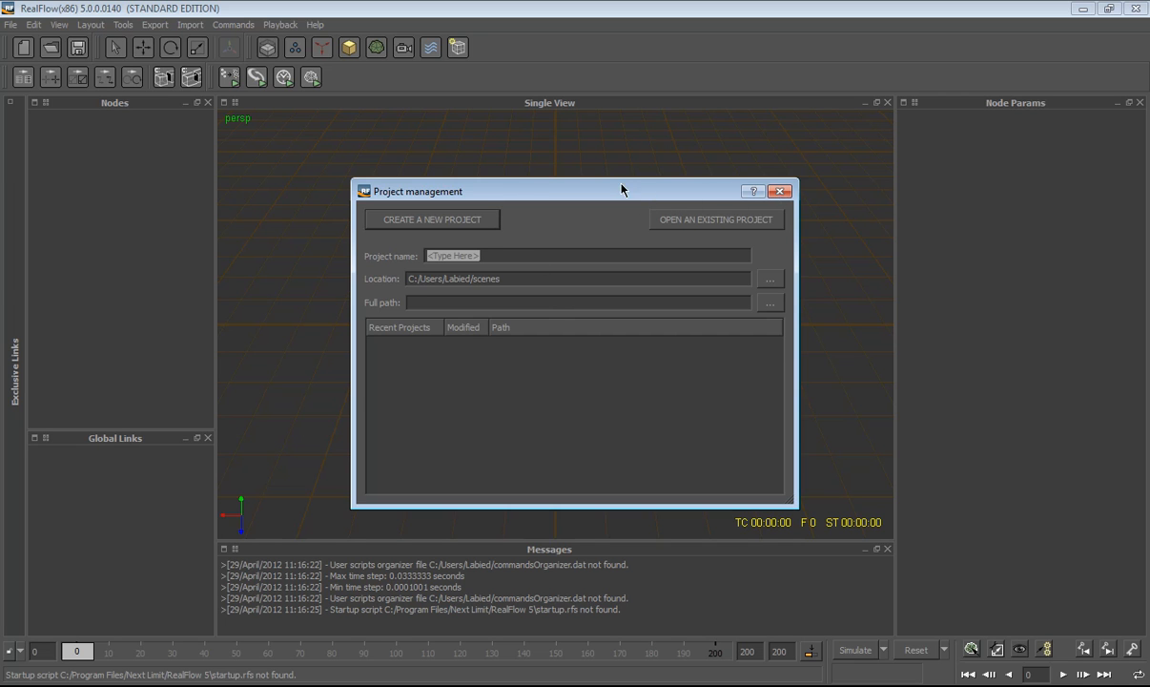
mouse_move(794, 200)
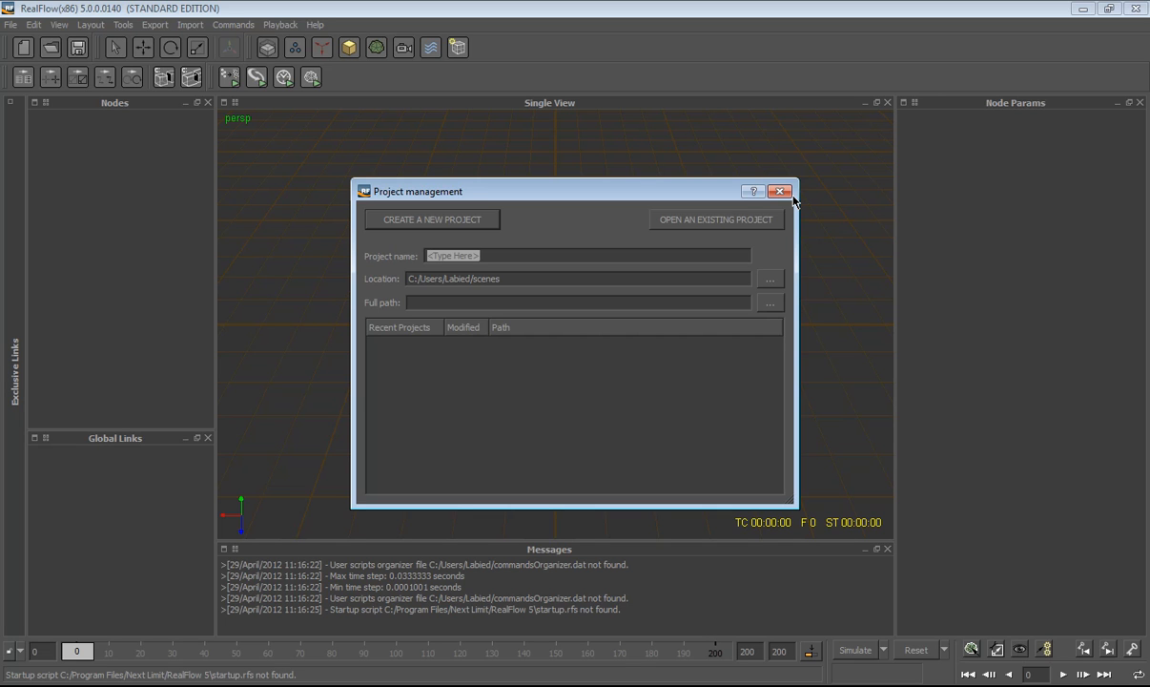
mouse_move(525, 269)
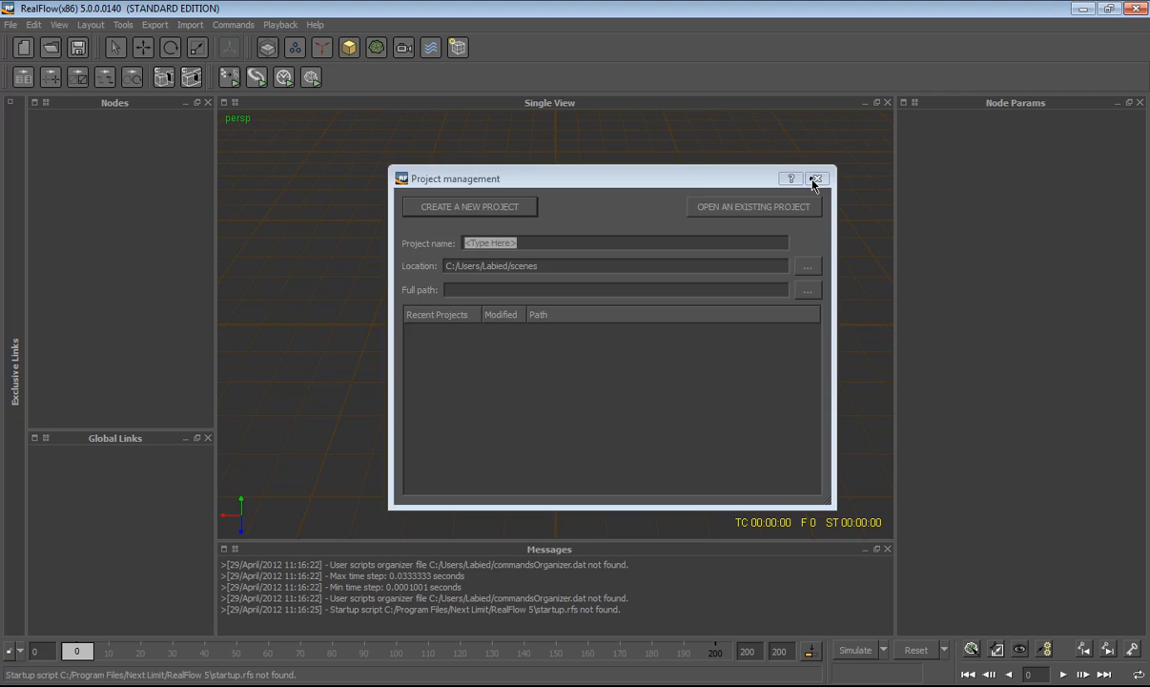
Close the Project management dialog, leaving the empty RealFlow workspace
click(817, 179)
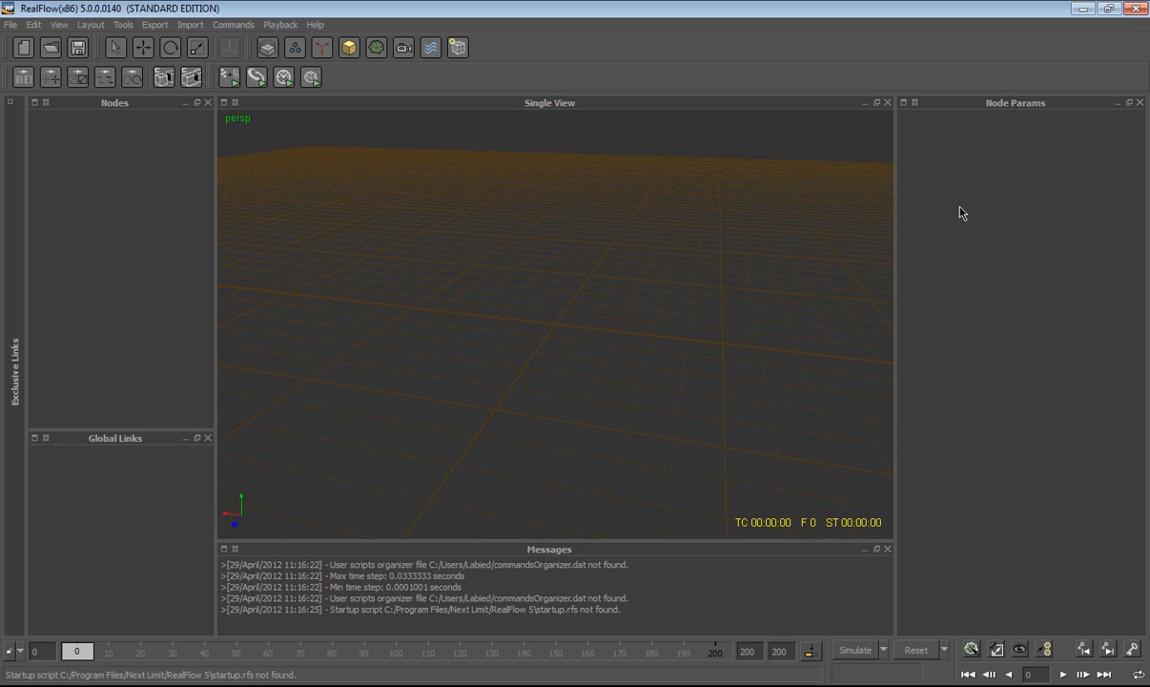
mouse_move(424, 684)
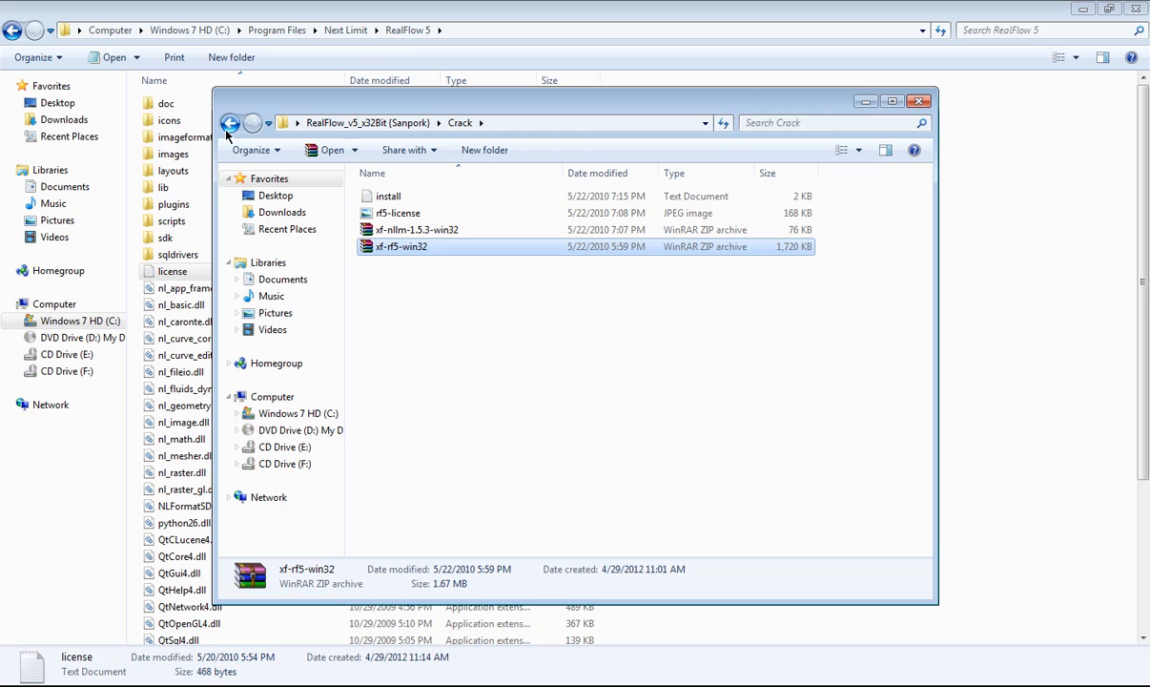
Navigate back into the package's plugins > Maya folder
click(229, 122)
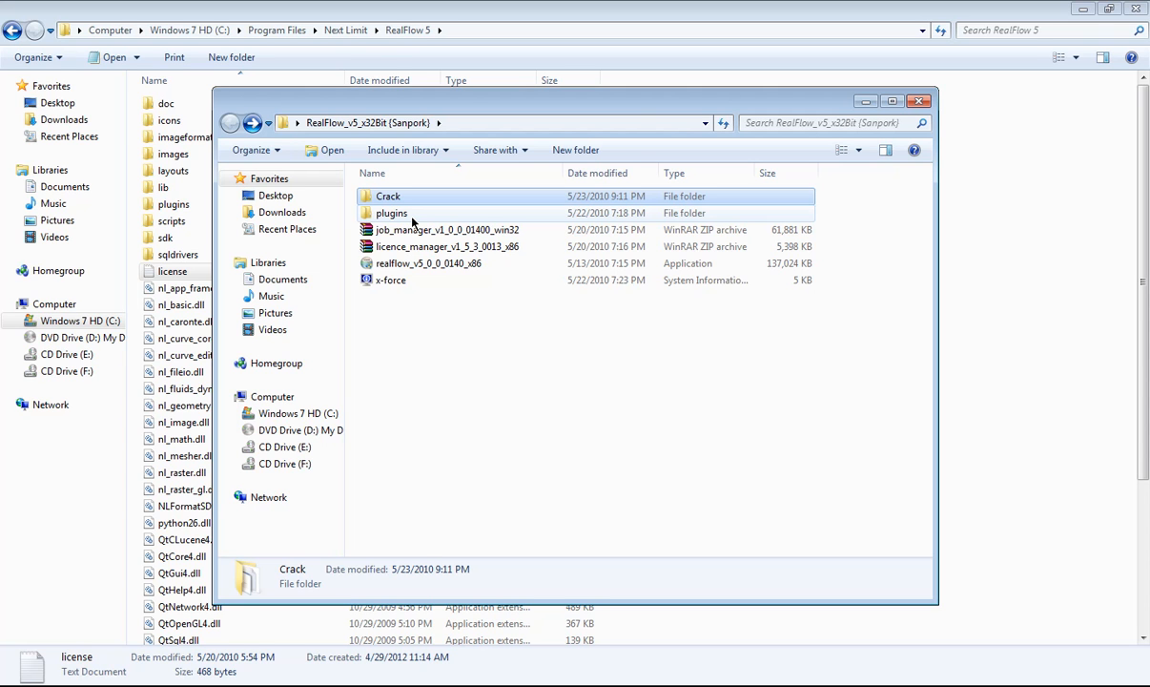
double_click(388, 214)
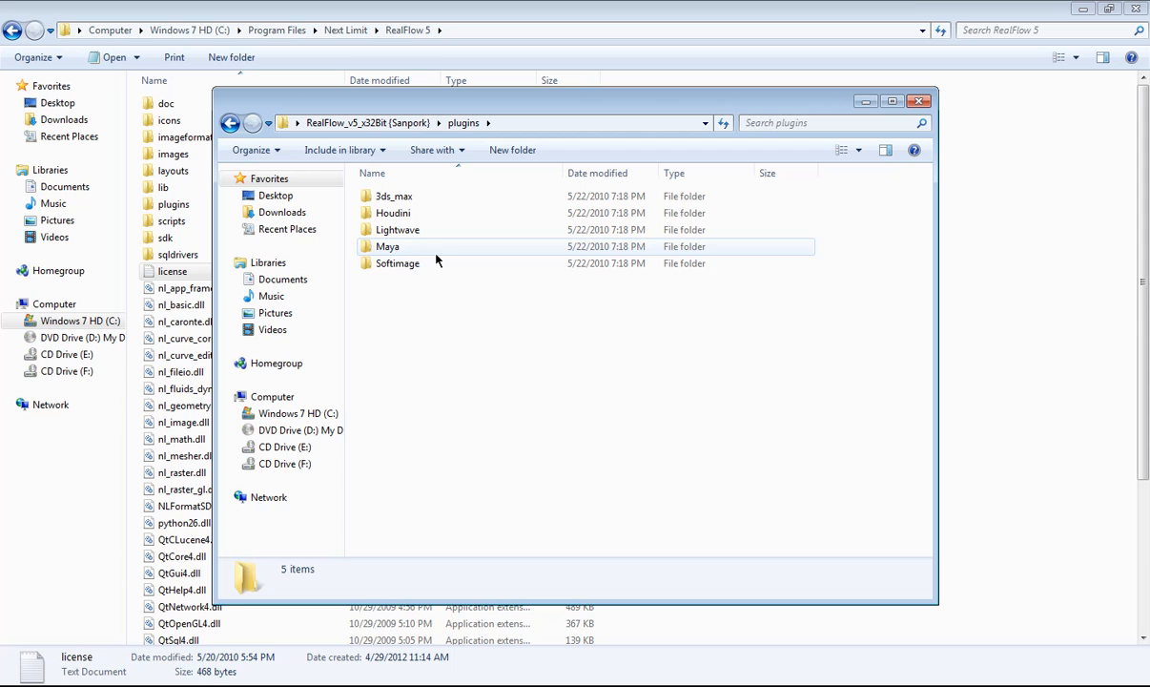
click(387, 246)
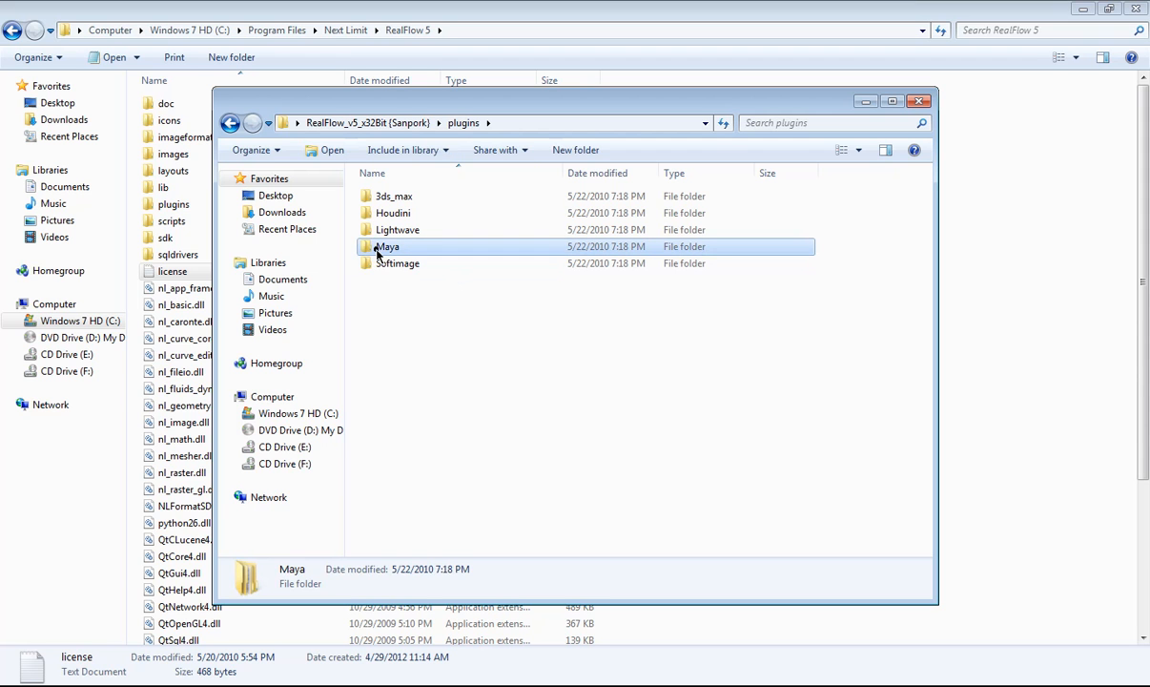
double_click(390, 246)
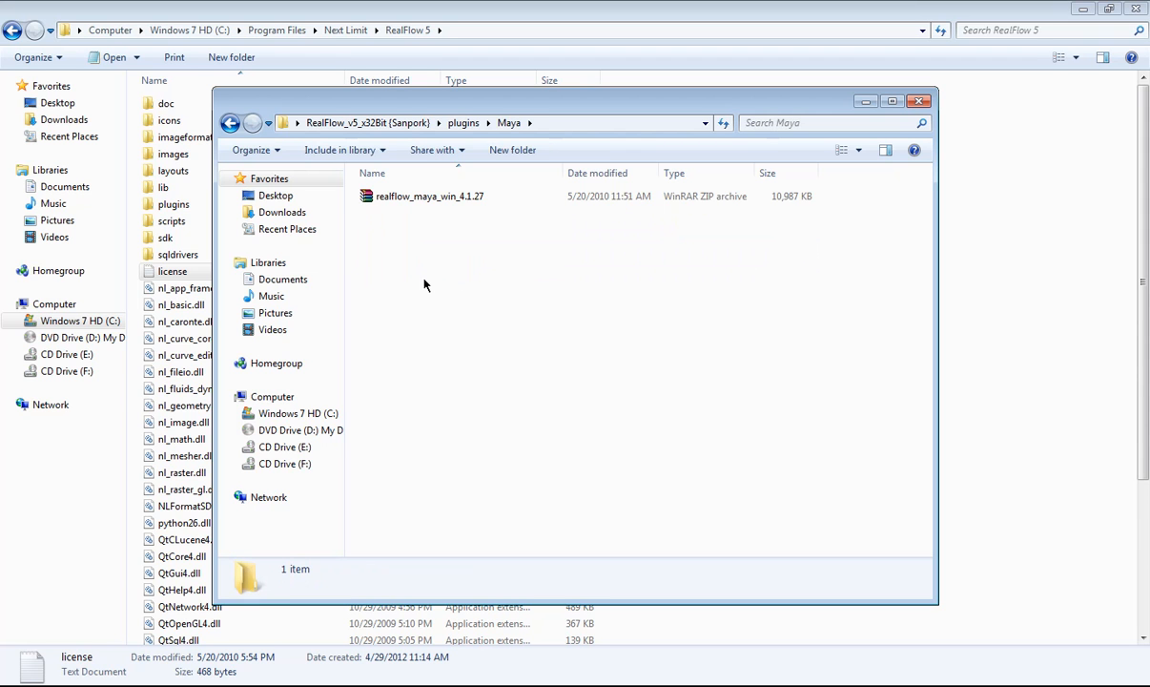
Extract realflow_maya_win_4.1.27.zip here and select the extracted installer
right_click(429, 195)
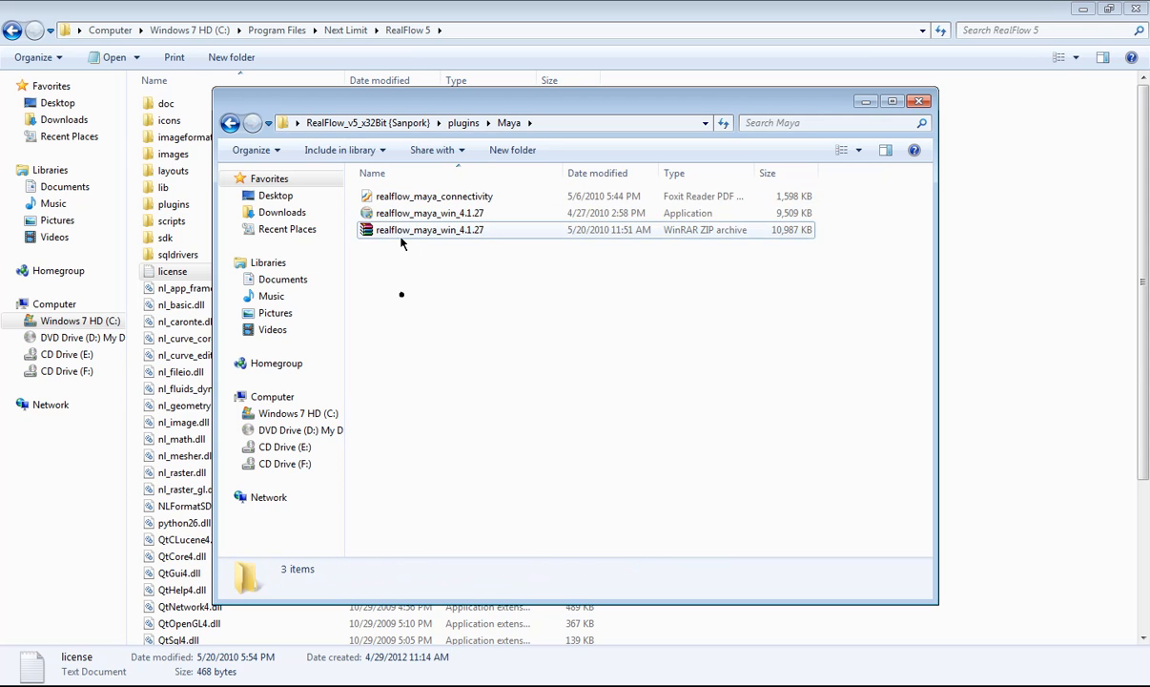
click(430, 214)
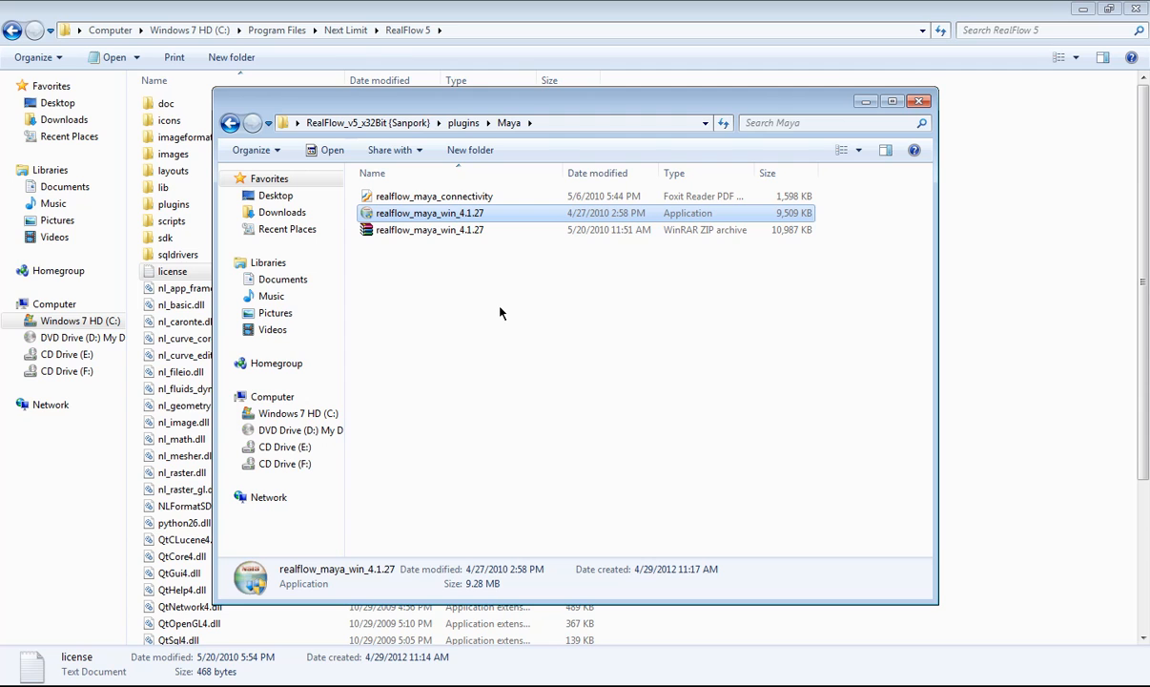
Run realflow_maya_win_4.1.27, keep the Maya 2011 install path, and install the plugin component
double_click(429, 214)
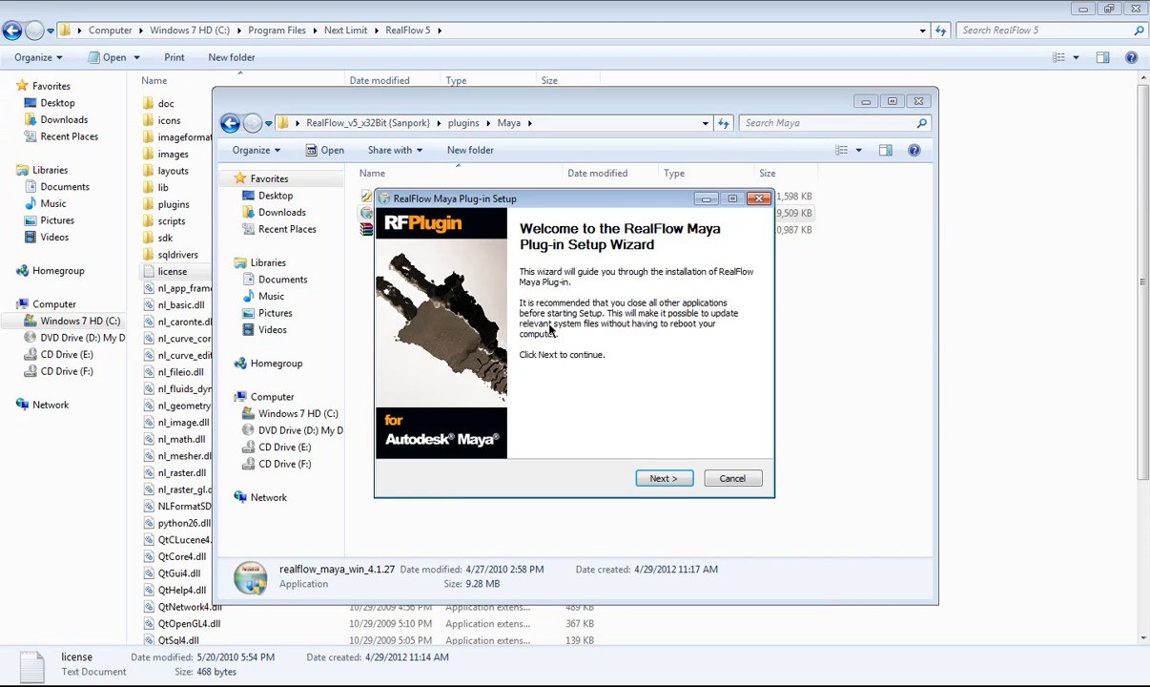
click(664, 477)
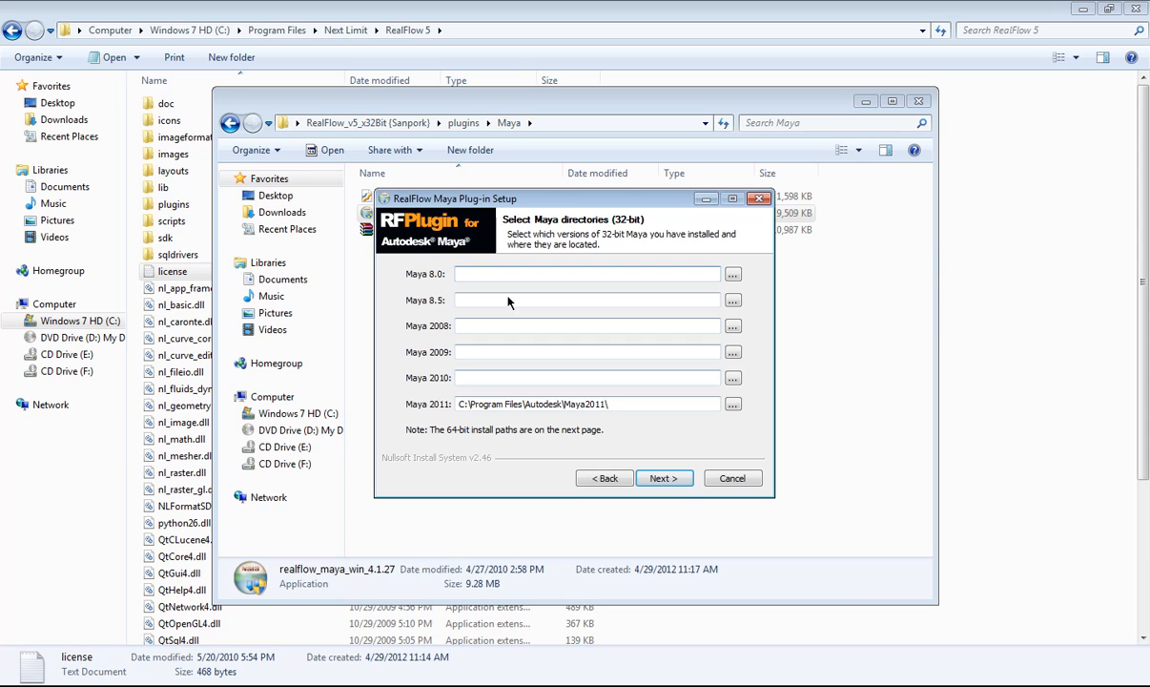
mouse_move(450, 416)
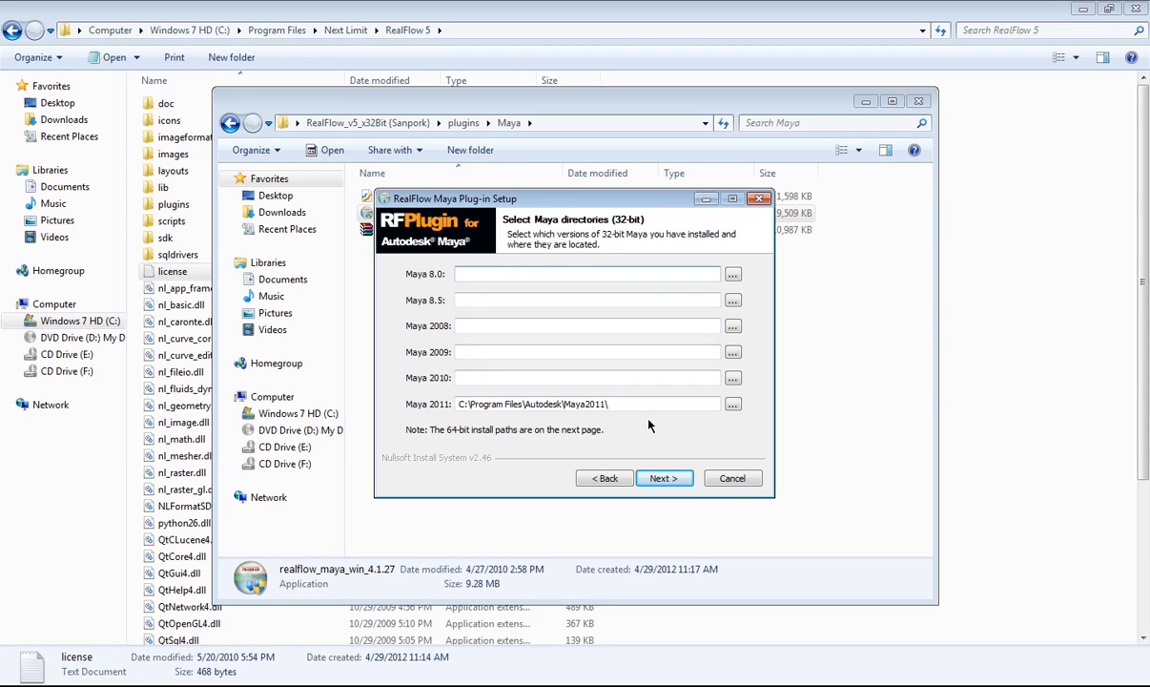
click(588, 404)
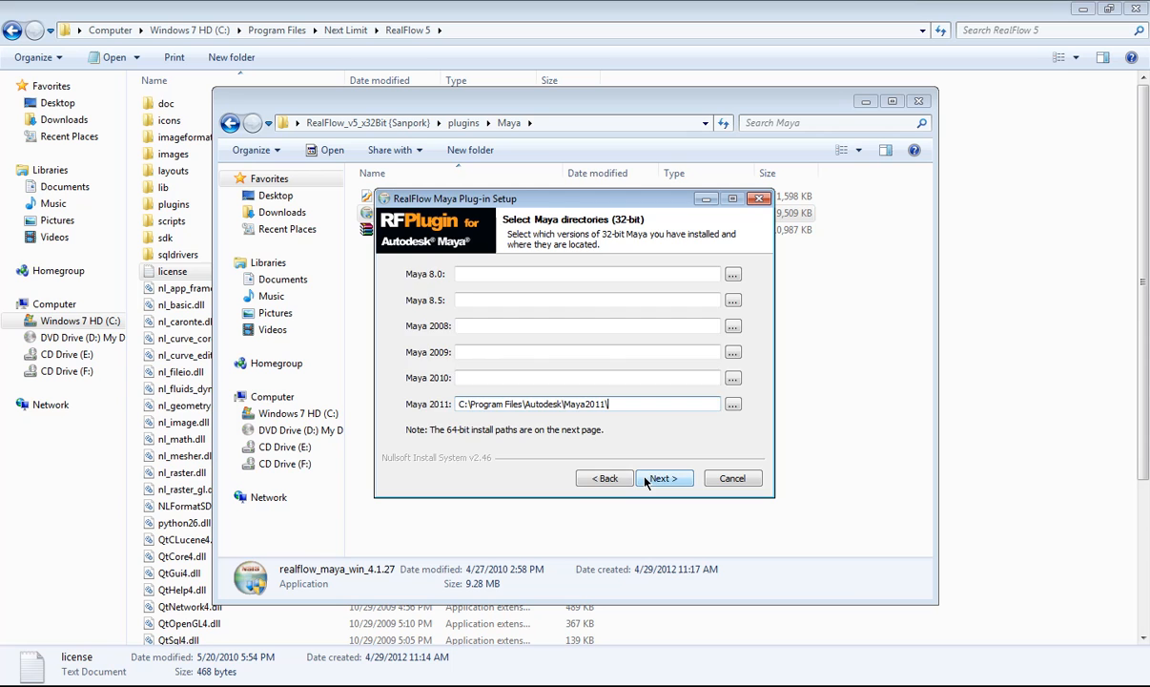
click(664, 477)
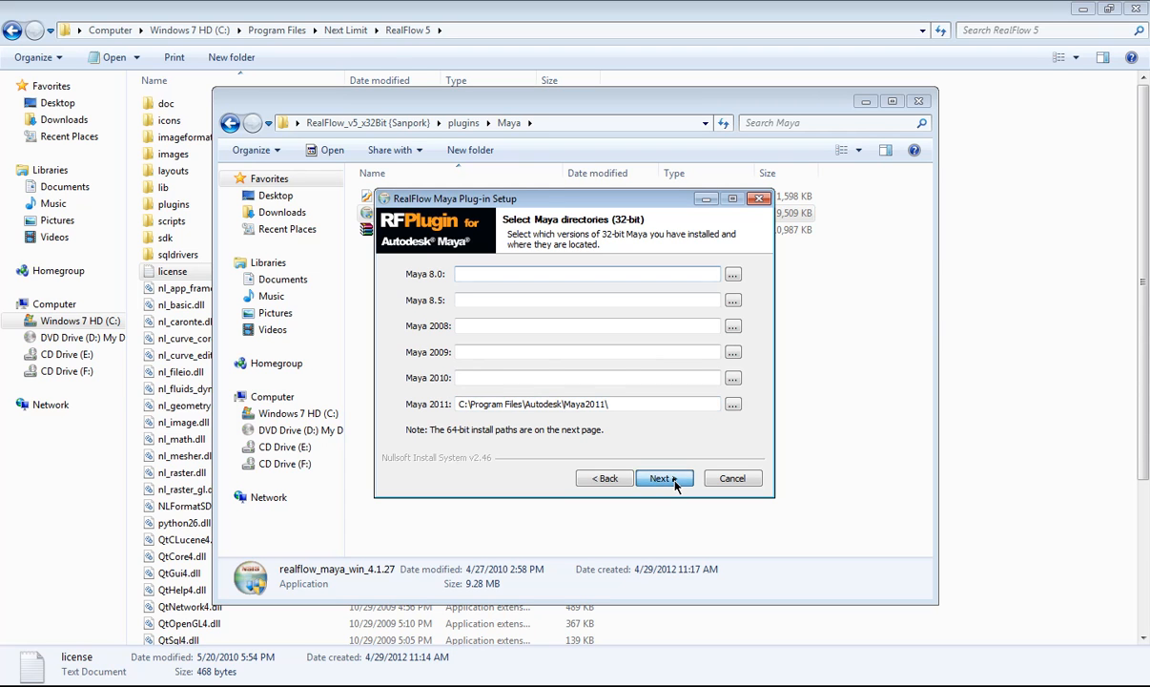
click(664, 477)
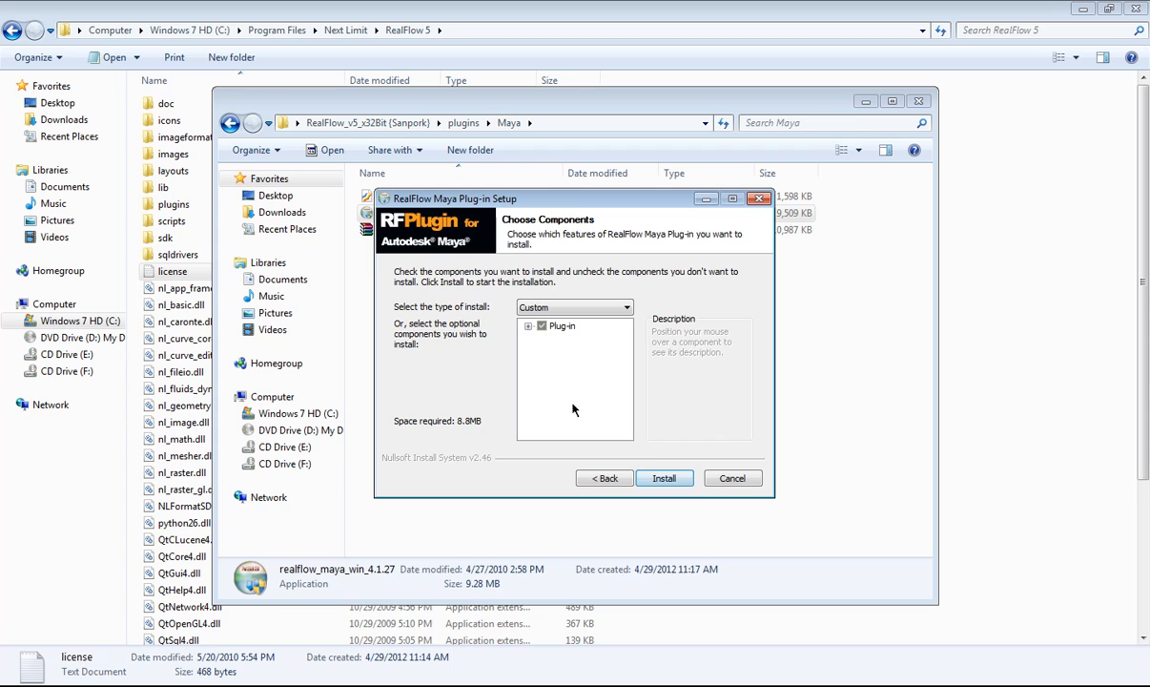
click(664, 477)
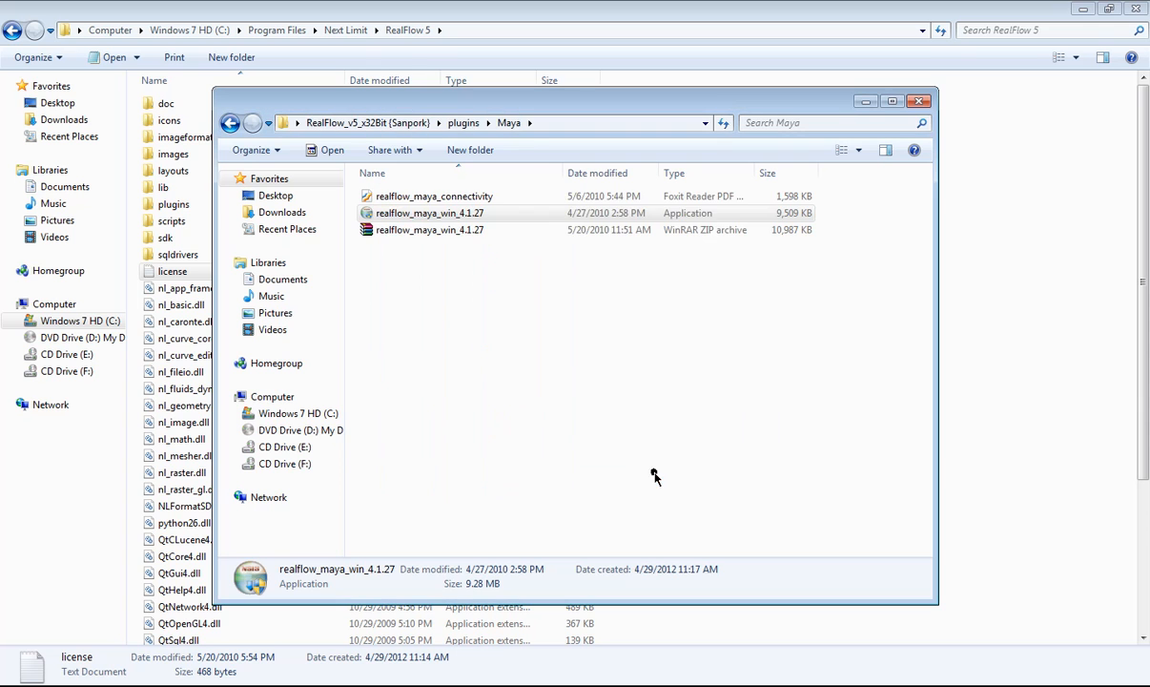
Launch Maya 2011 to an empty scene and head to Window > Settings/Preferences
click(920, 99)
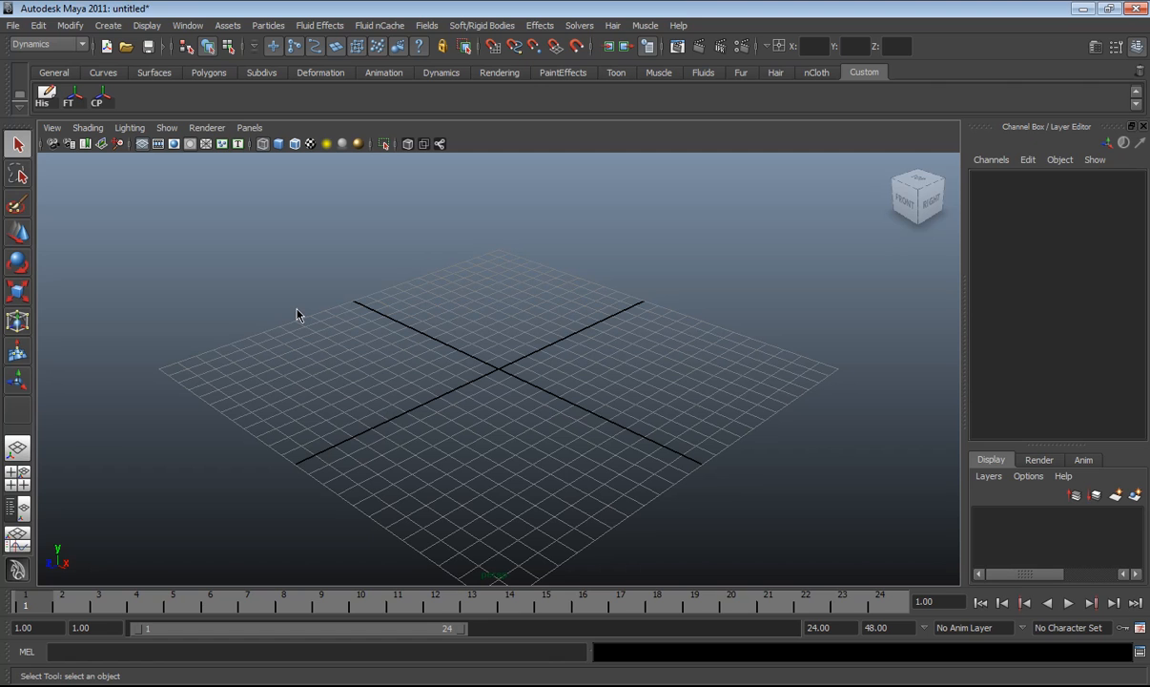
mouse_move(351, 279)
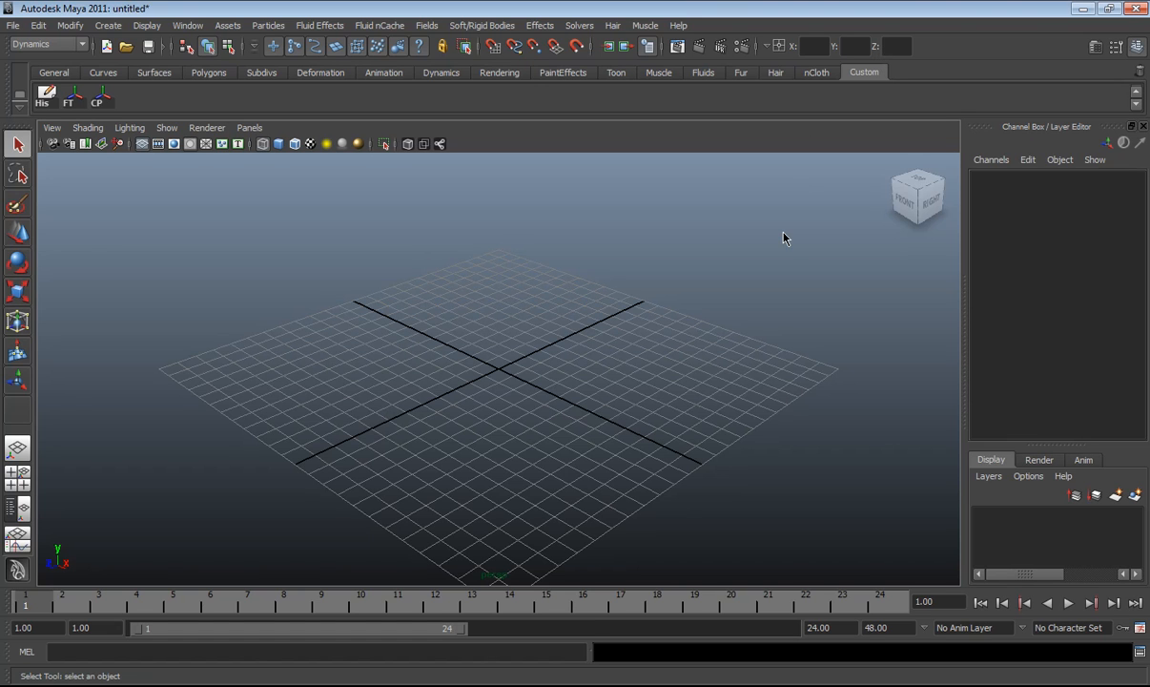
mouse_move(772, 236)
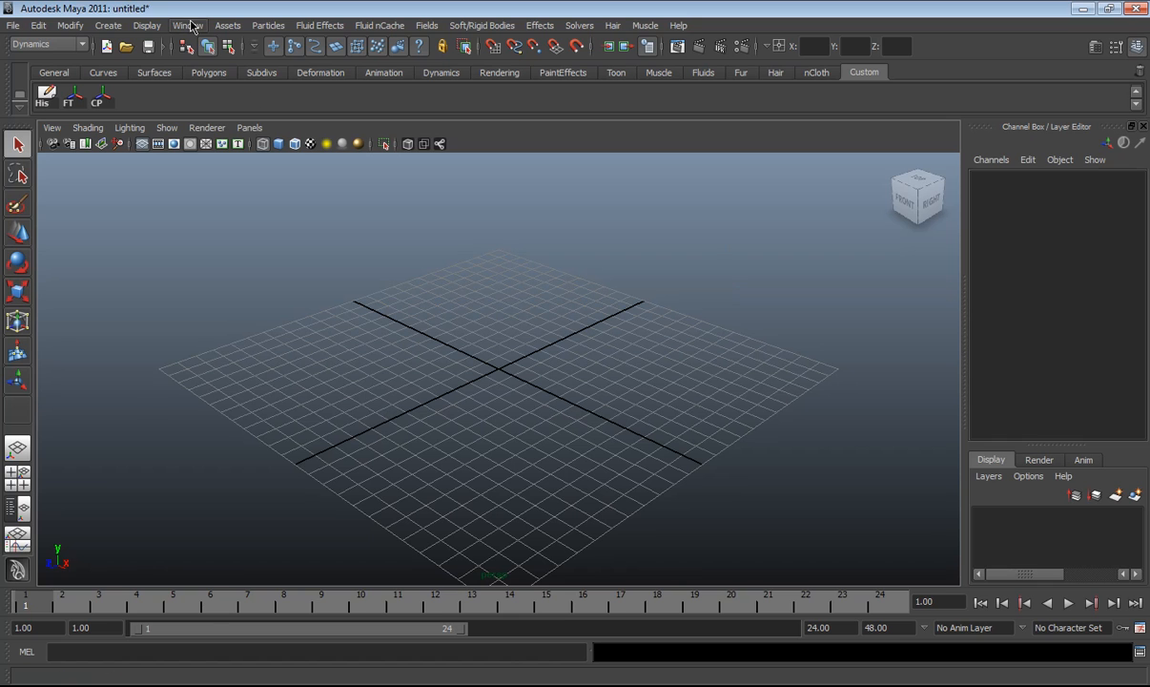
click(187, 25)
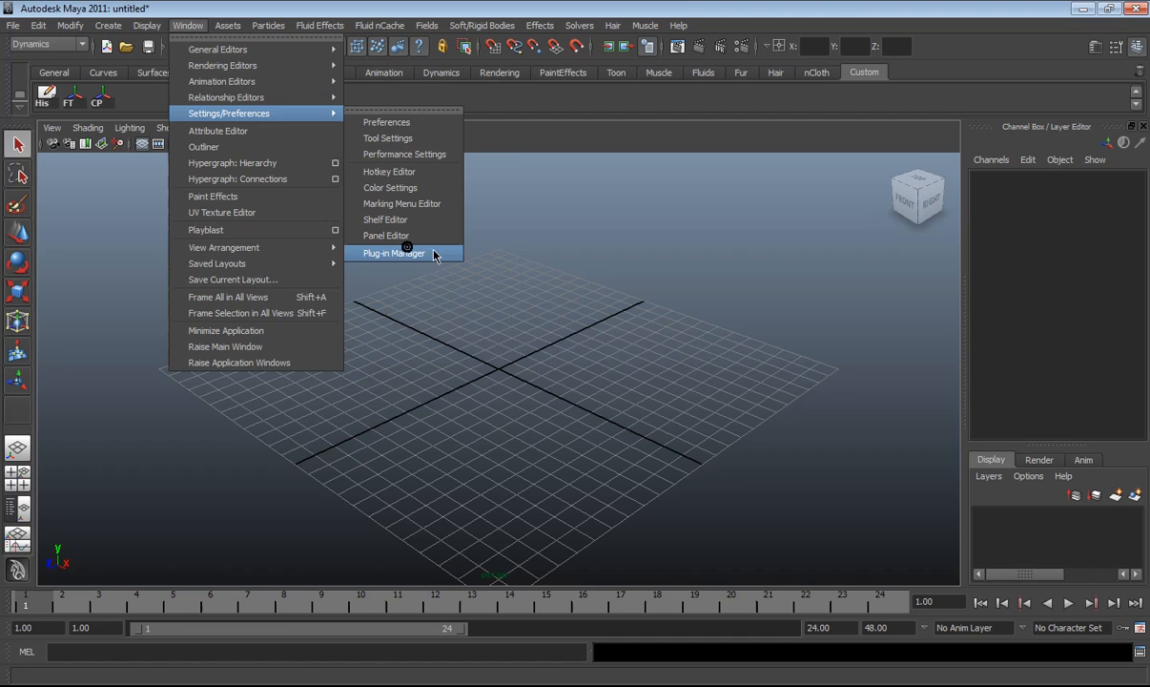
In Plug-in Manager, tick Loaded and Auto load for realflow.mll, then close it
click(393, 252)
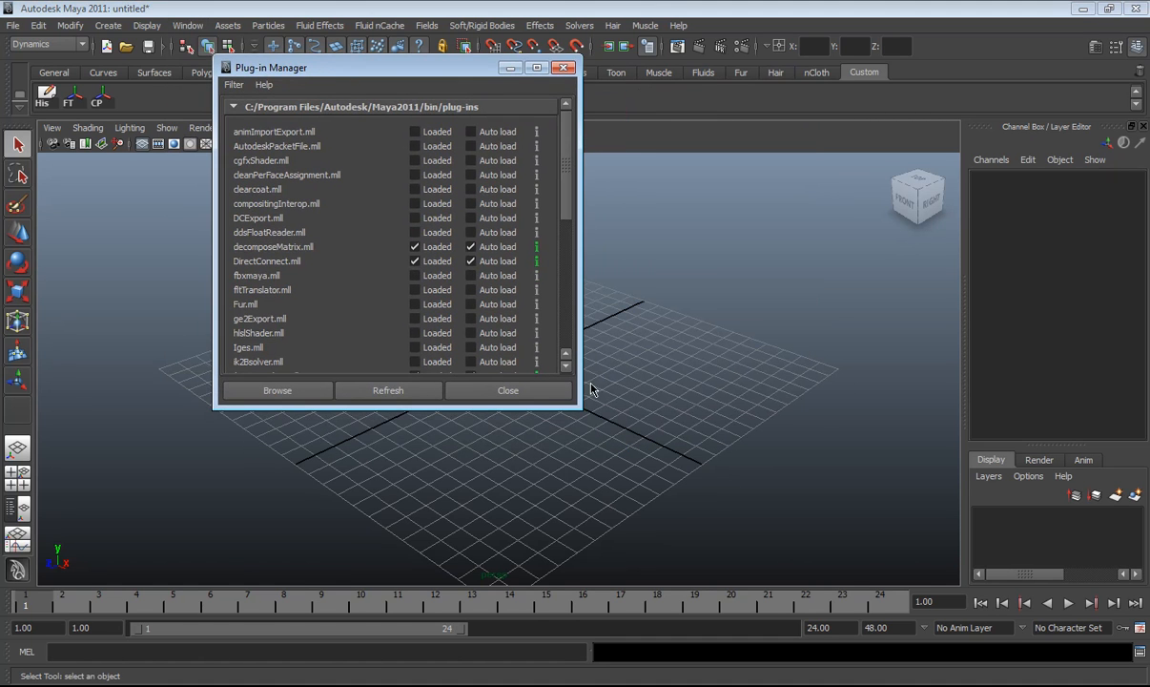
drag(580, 406, 607, 504)
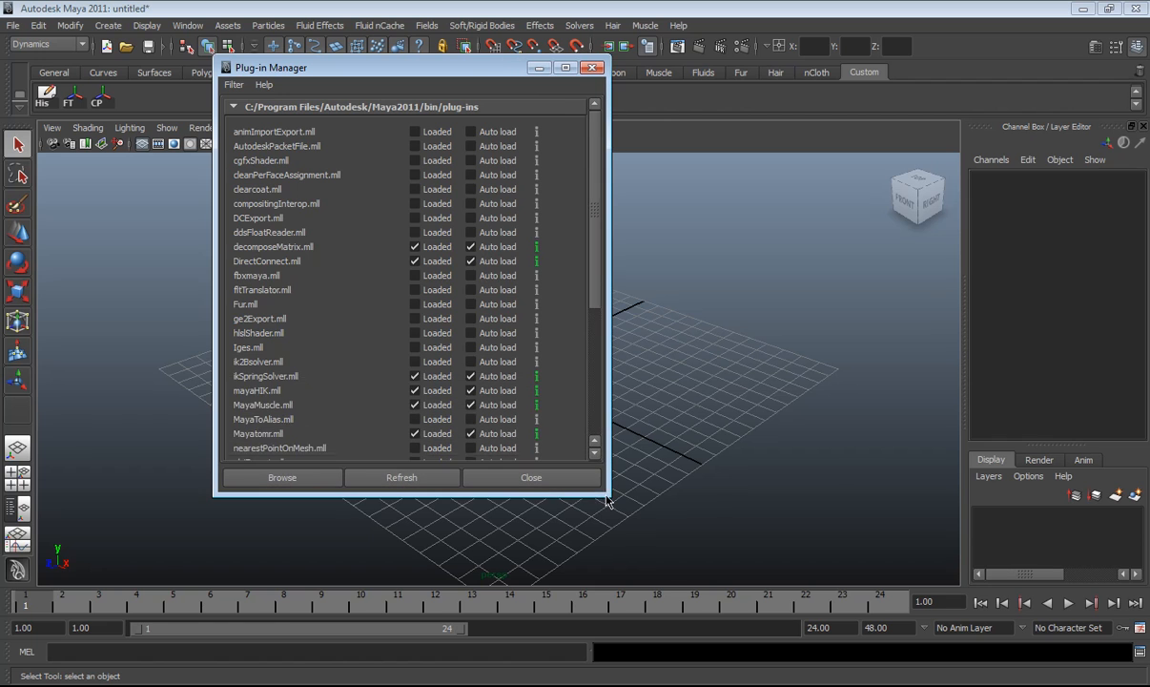
scroll(down, 3)
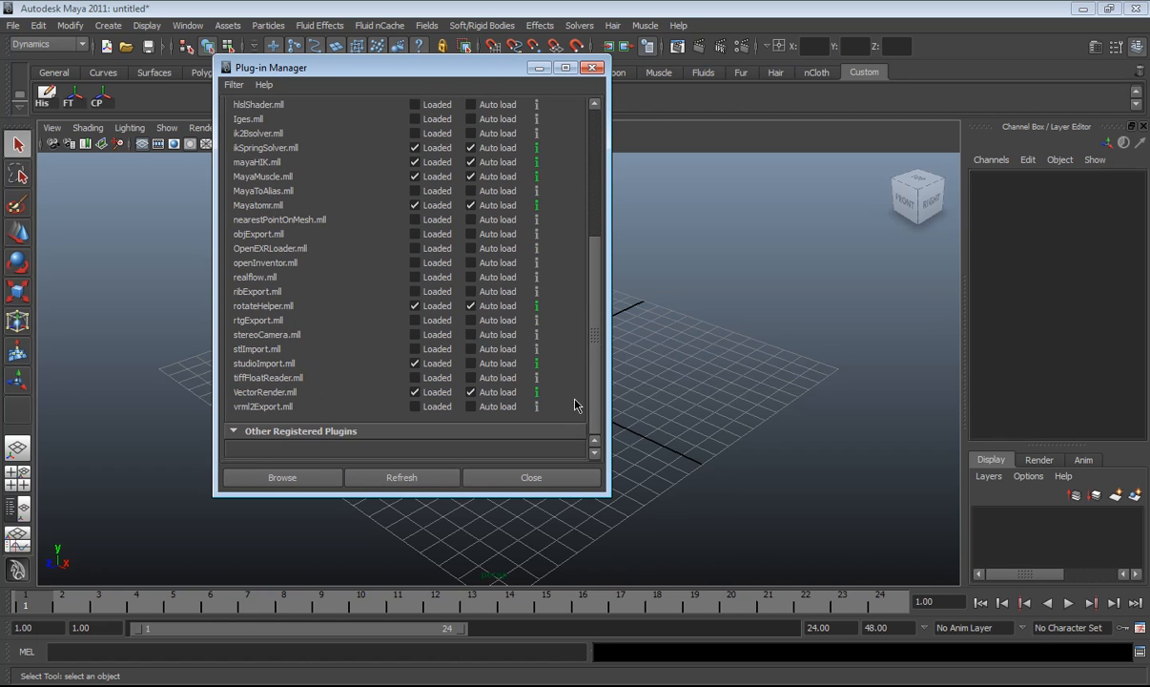
mouse_move(271, 320)
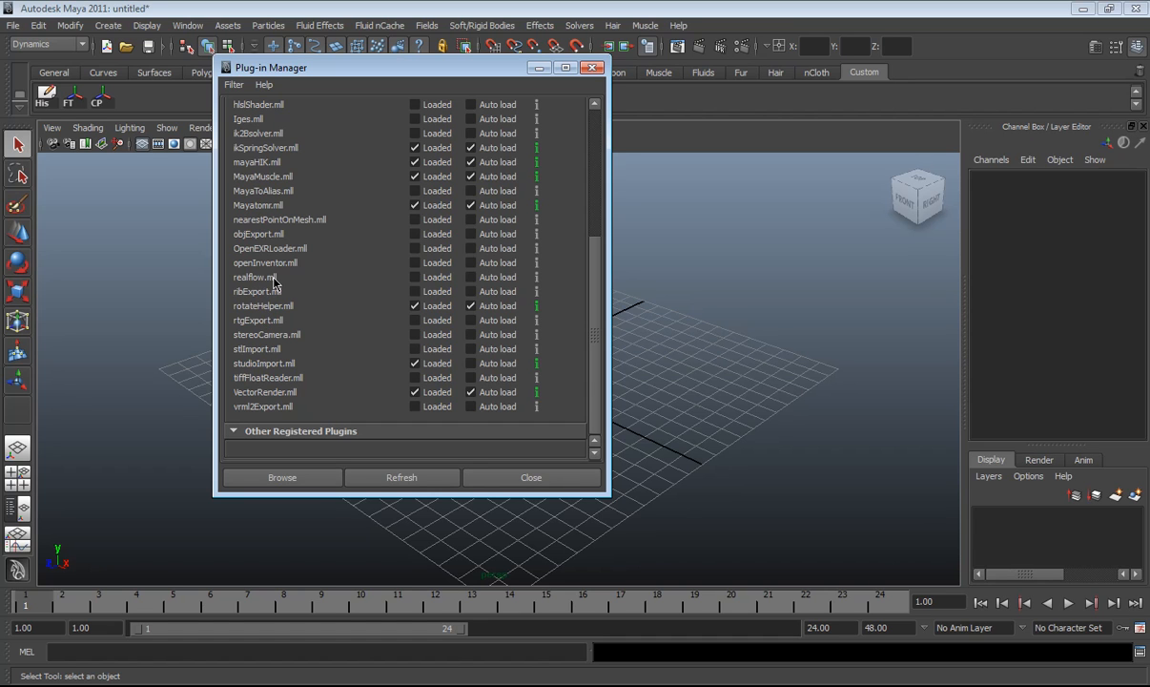
click(414, 277)
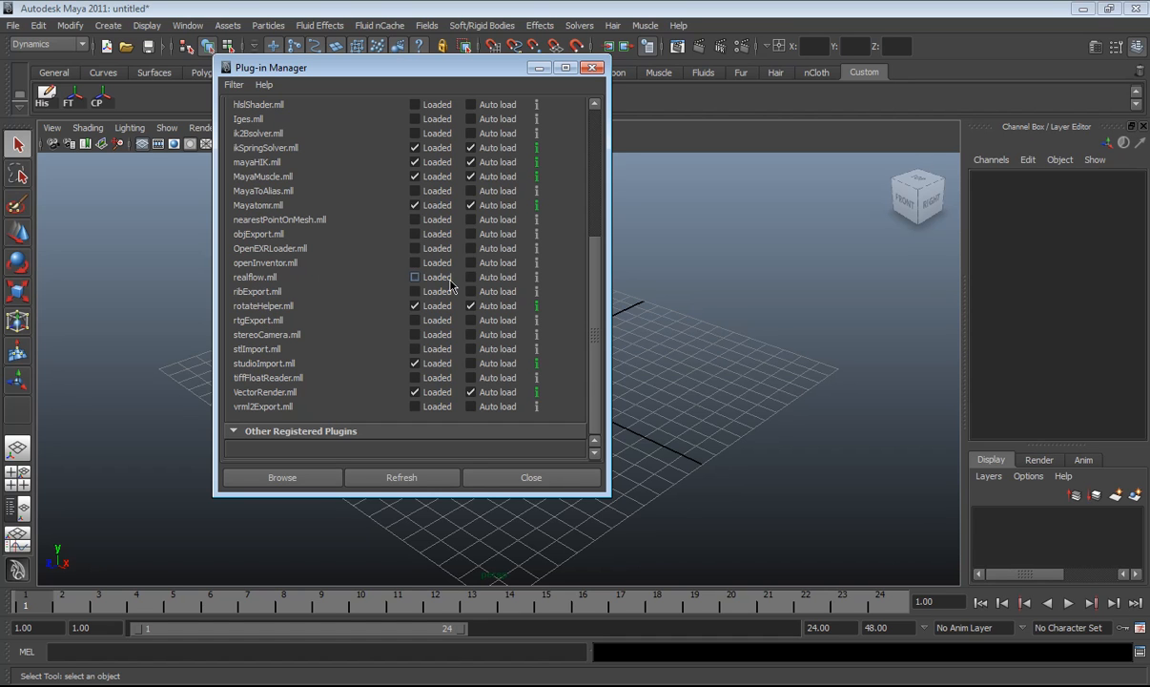
click(414, 277)
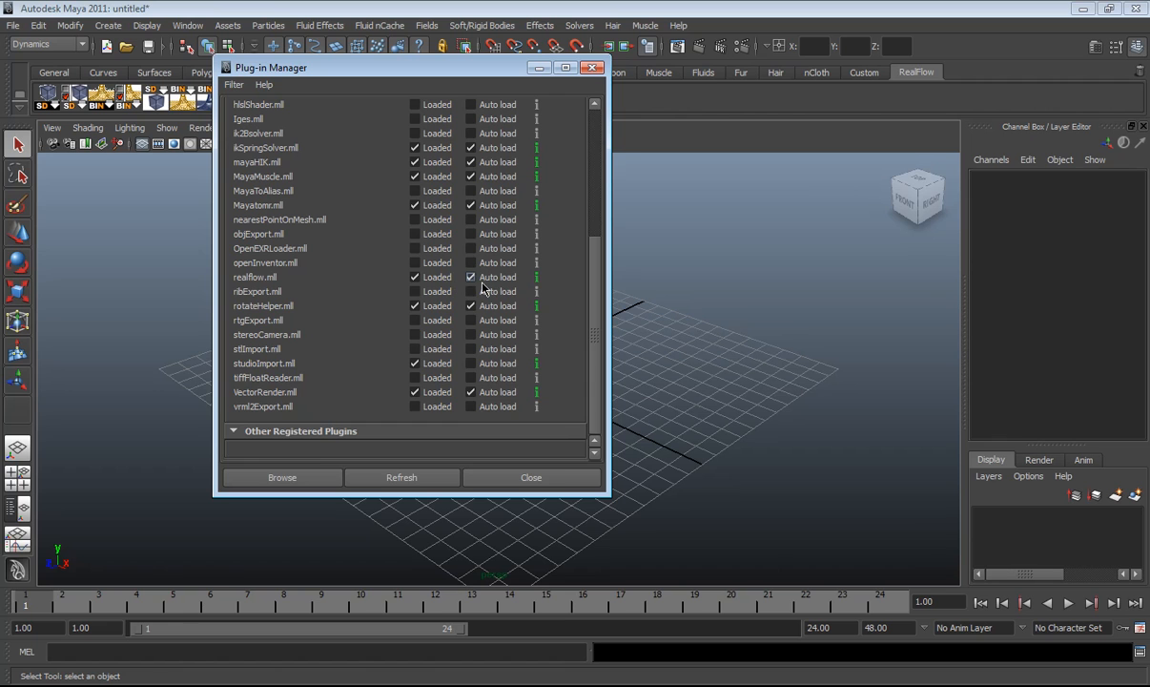
click(530, 477)
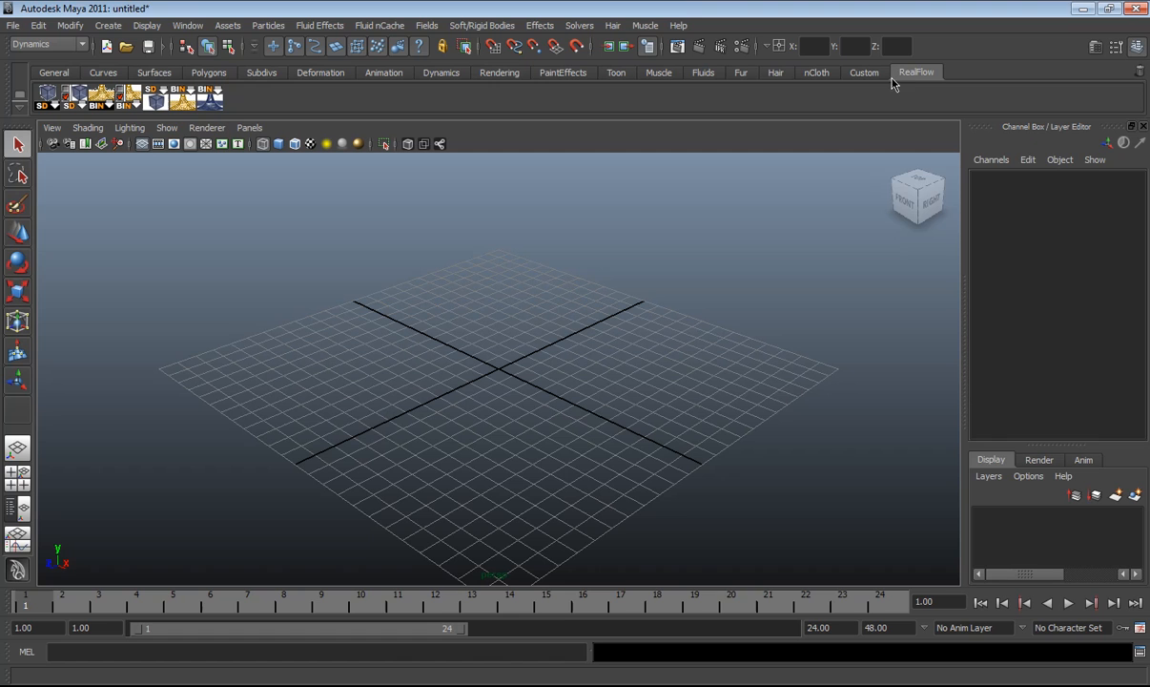
mouse_move(150, 99)
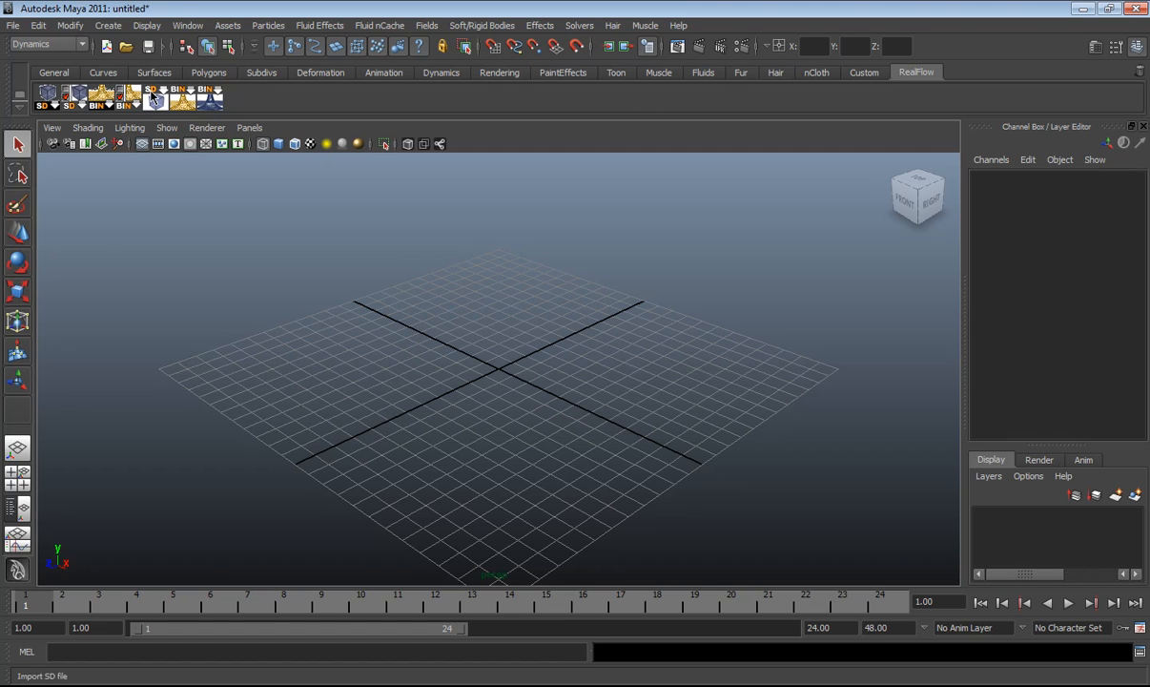
mouse_move(189, 99)
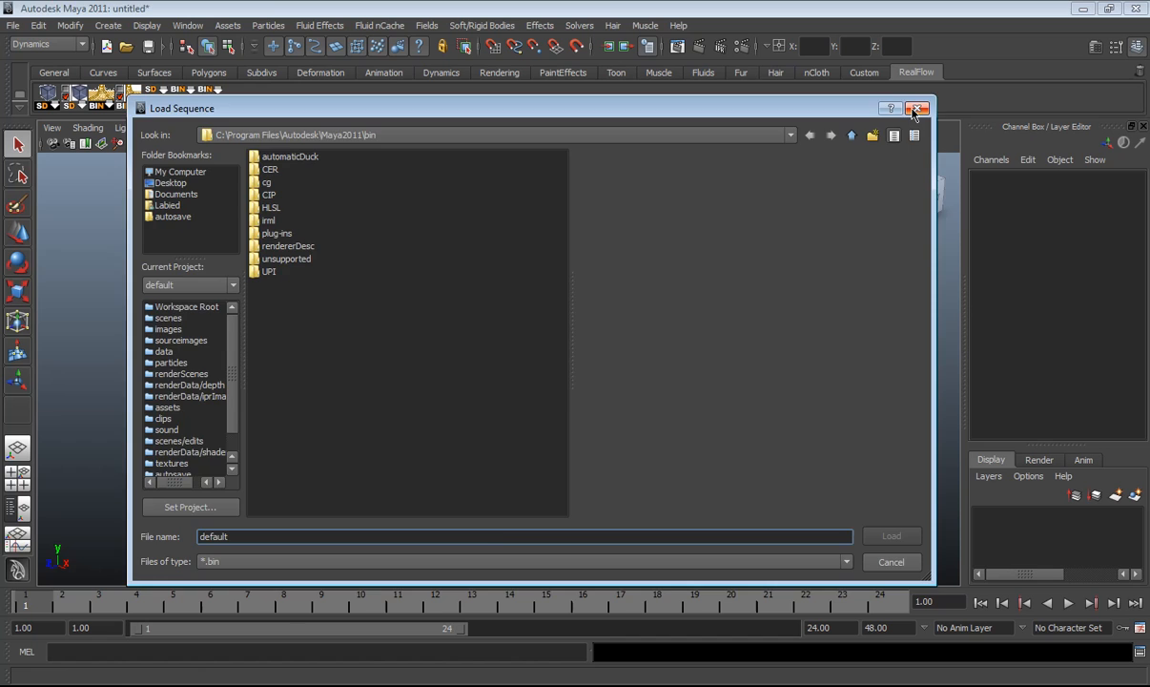
Cancel the Load Sequence dialog opened from the RealFlow shelf
click(920, 107)
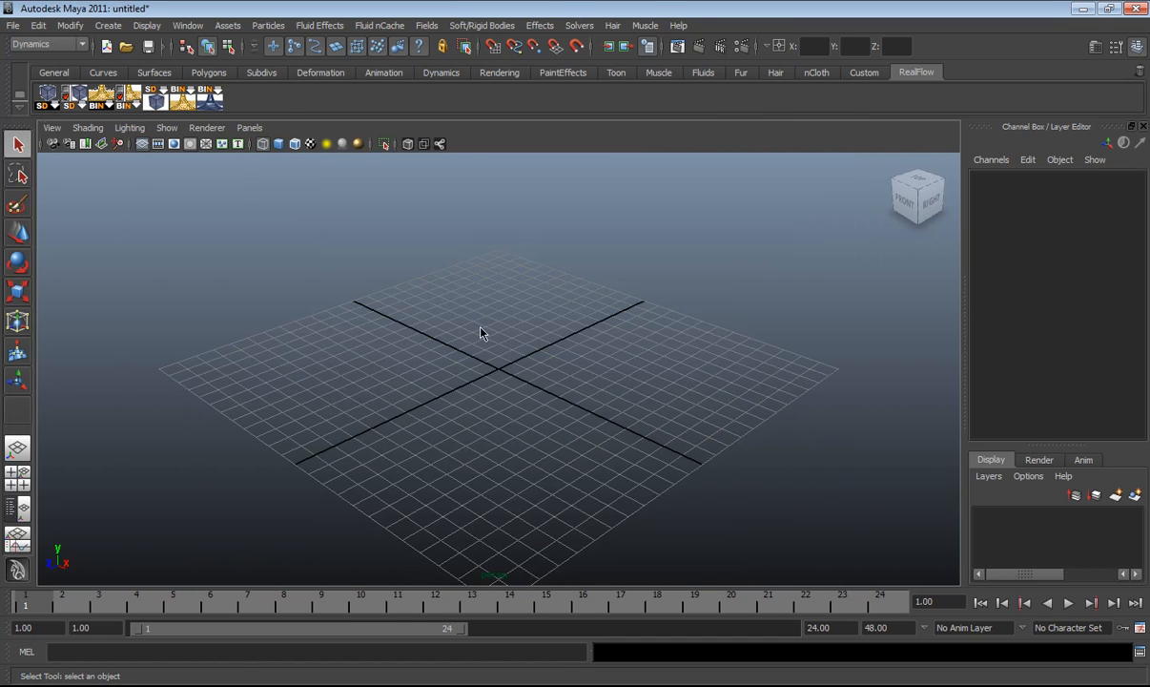
mouse_move(679, 441)
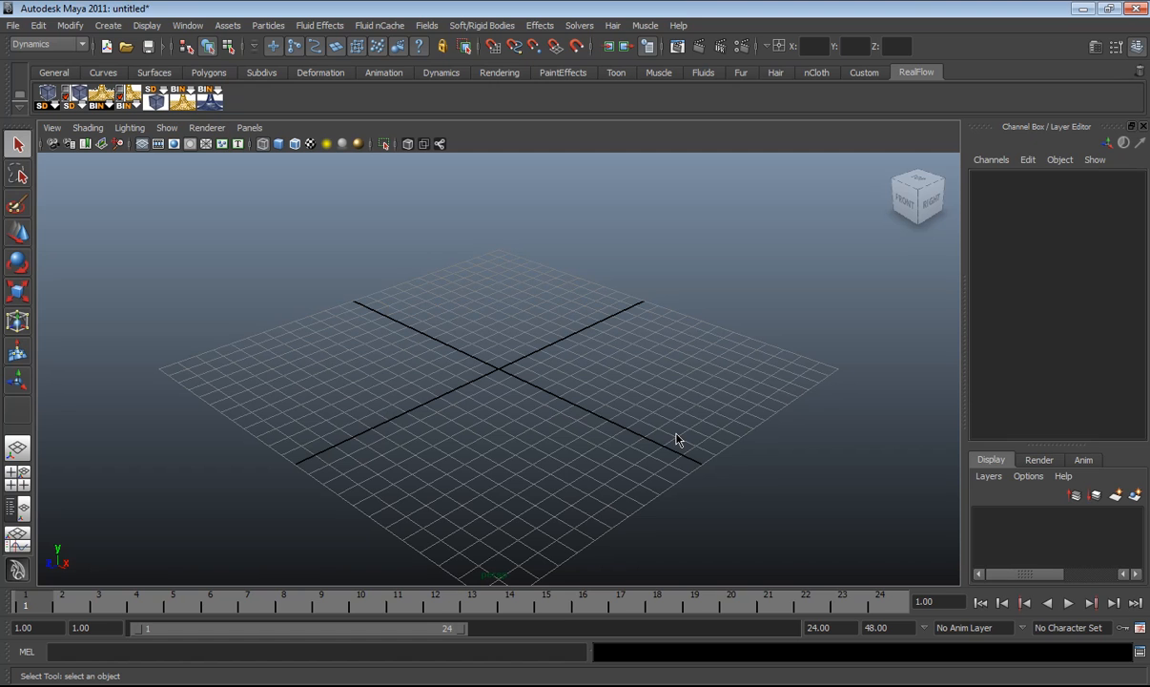
mouse_move(802, 283)
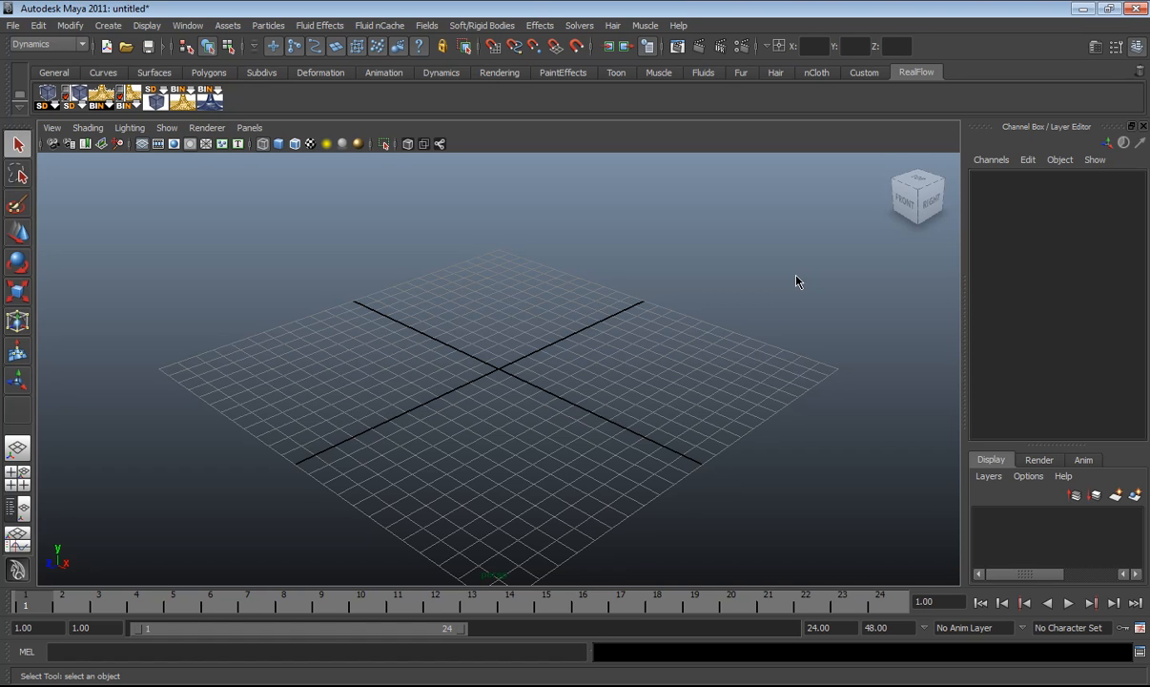
mouse_move(704, 282)
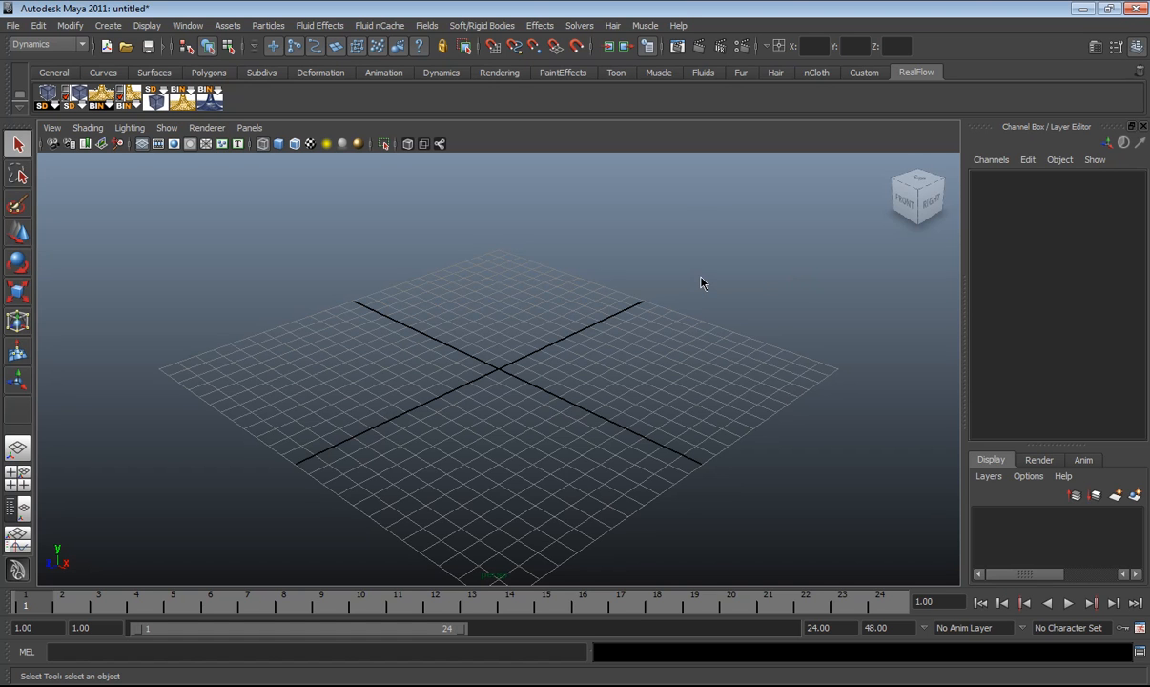
mouse_move(706, 283)
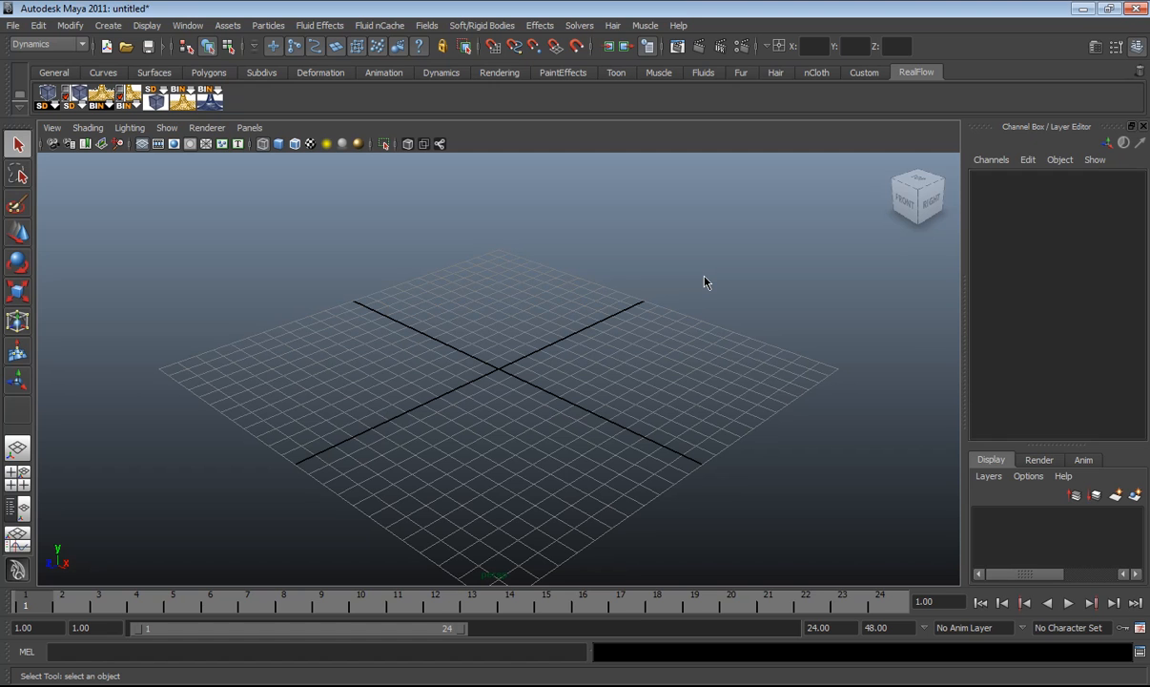